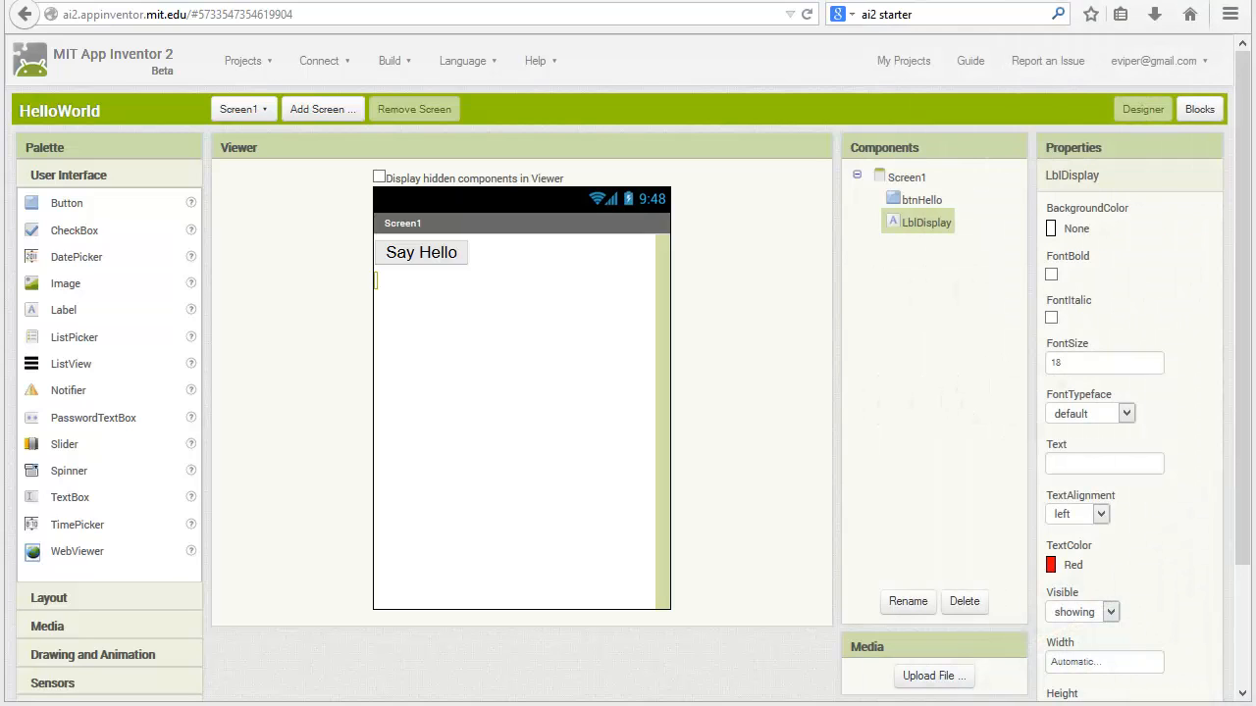
mouse_move(61, 209)
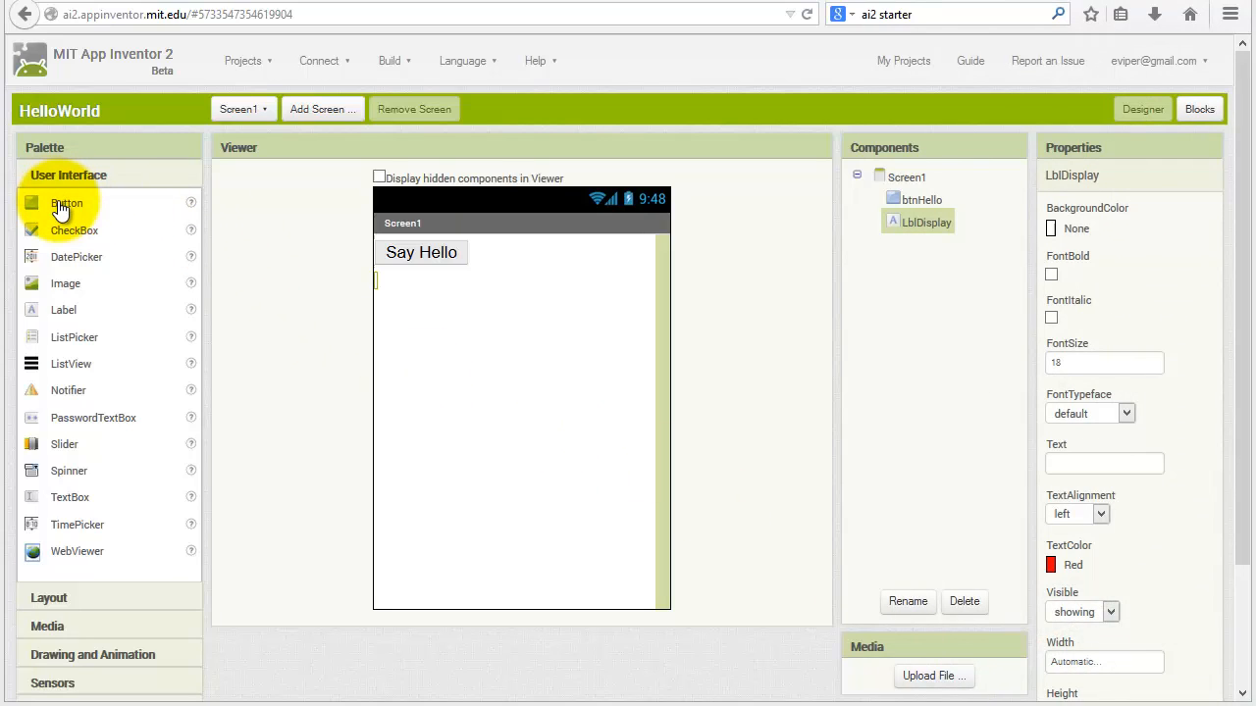
mouse_move(77, 317)
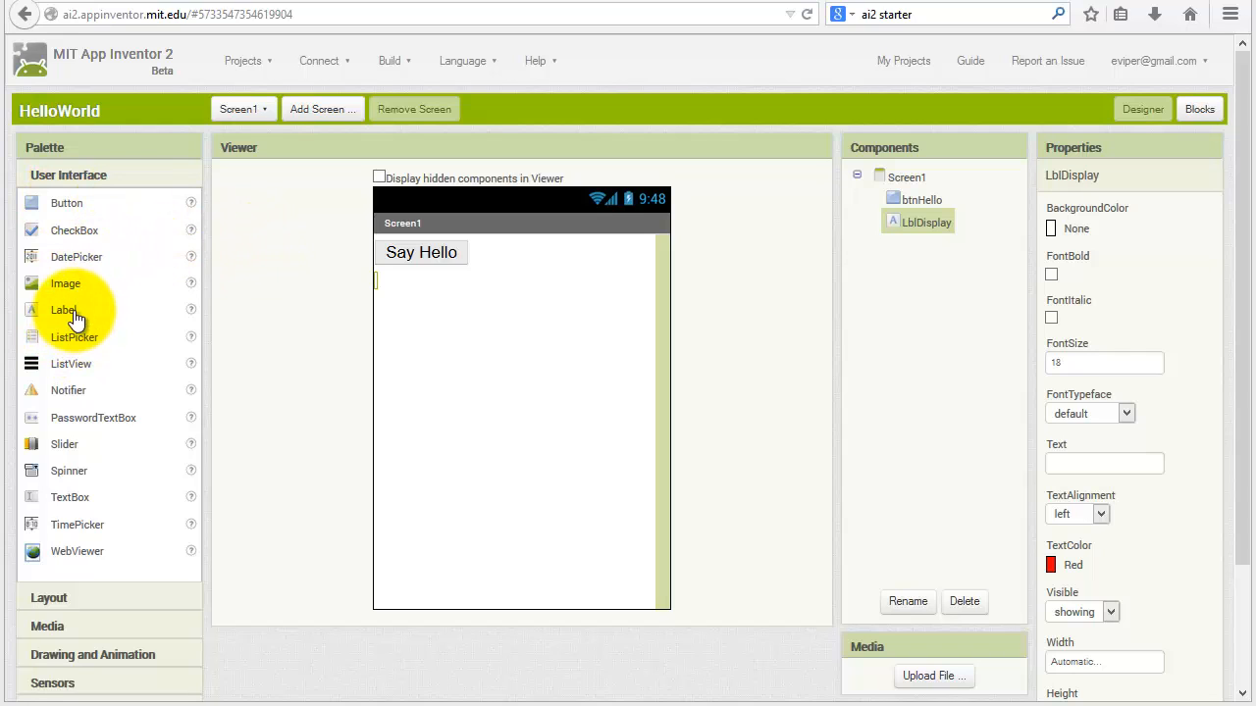
mouse_move(385, 323)
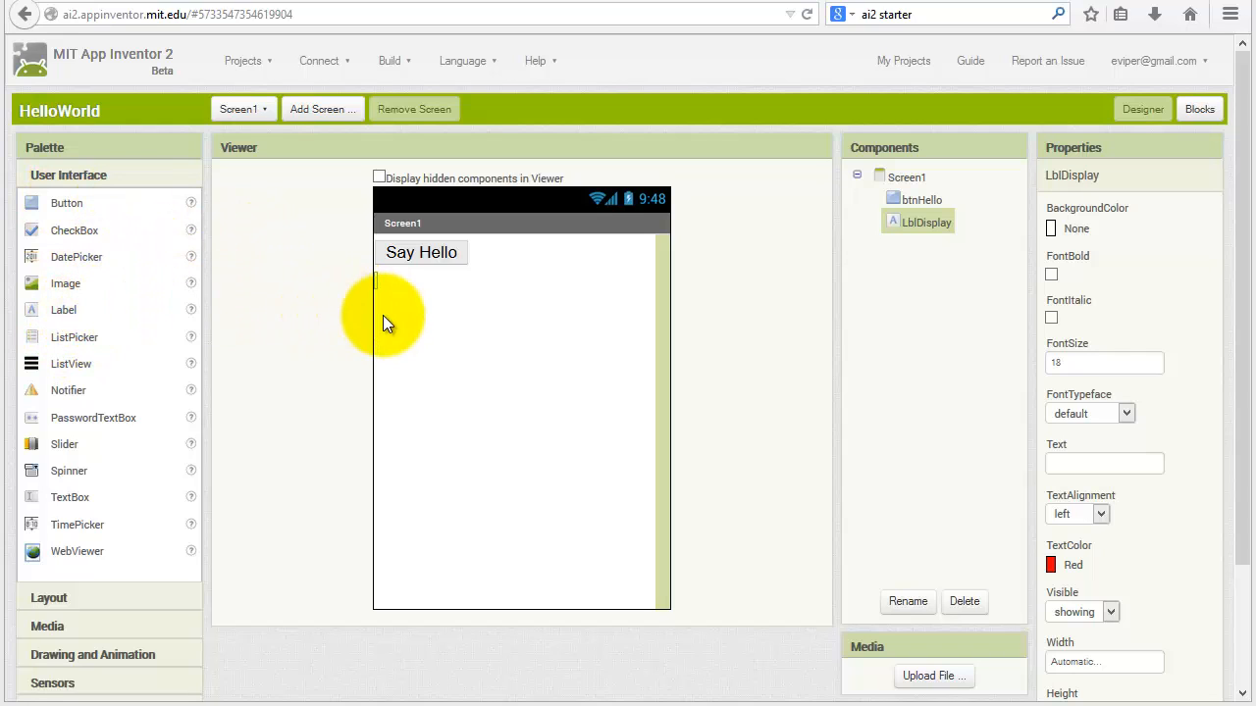
mouse_move(284, 296)
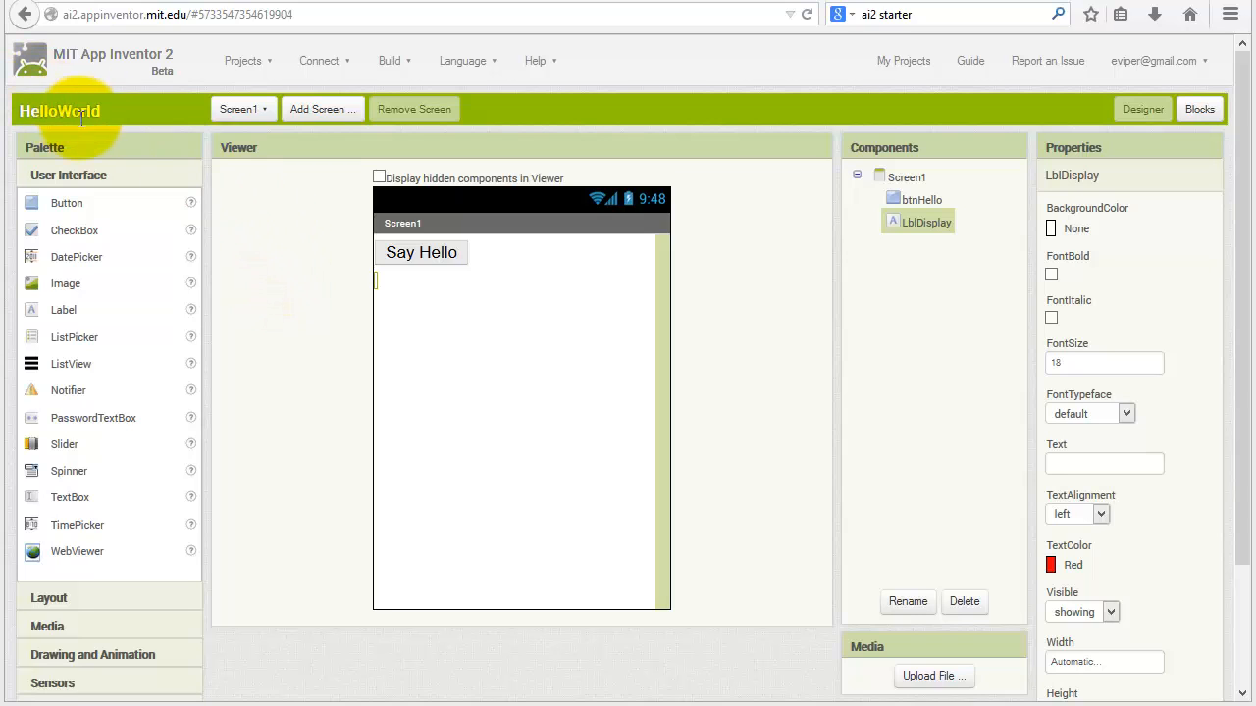
mouse_move(304, 312)
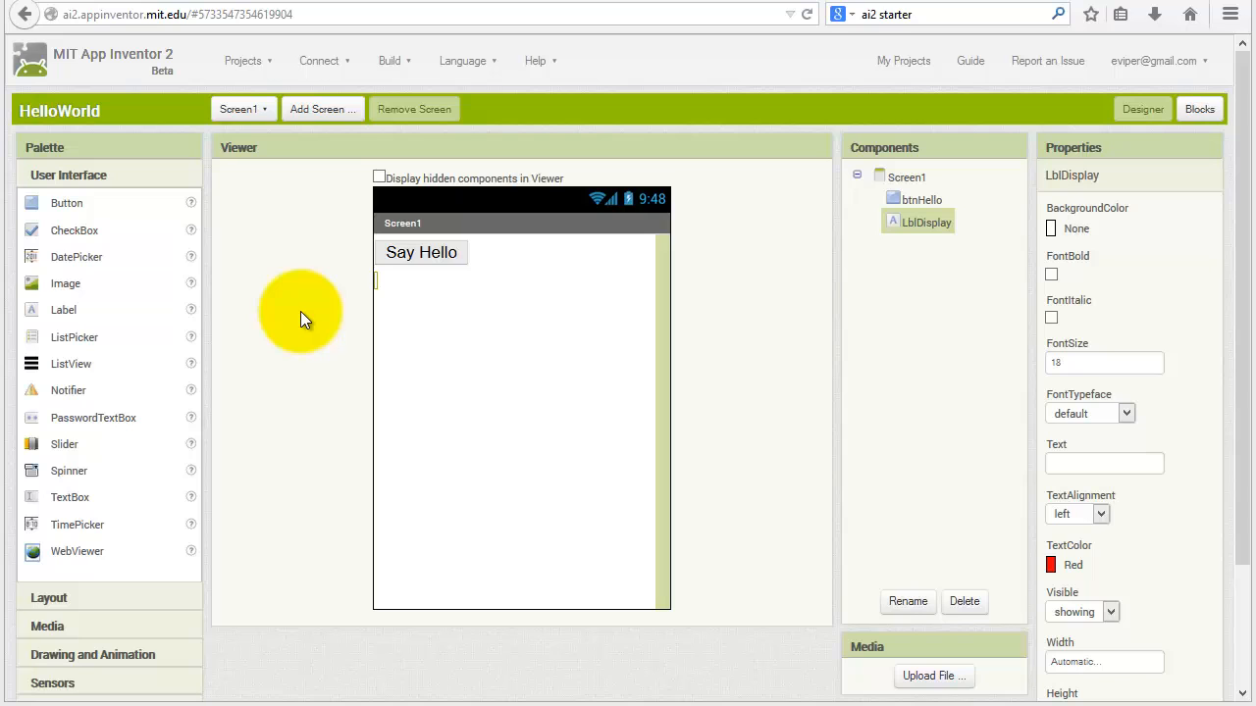
mouse_move(745, 319)
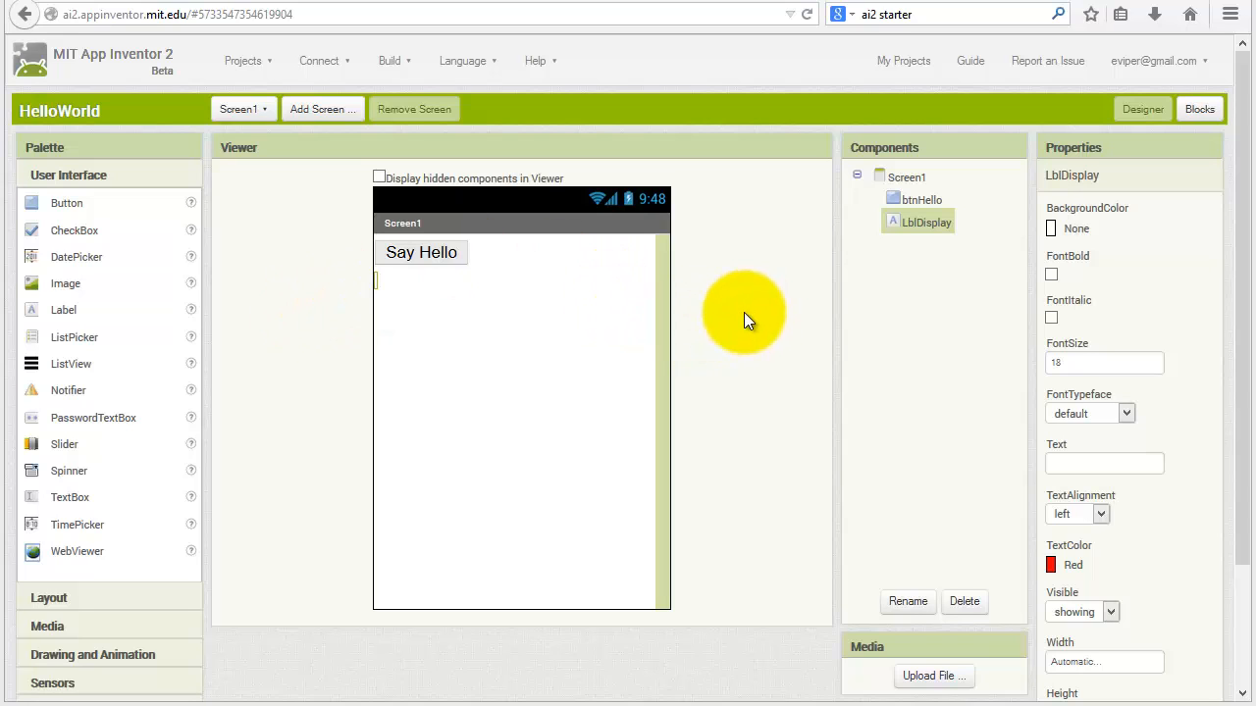
mouse_move(1200, 109)
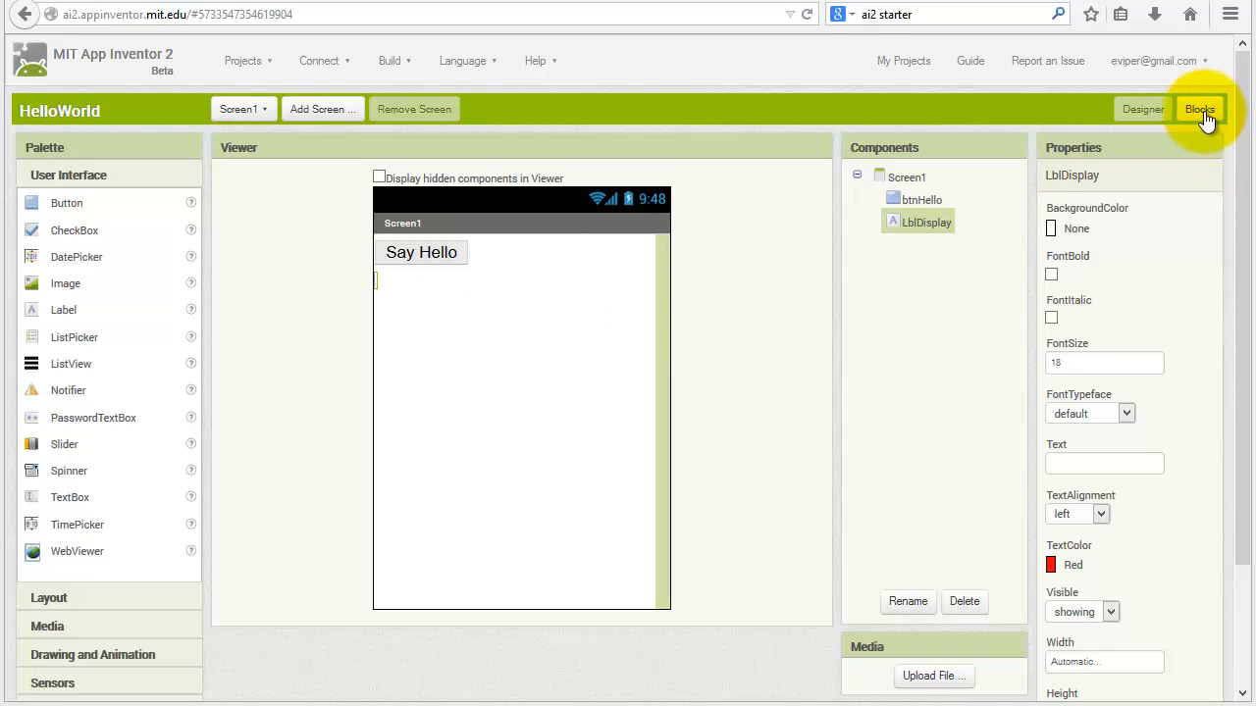
- Switch the HelloWorld project from the Designer to the Blocks editor
click(1199, 109)
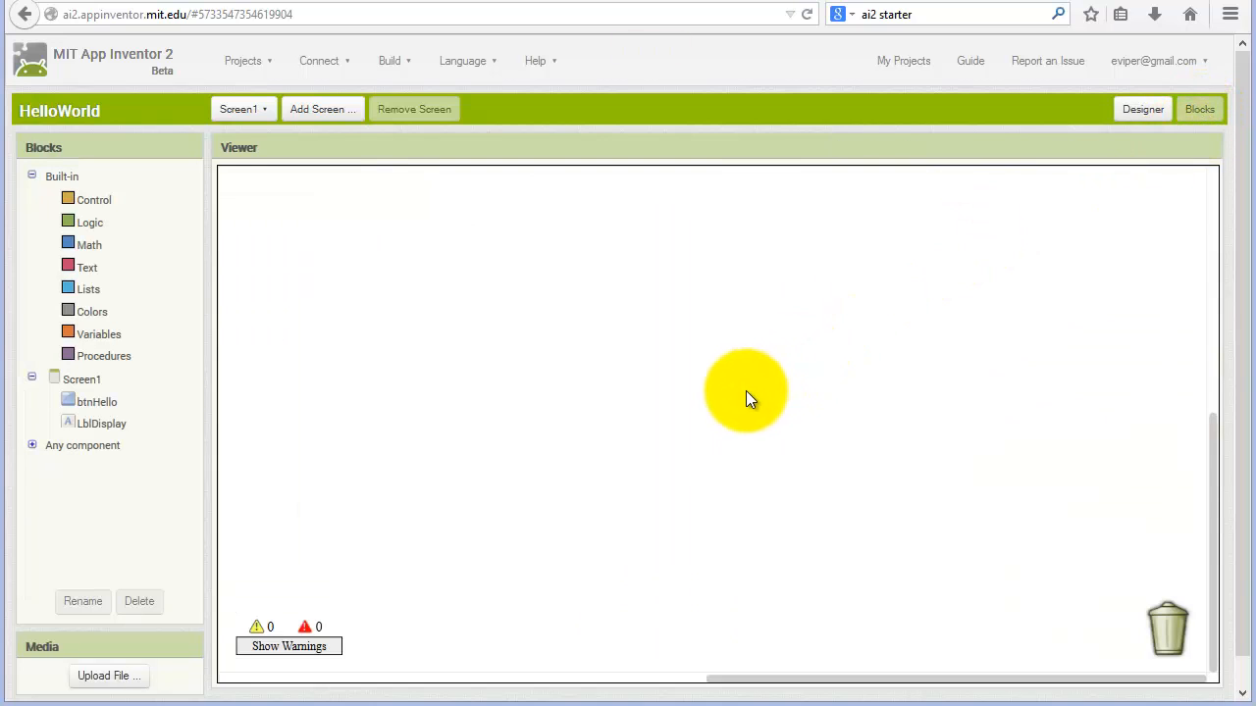
mouse_move(726, 400)
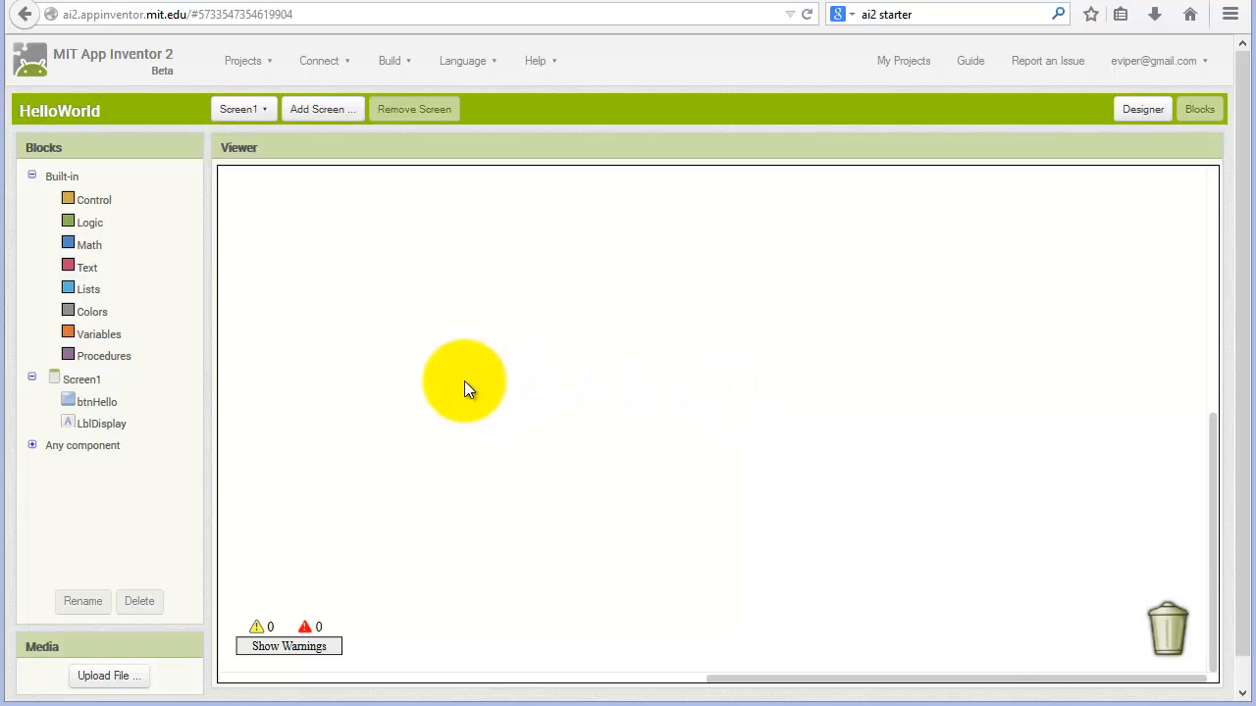
mouse_move(386, 353)
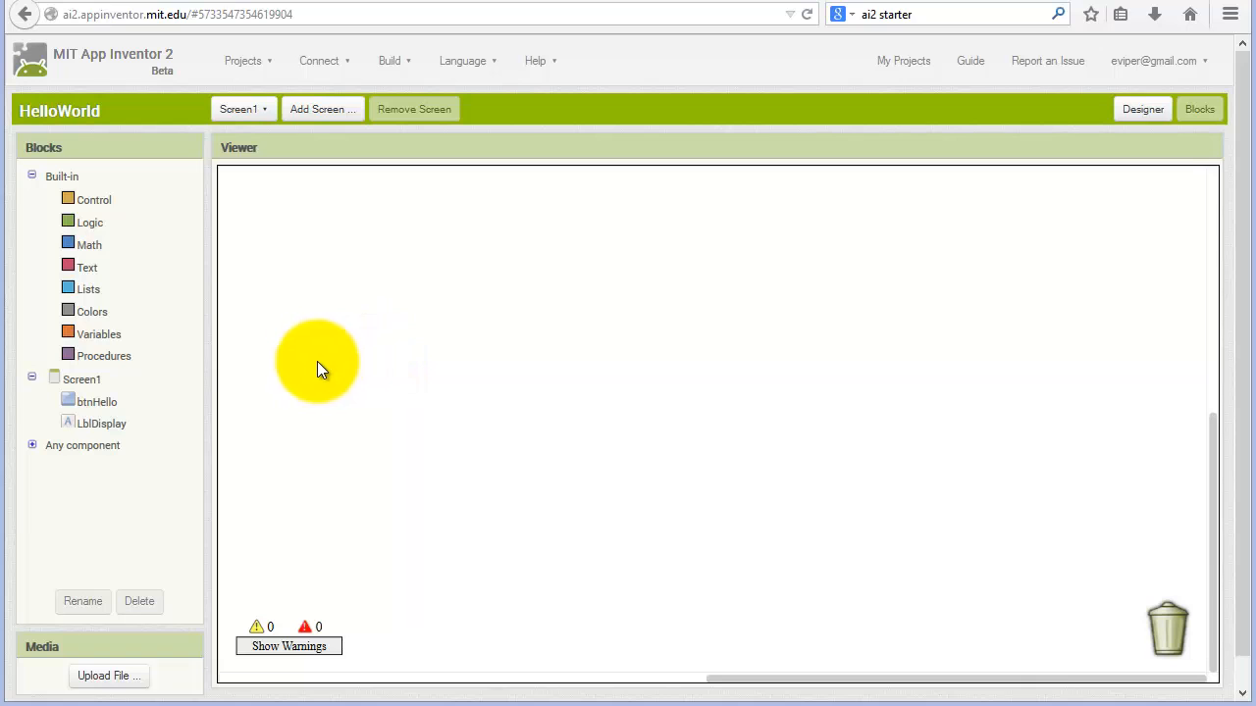
mouse_move(103, 401)
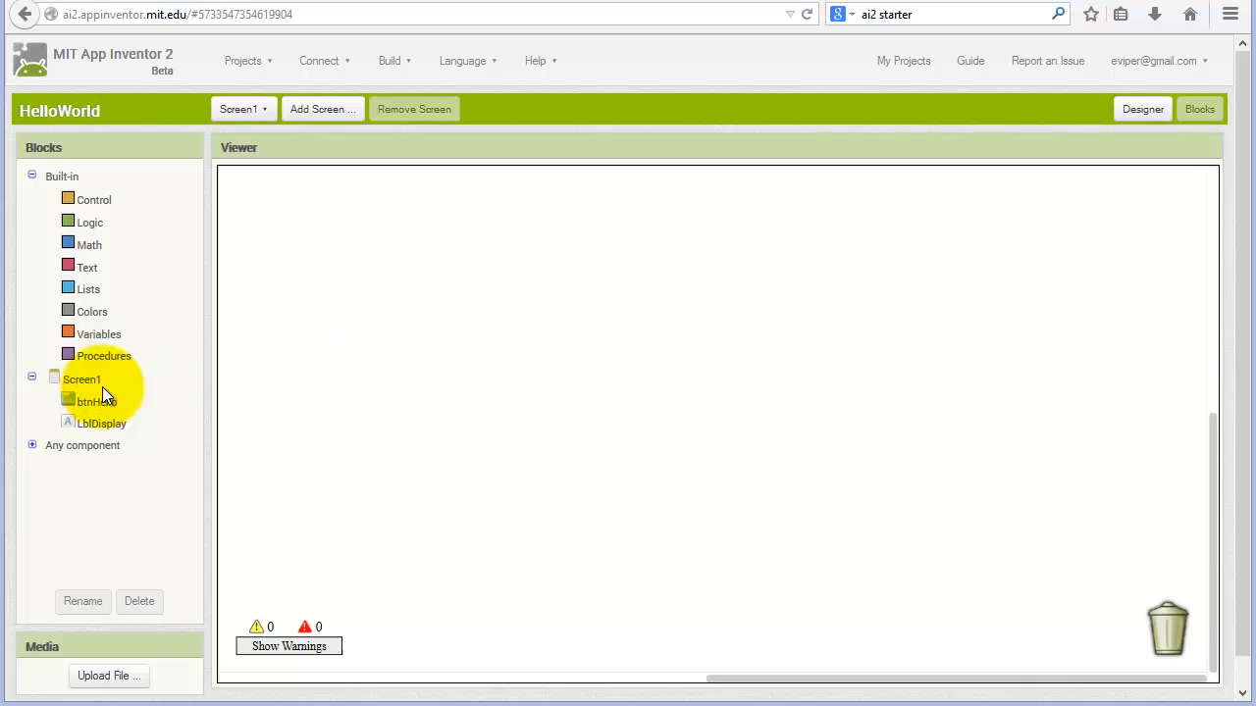
mouse_move(90, 410)
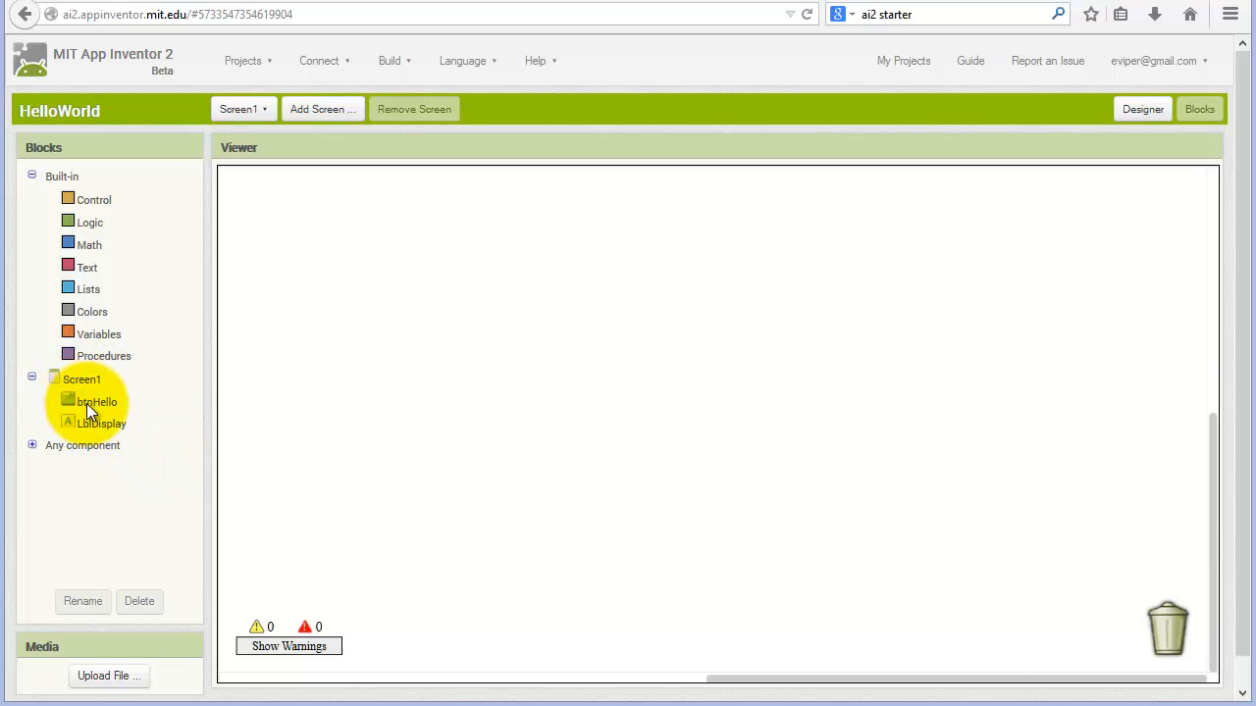
- Place a 'when btnHello.Click' event block on the workspace
click(96, 401)
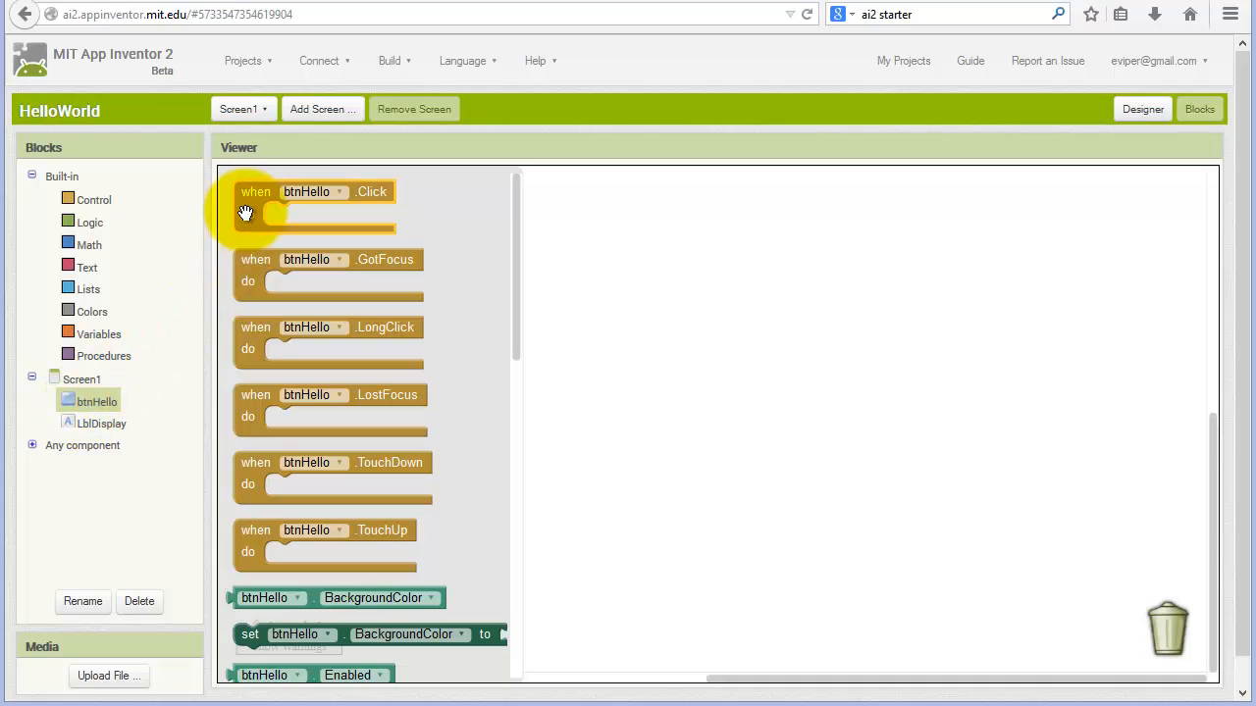
mouse_move(253, 203)
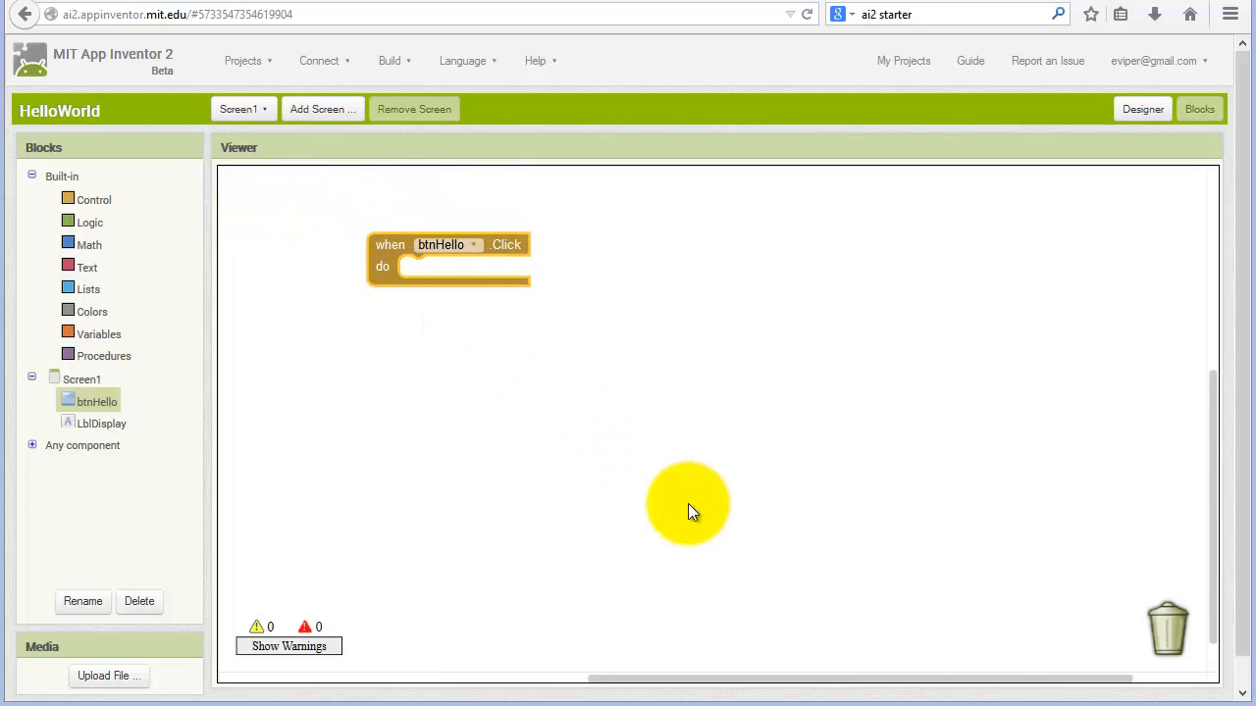
mouse_move(701, 537)
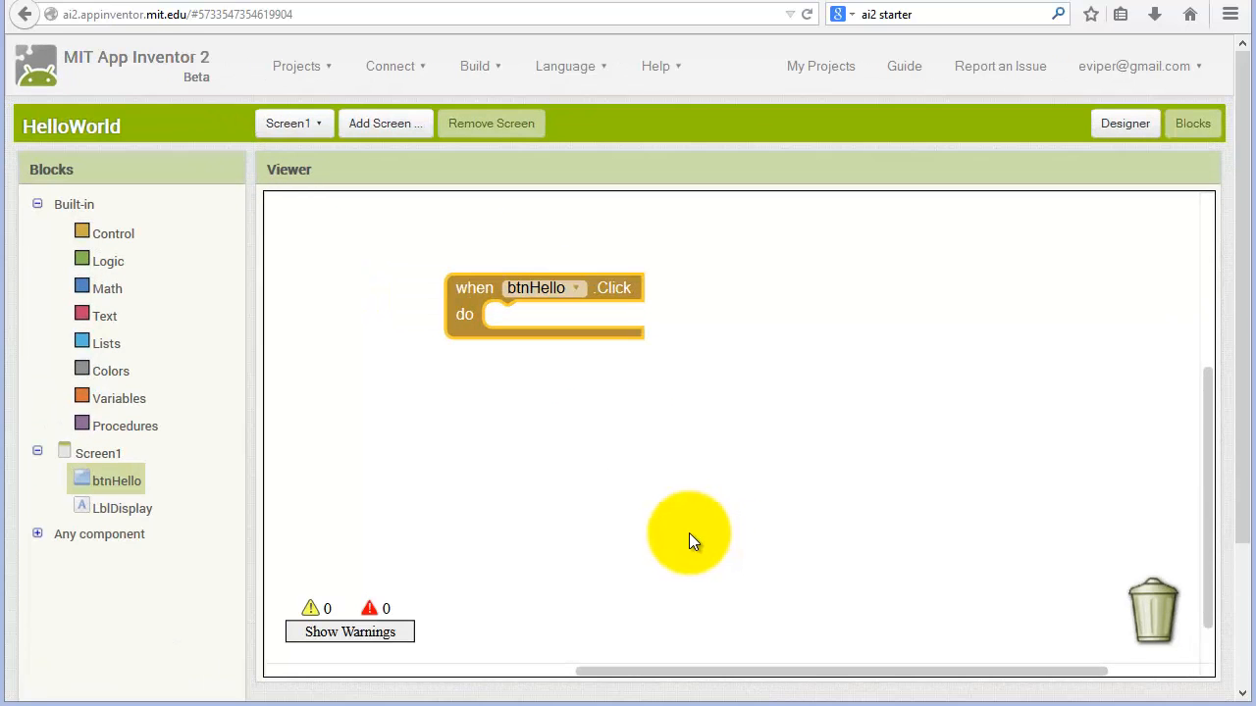
mouse_move(613, 517)
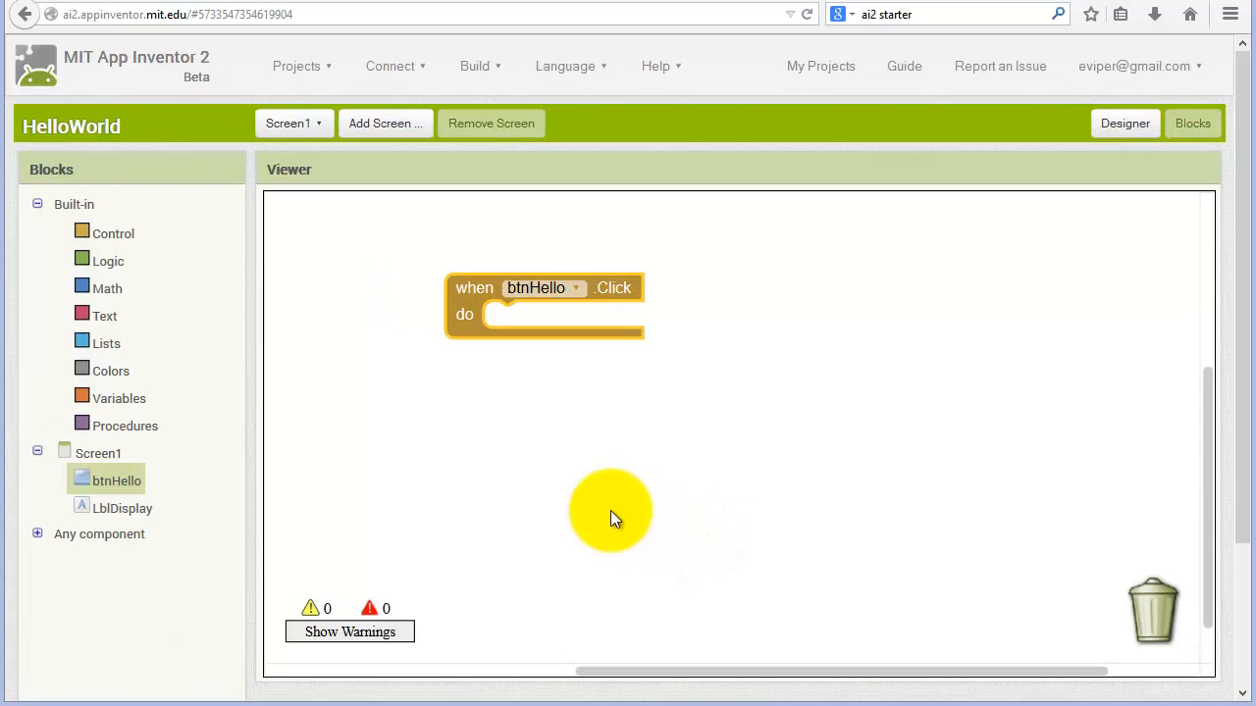
drag(608, 518, 440, 271)
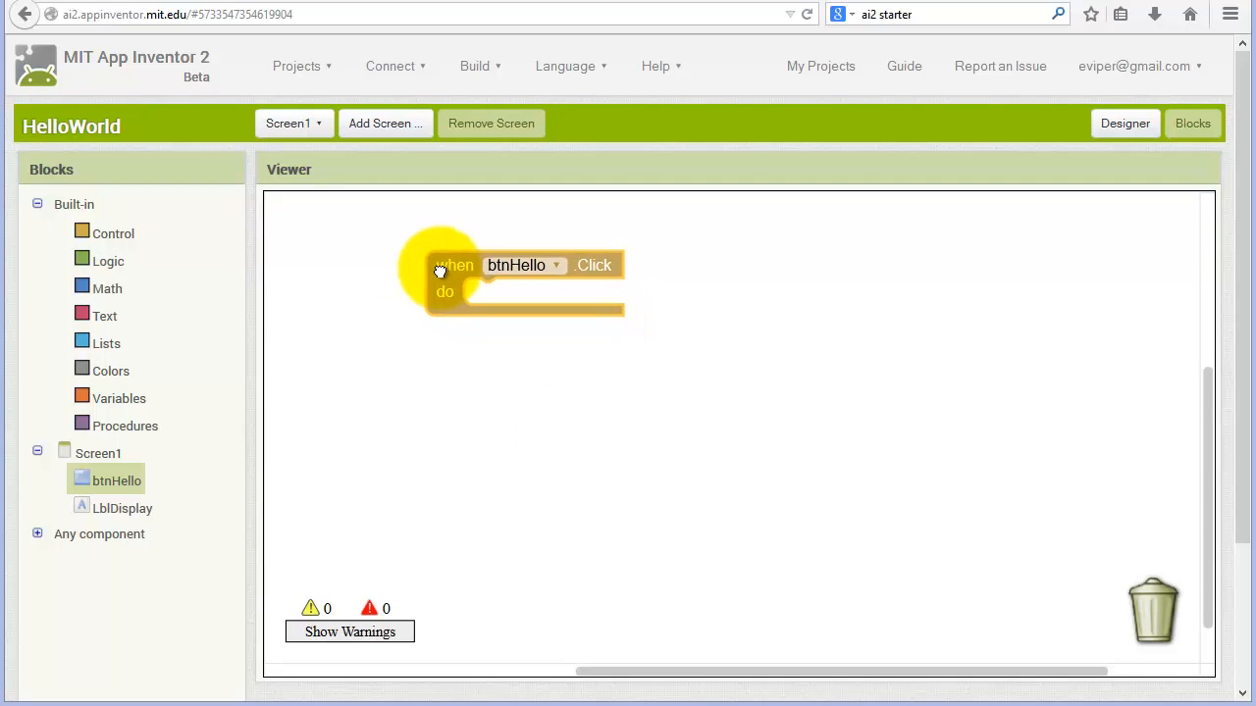
drag(517, 280, 481, 265)
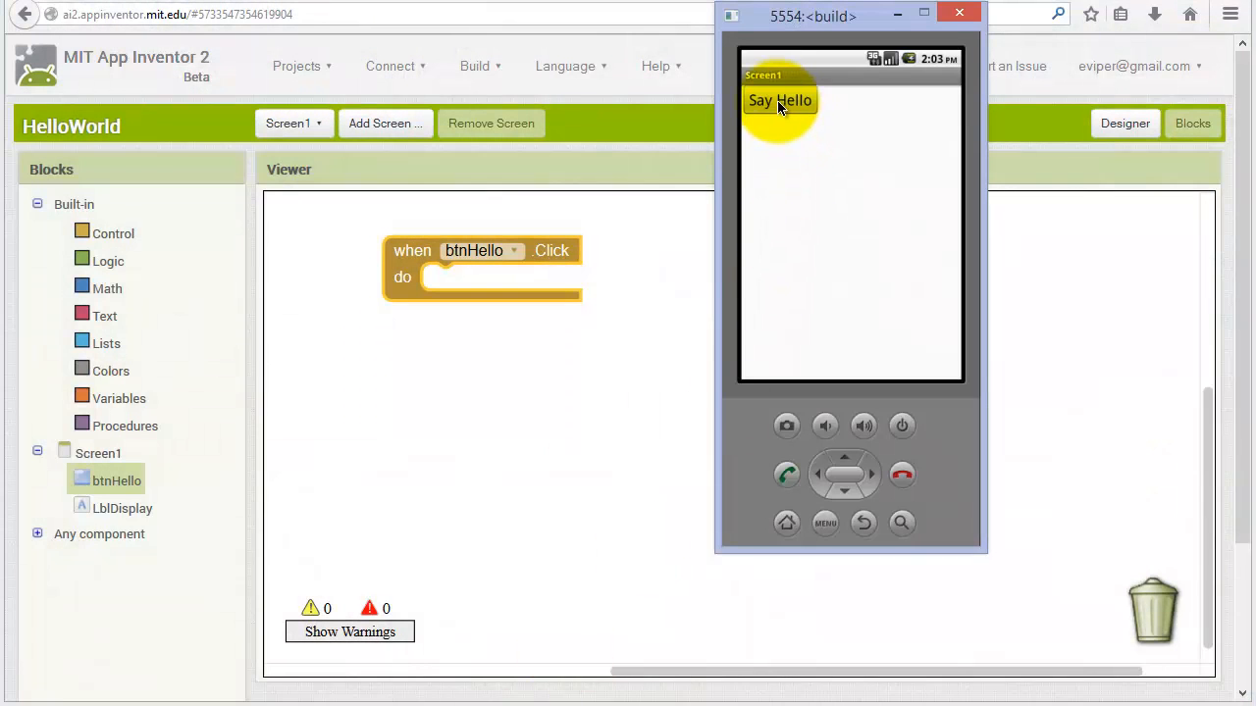
mouse_move(893, 142)
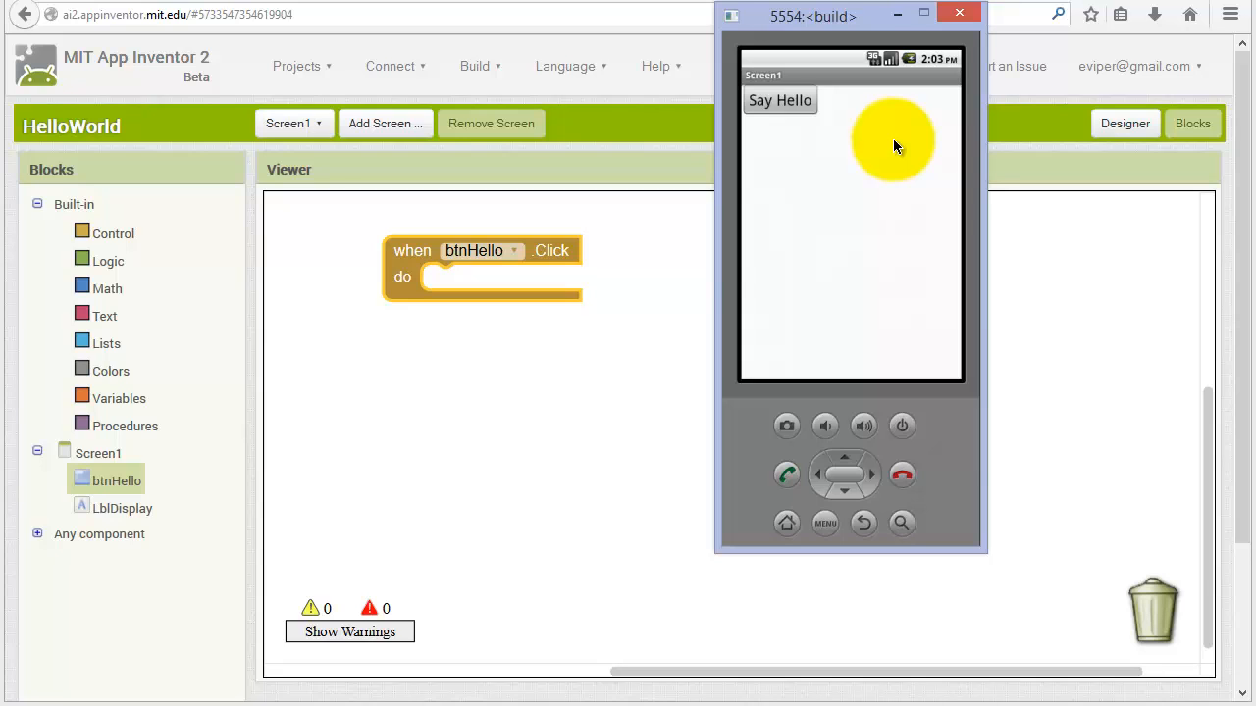
mouse_move(867, 155)
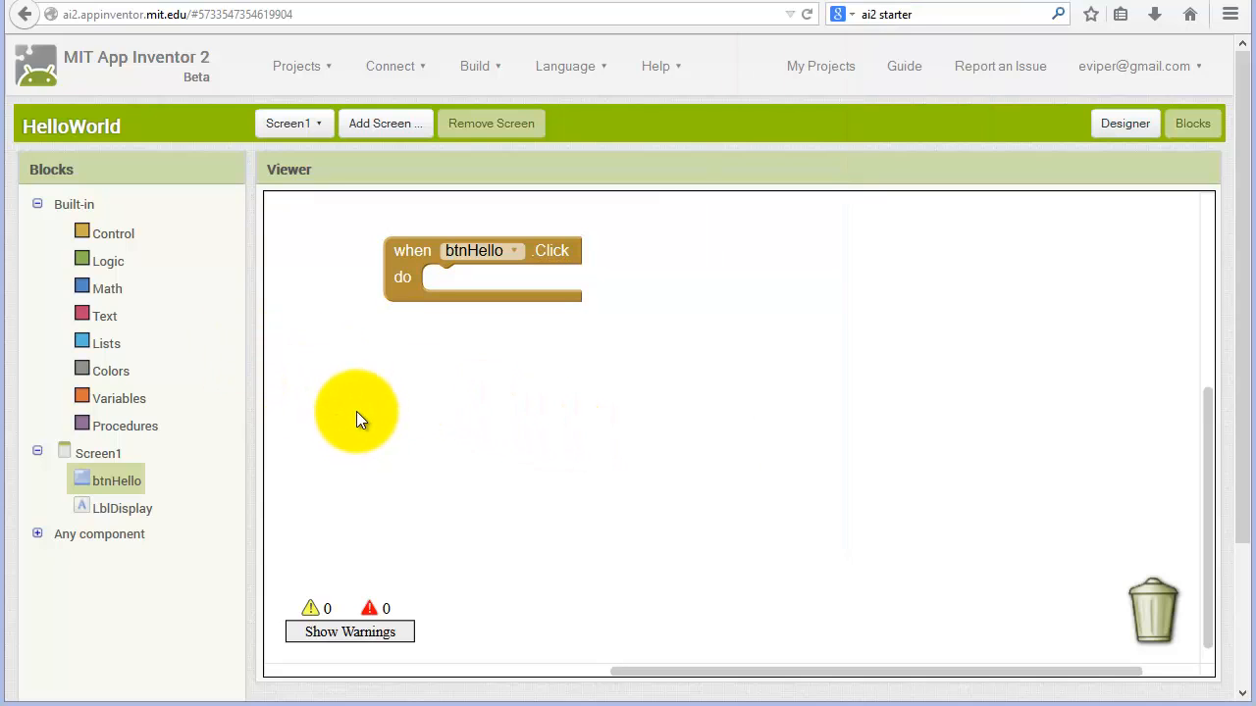
mouse_move(111, 517)
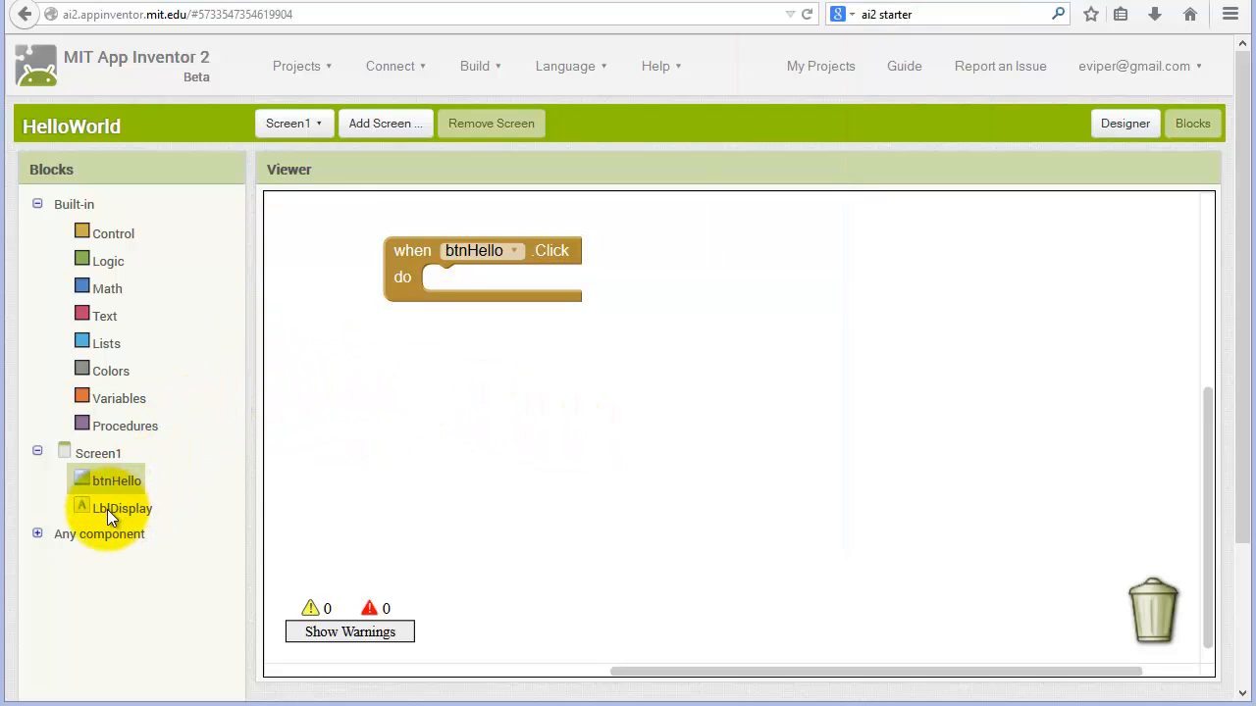
- Browse LblDisplay's block drawer to find the 'set LblDisplay.Text to' block
click(122, 509)
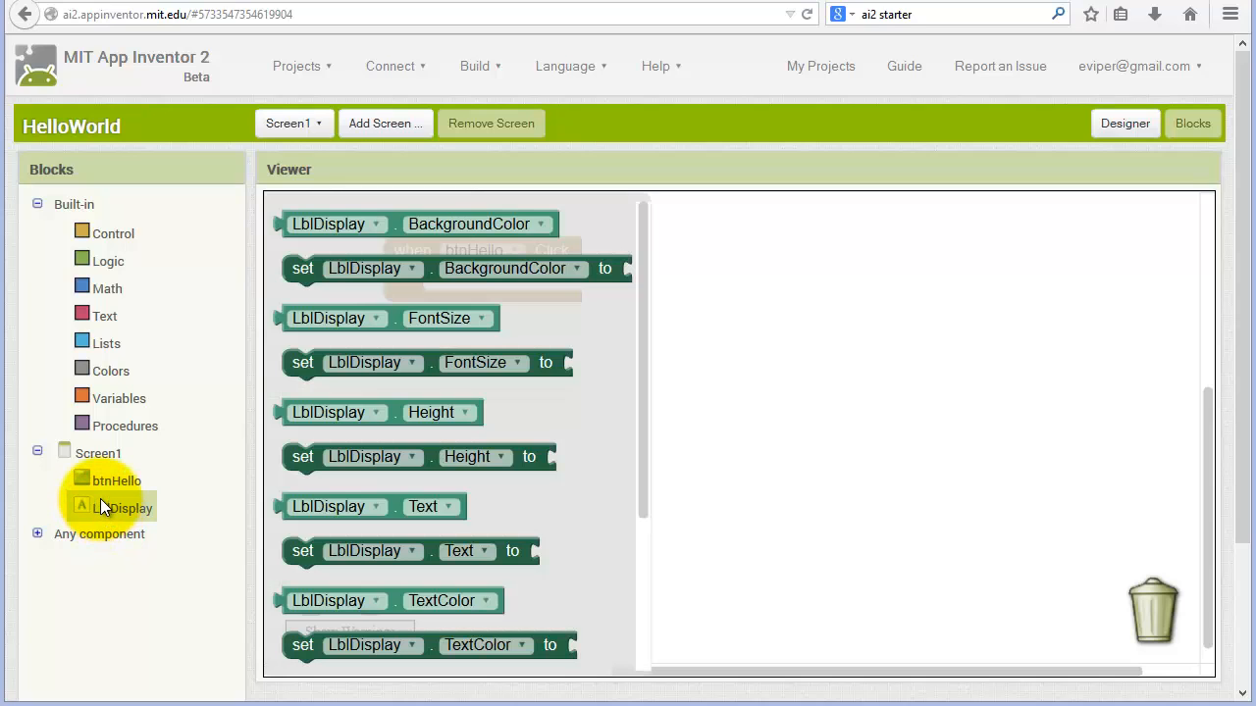
mouse_move(366, 417)
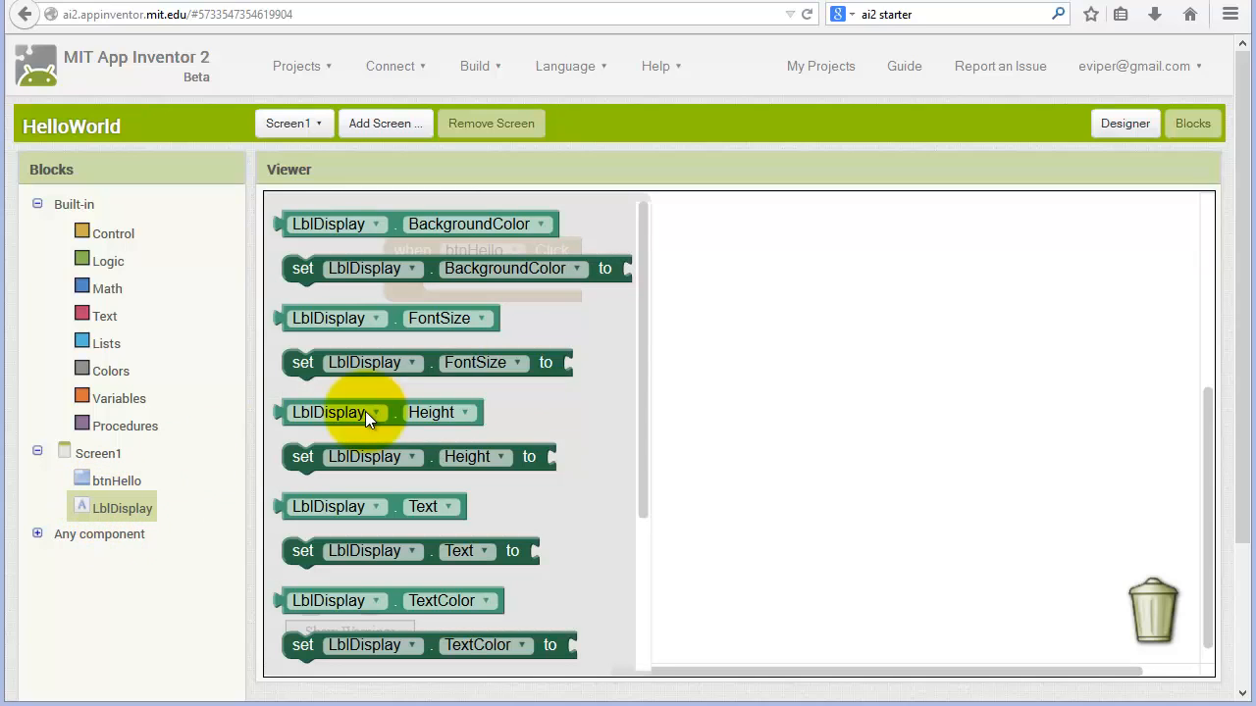
mouse_move(645, 397)
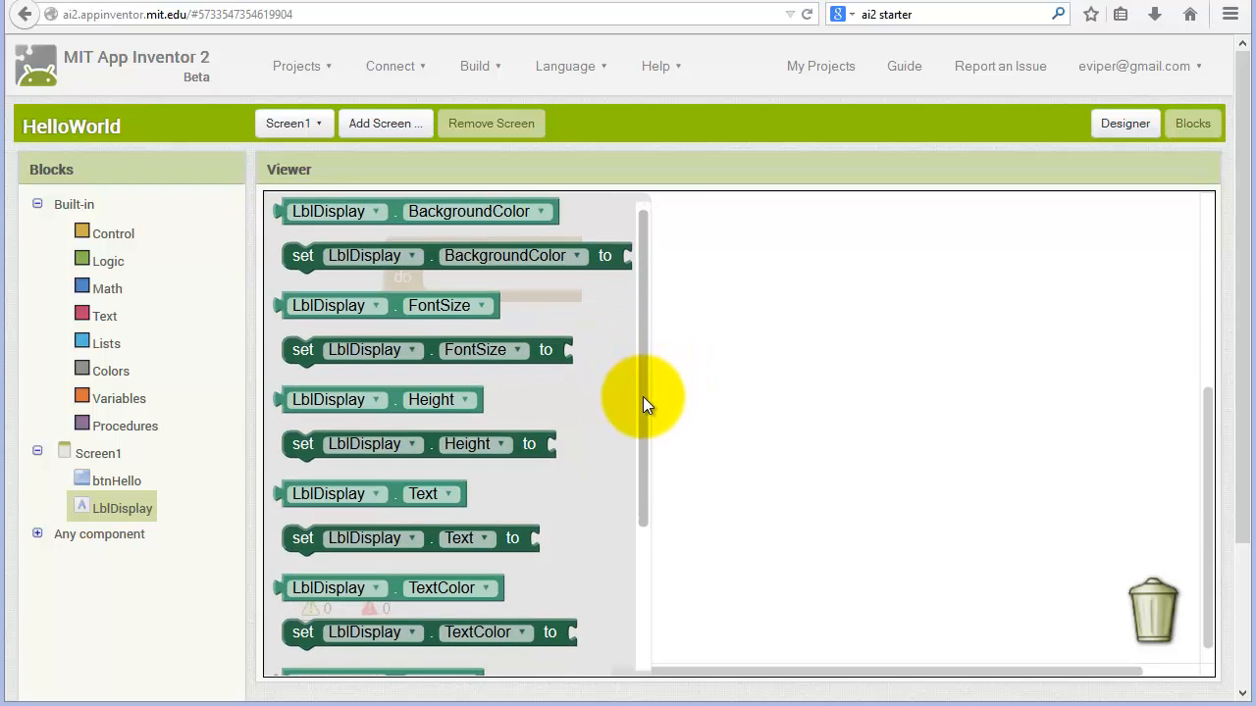
scroll(up, 3)
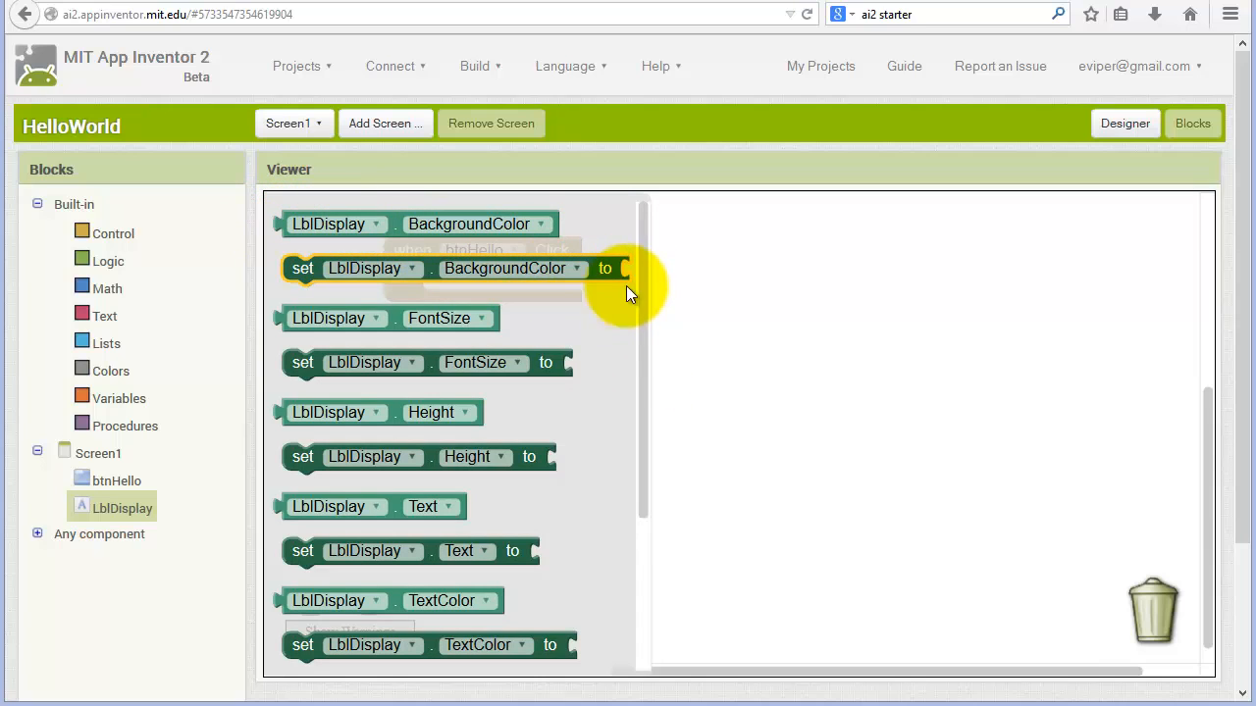
scroll(down, 3)
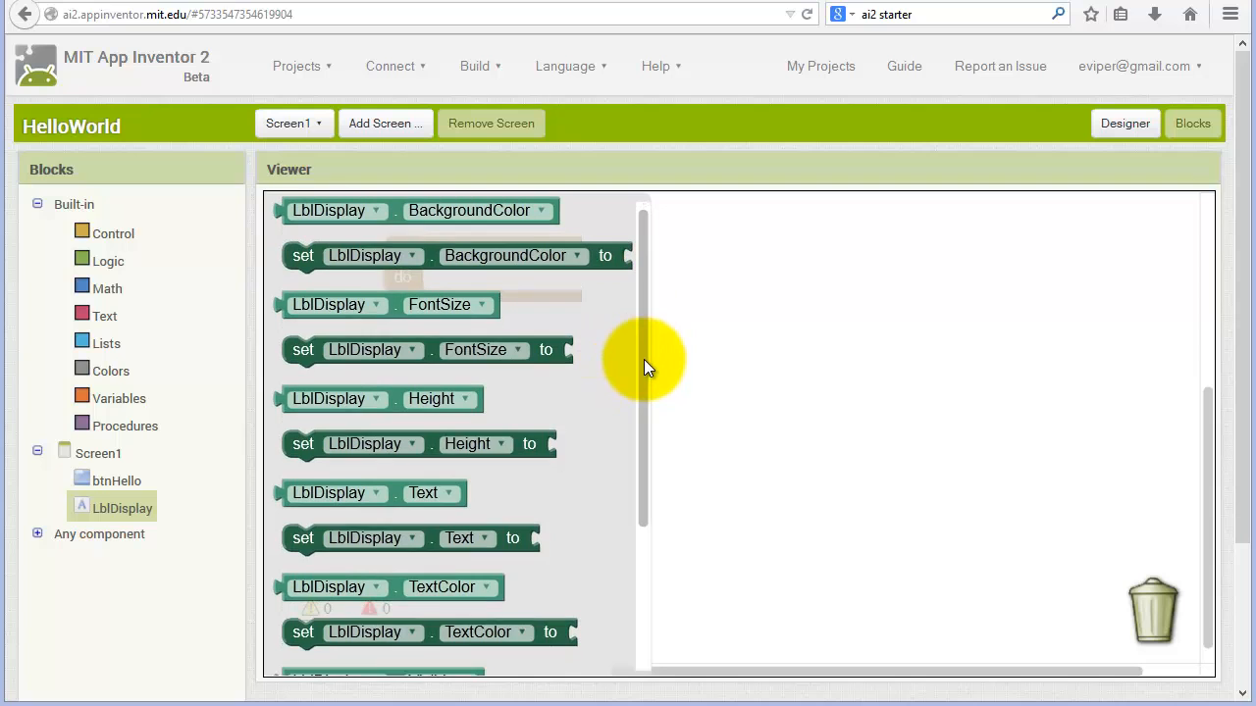
scroll(down, 3)
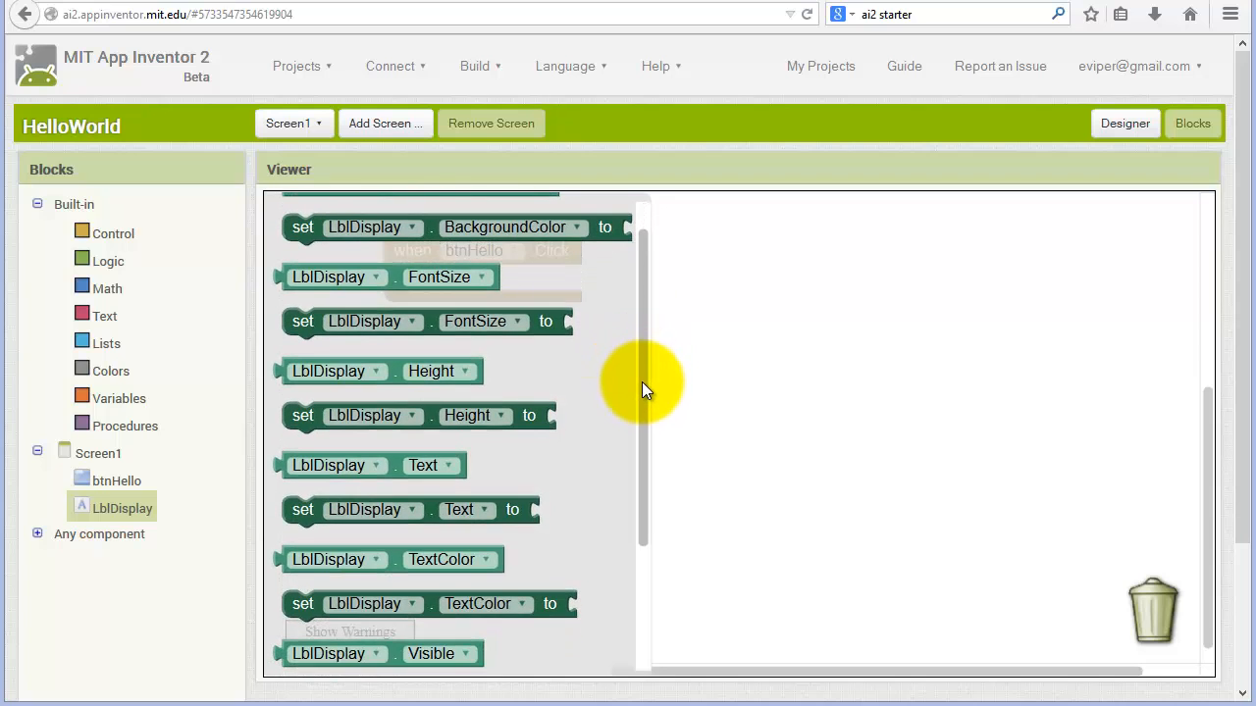
scroll(down, 3)
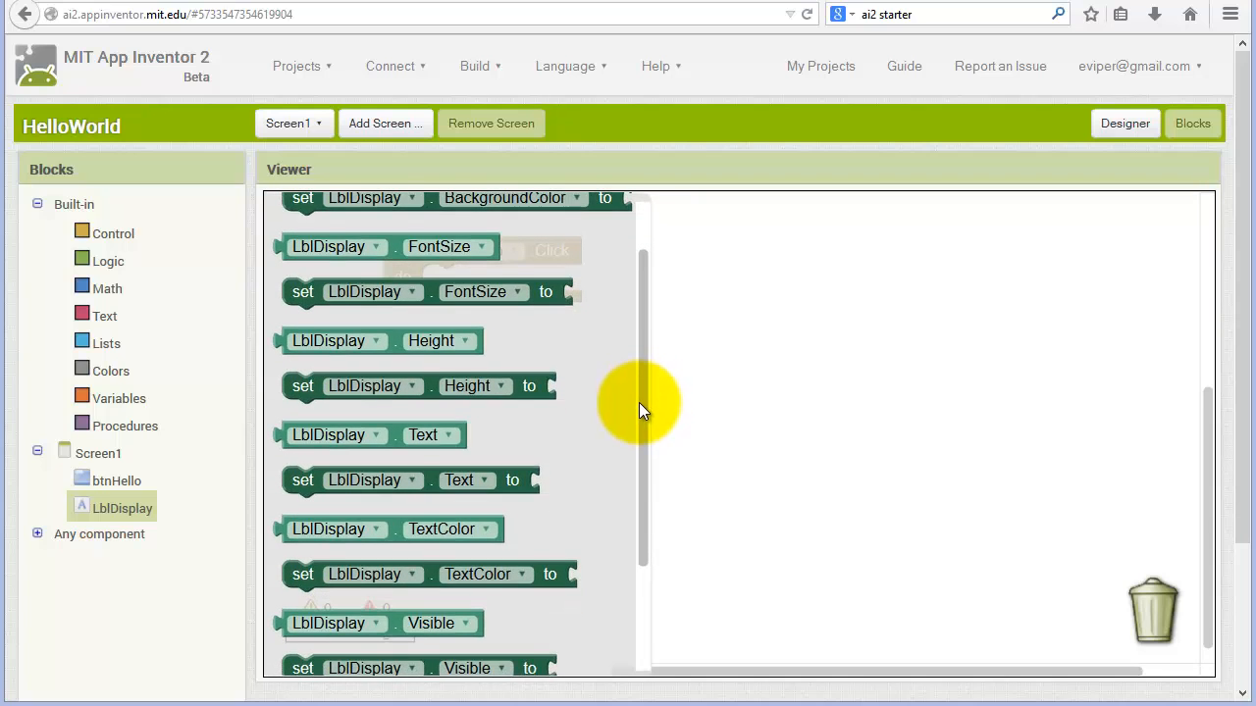
scroll(down, 3)
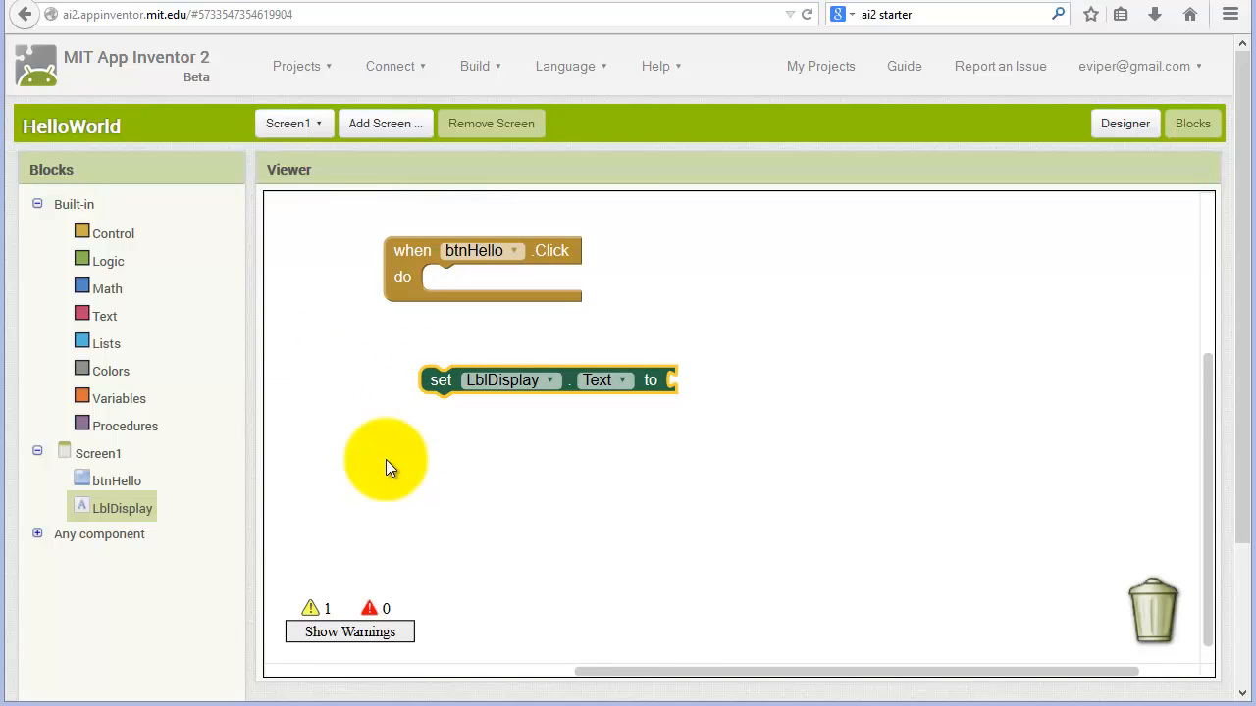
mouse_move(682, 385)
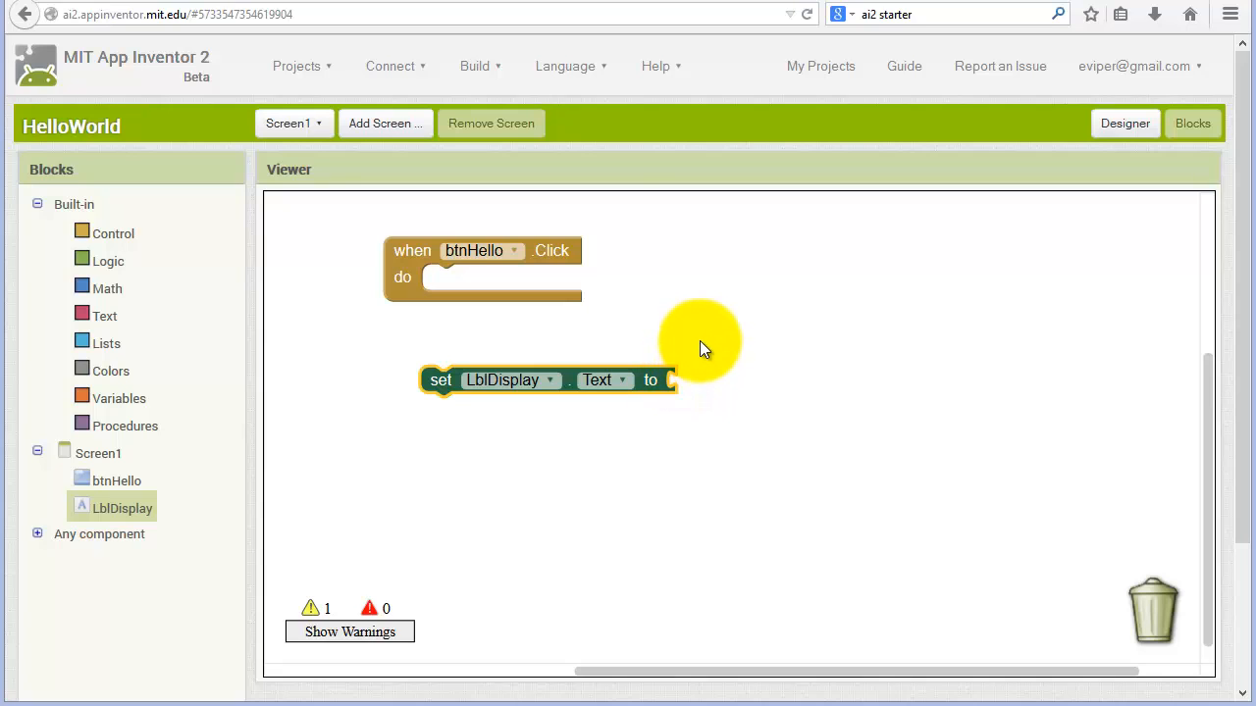
mouse_move(118, 245)
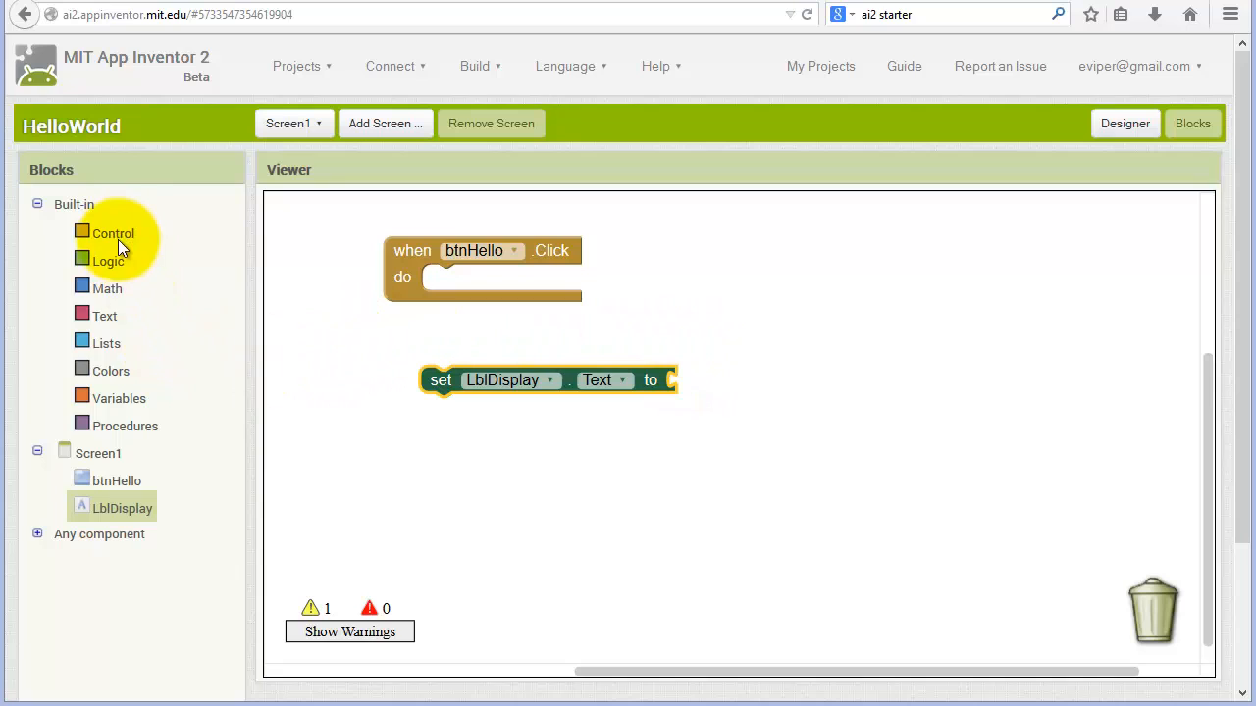
mouse_move(121, 383)
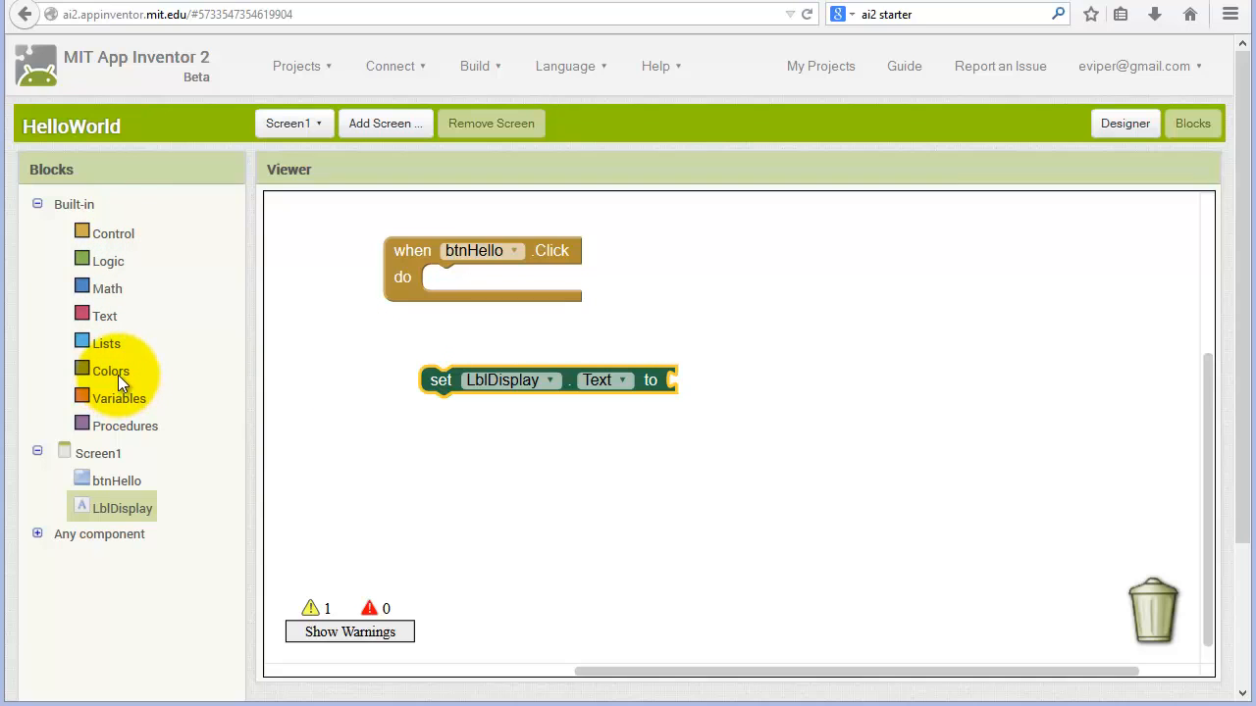
mouse_move(104, 315)
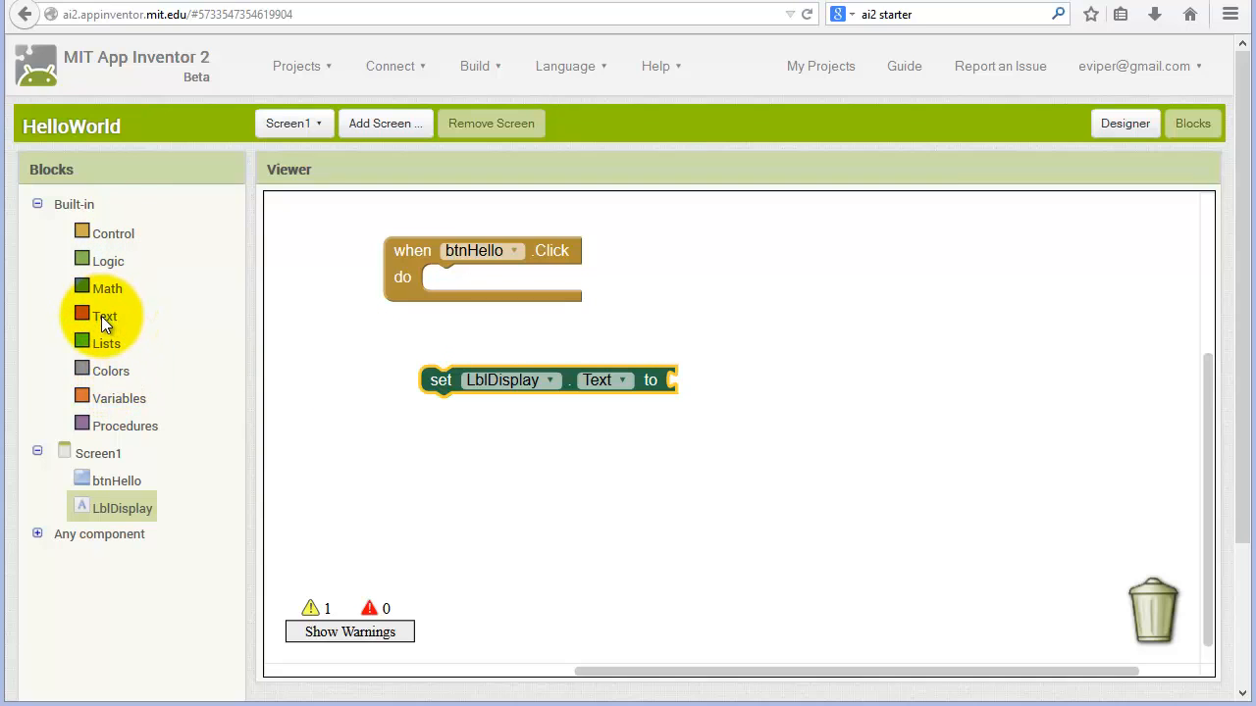
- Open the built-in Text drawer to reach the empty text string block
click(104, 316)
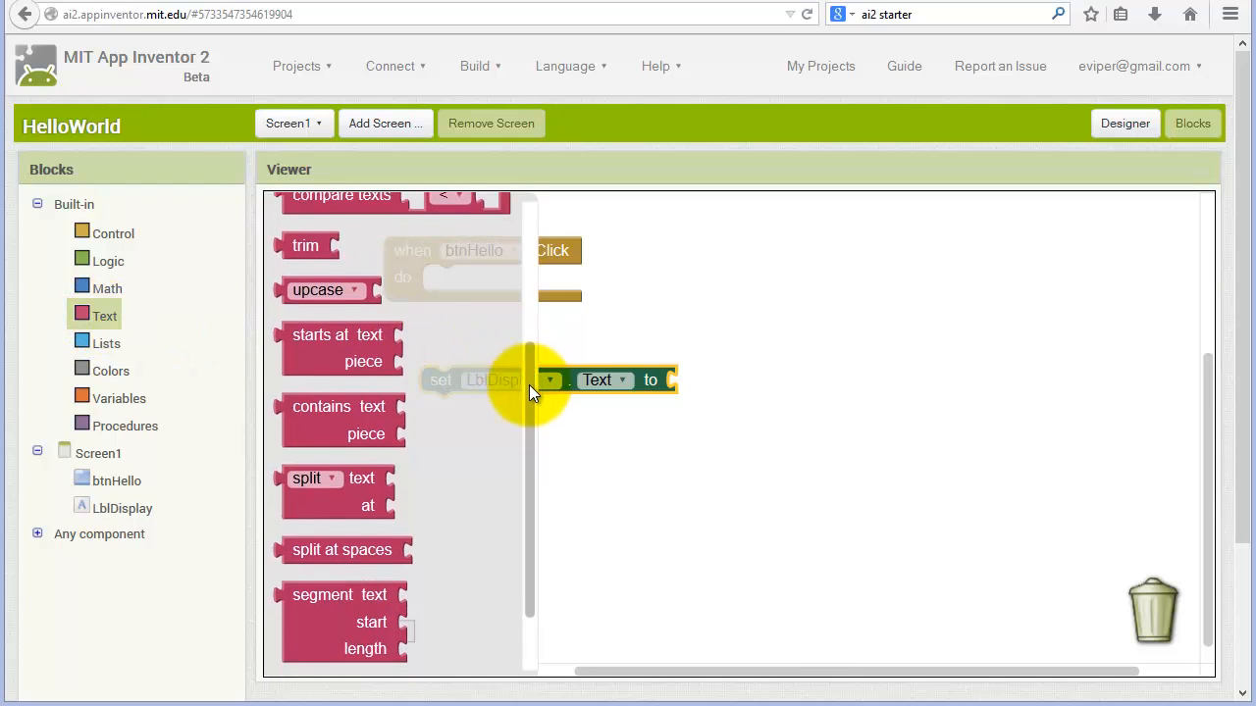
scroll(up, 3)
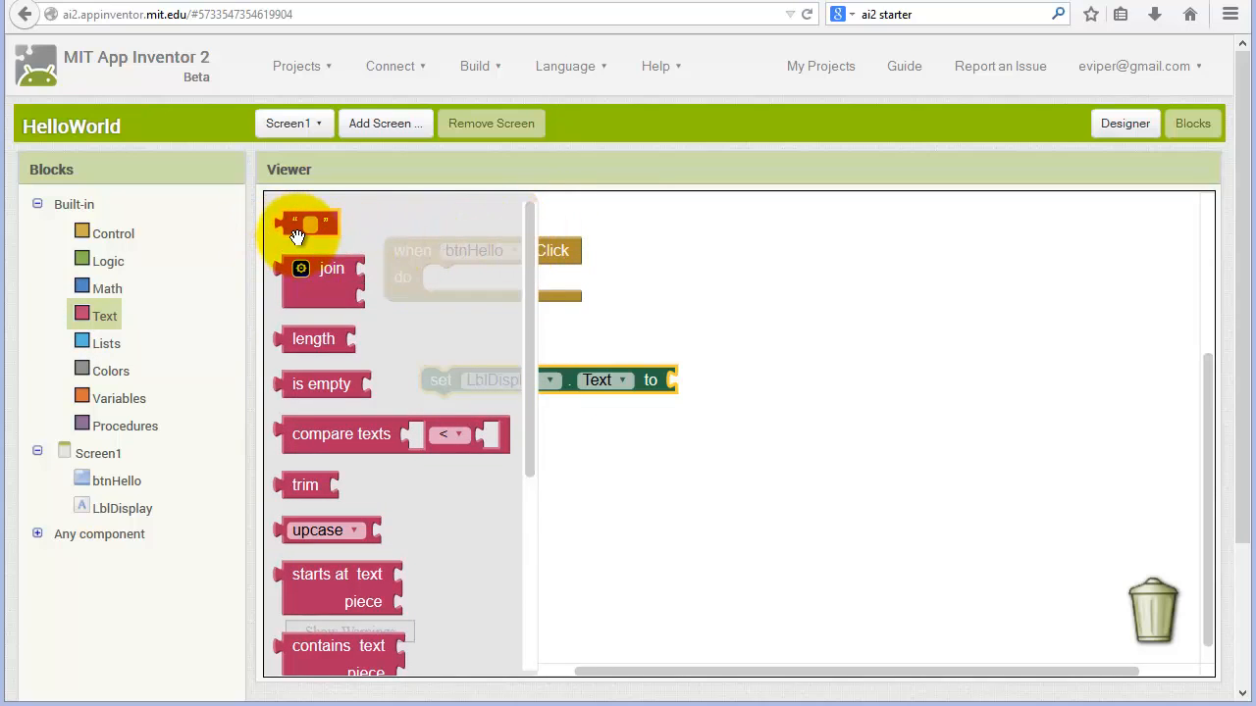
mouse_move(297, 230)
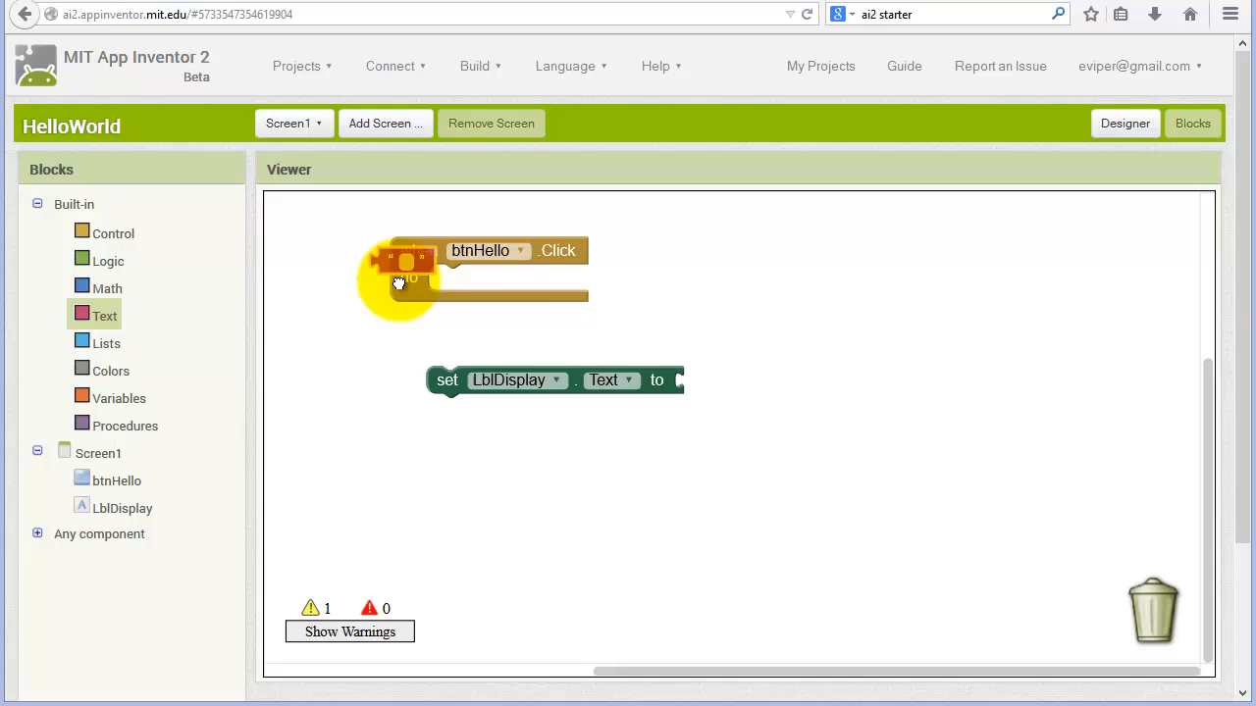
- Drop an empty text block on the workspace and enter 'Hello World'
drag(403, 275, 820, 286)
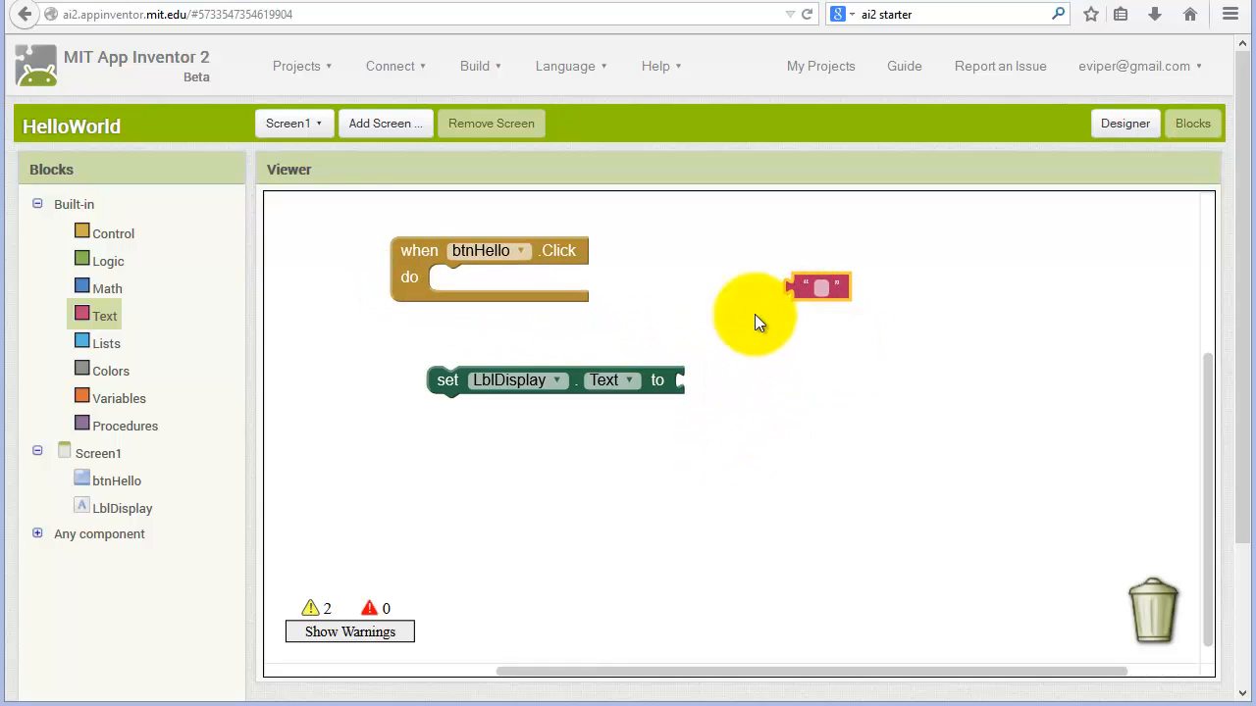
mouse_move(820, 324)
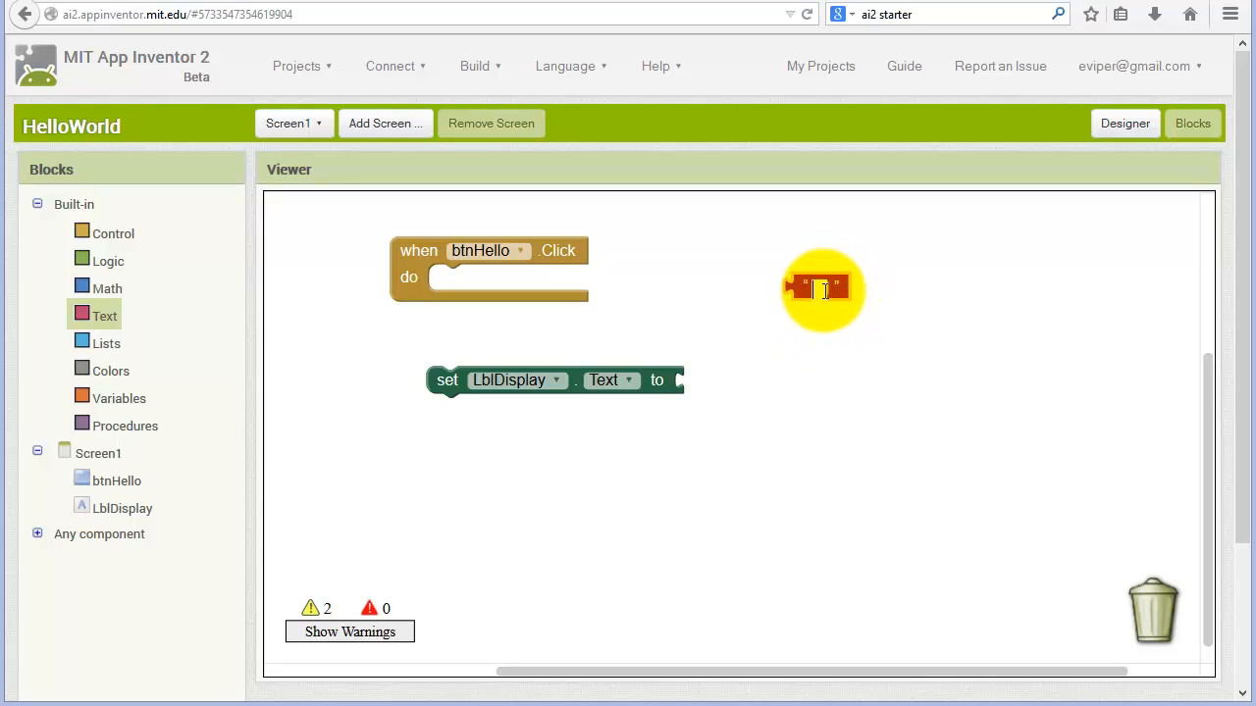
text(Hello Wo)
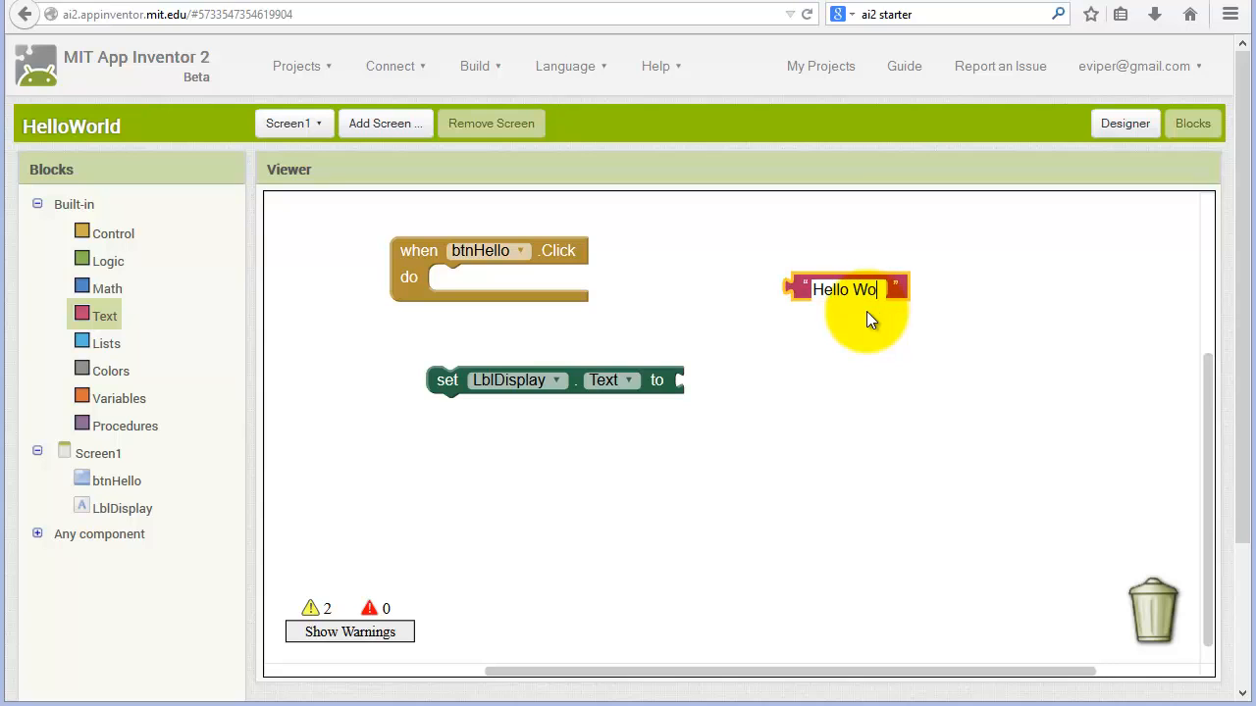
text(rld)
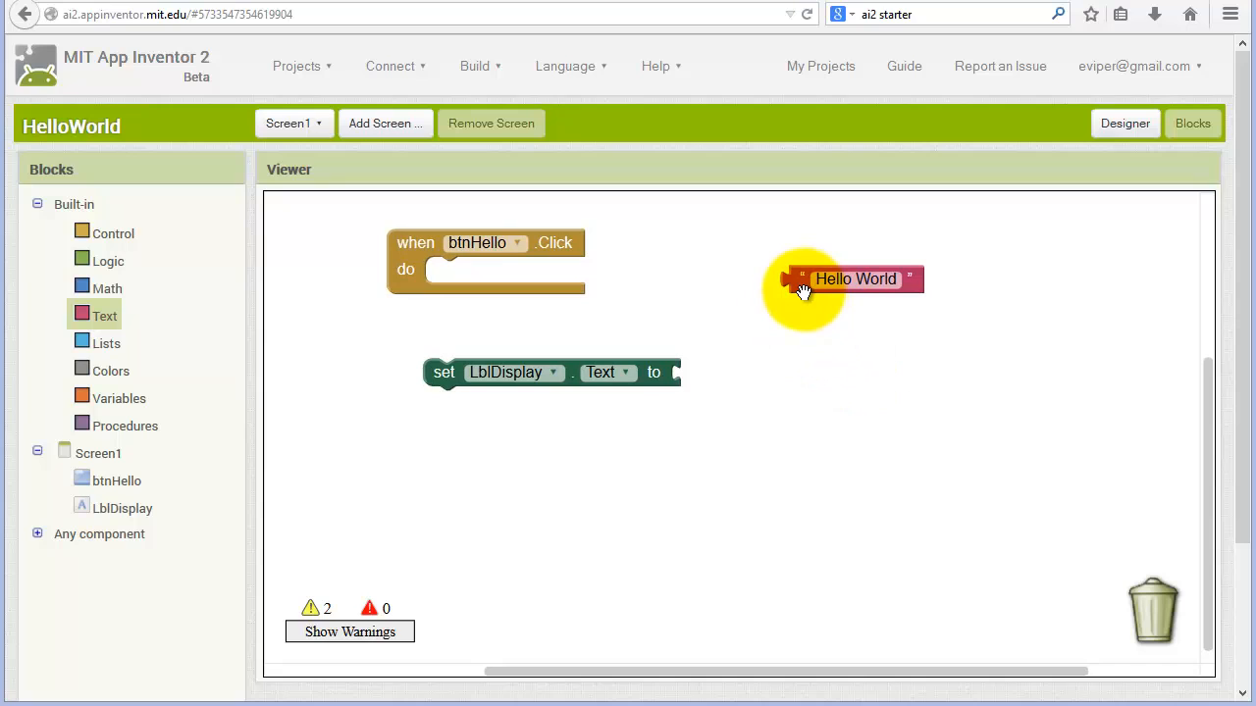
mouse_move(803, 291)
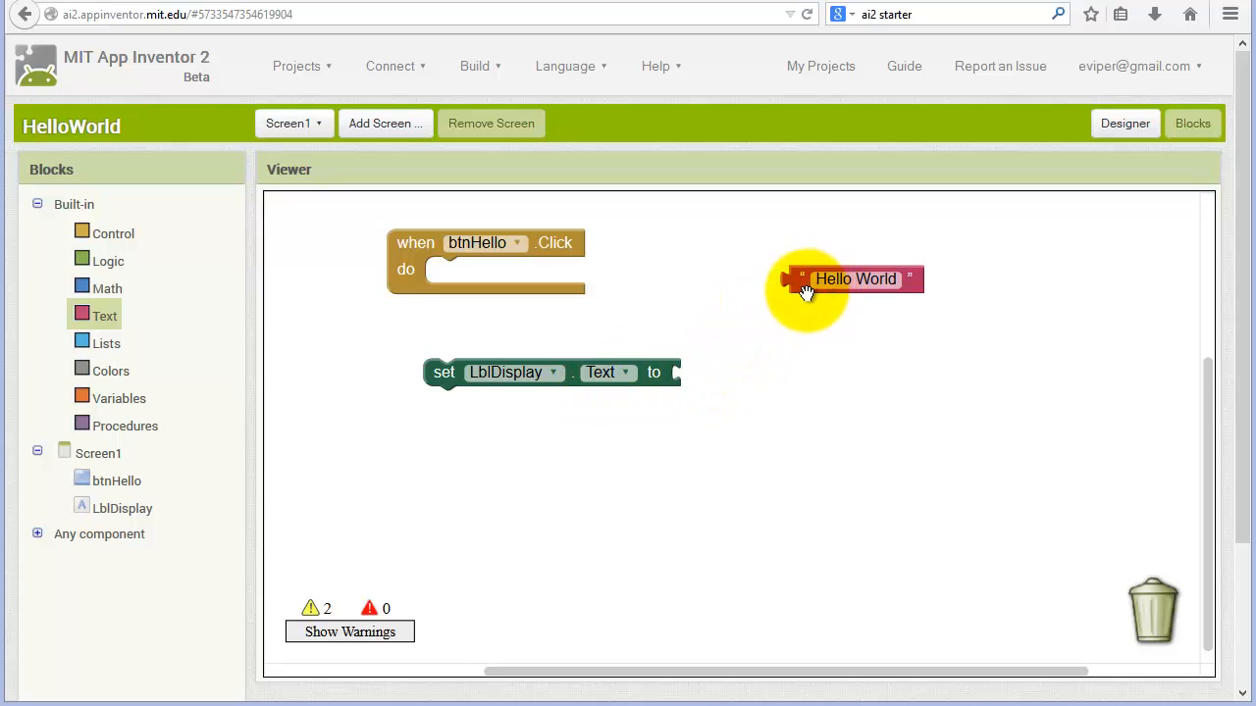
- Plug 'Hello World' into the set-text block and put it inside btnHello.Click
drag(855, 279, 749, 372)
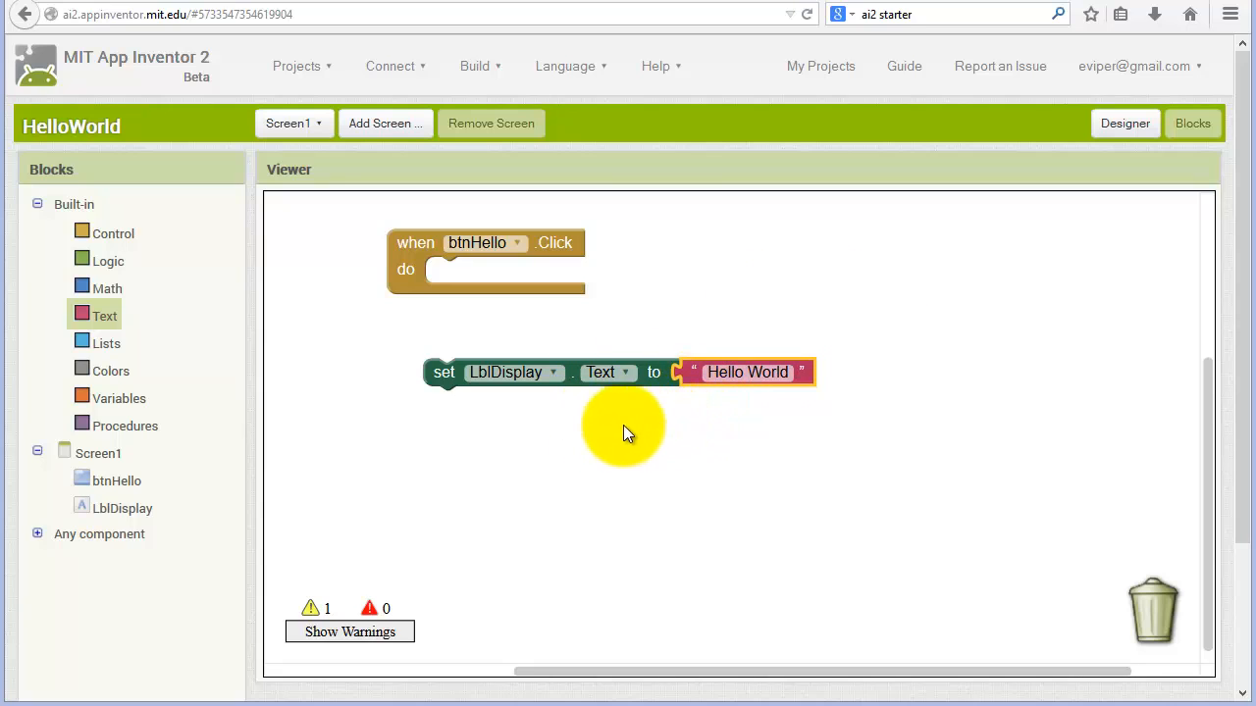
mouse_move(461, 279)
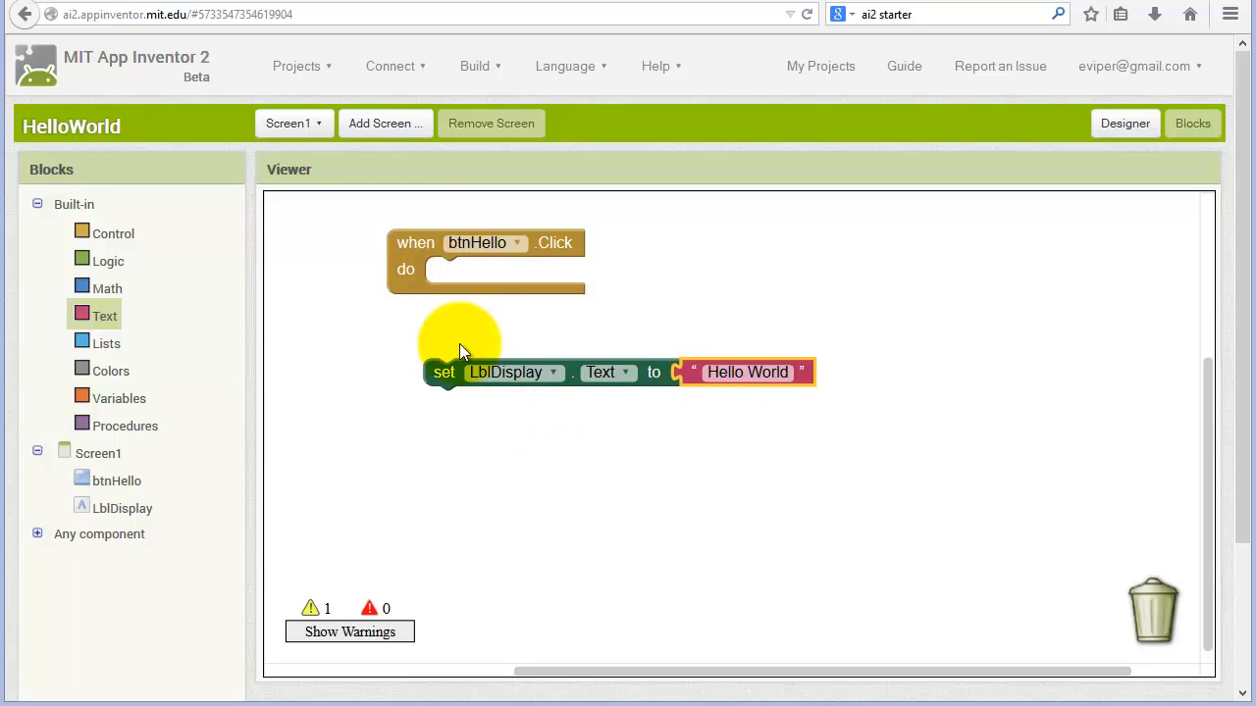
drag(443, 371, 443, 286)
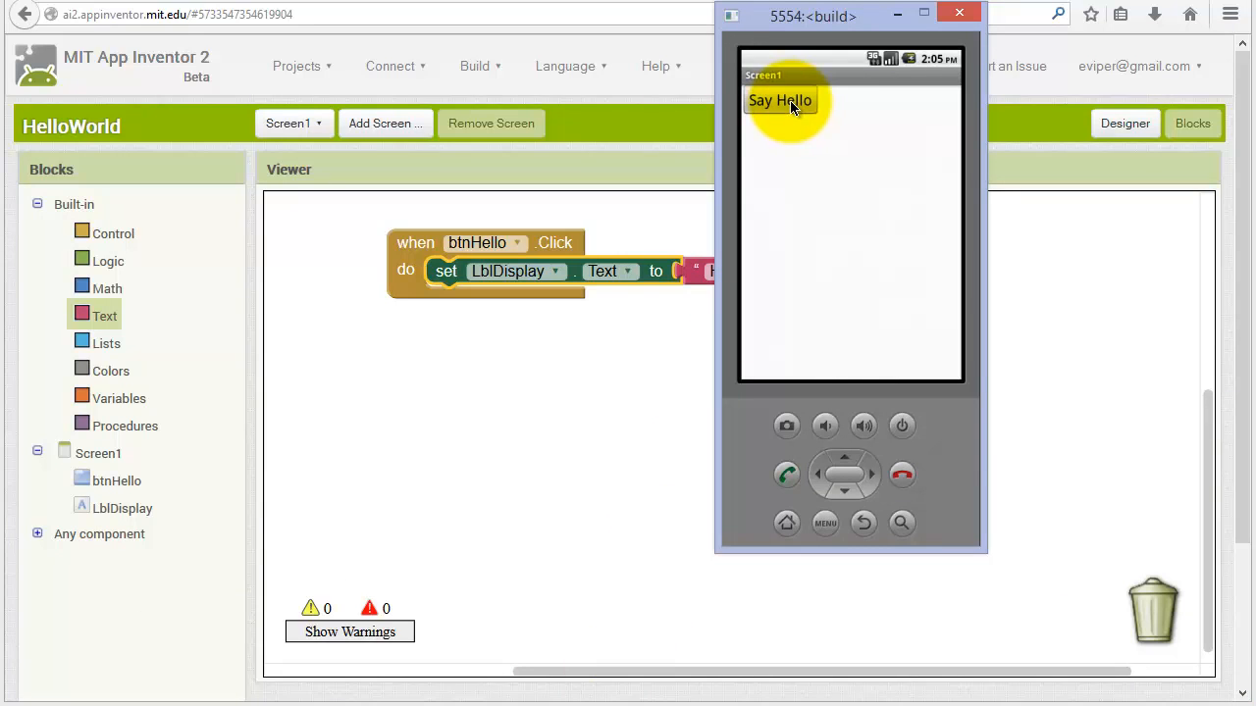
- Tap Say Hello in the emulator to confirm 'Hello World' appears
click(780, 100)
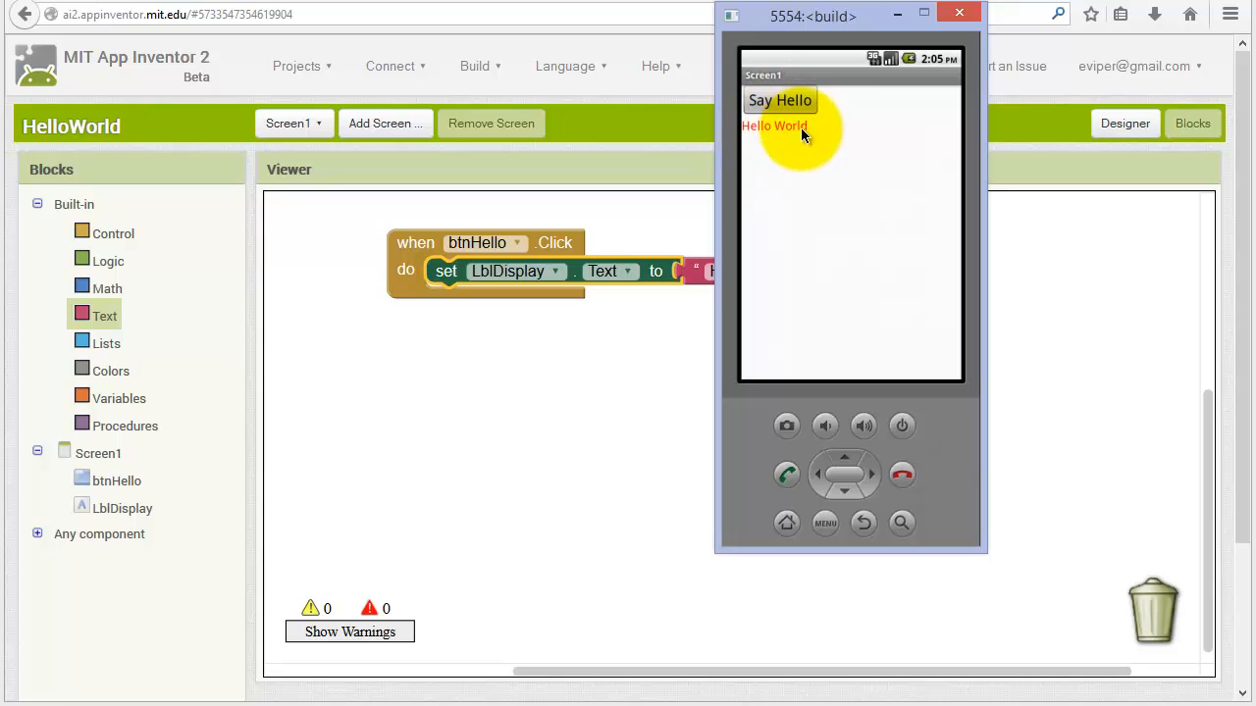
mouse_move(795, 134)
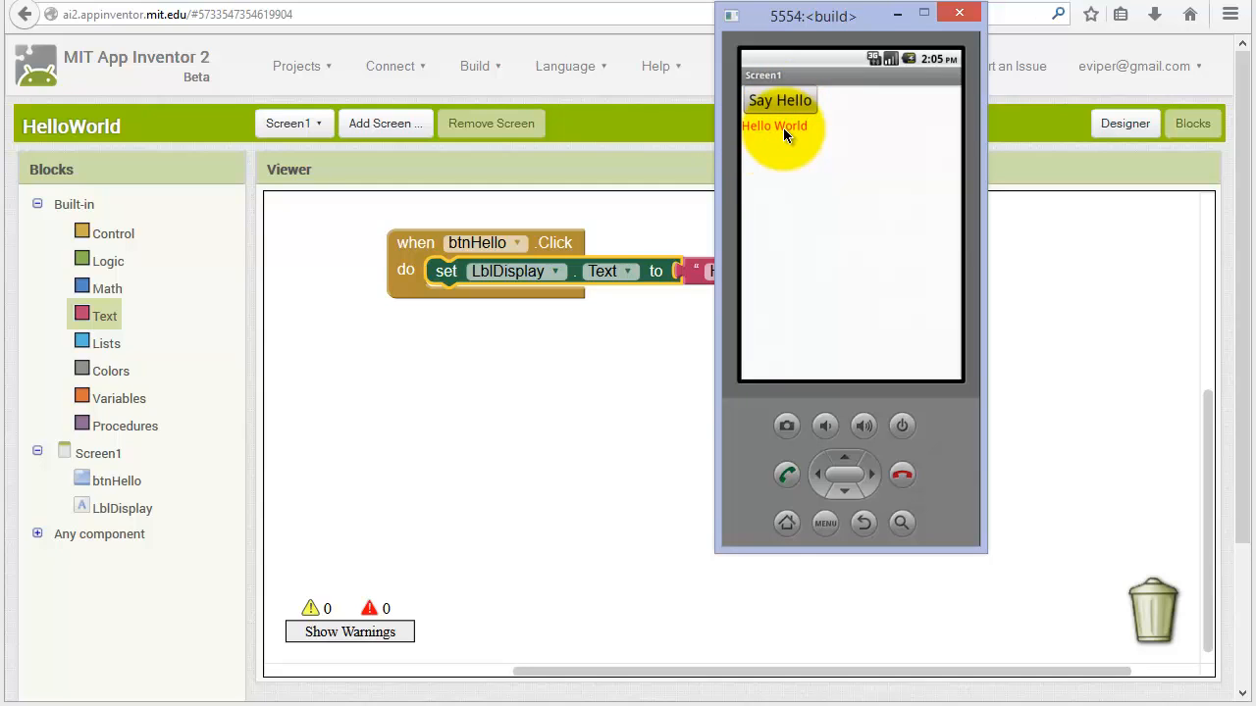
mouse_move(770, 137)
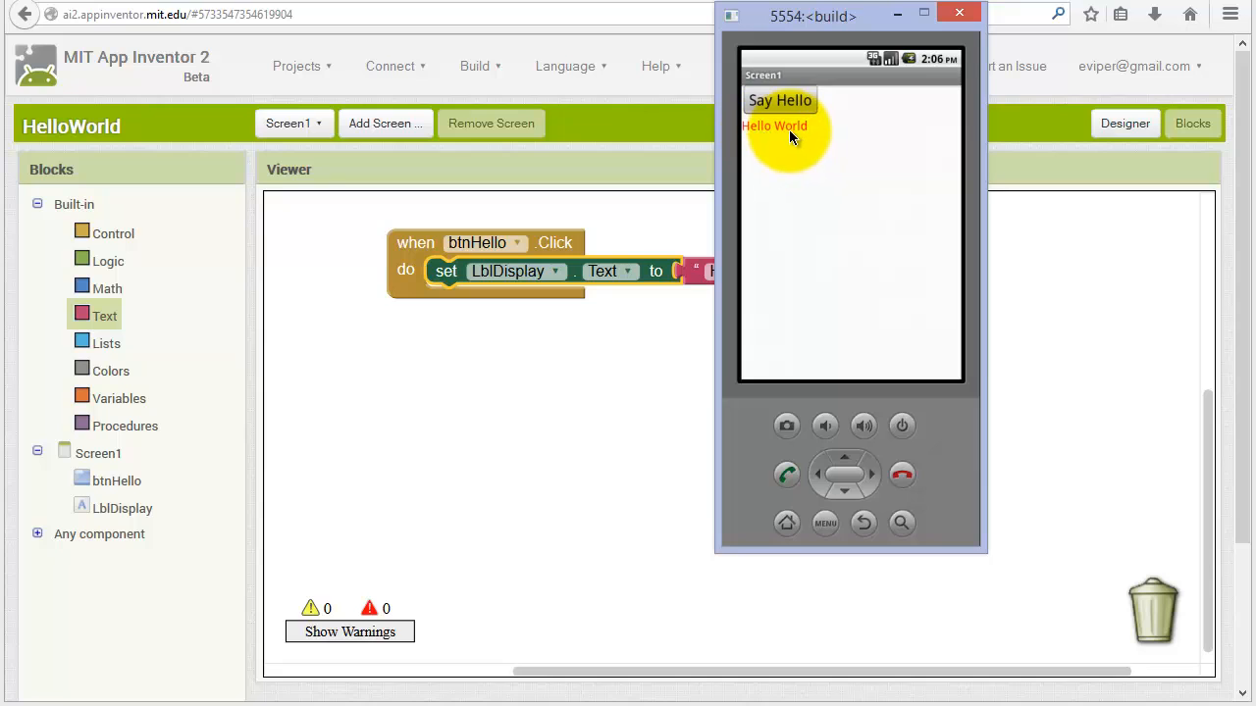
mouse_move(731, 152)
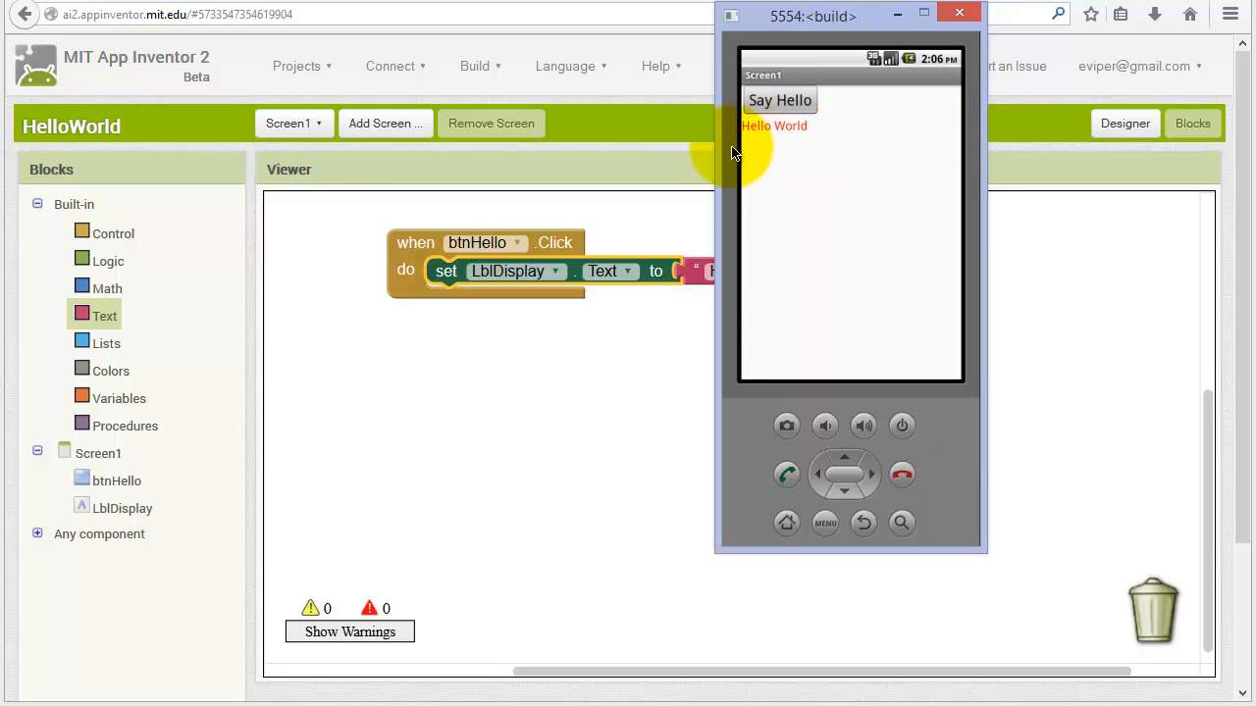
mouse_move(584, 412)
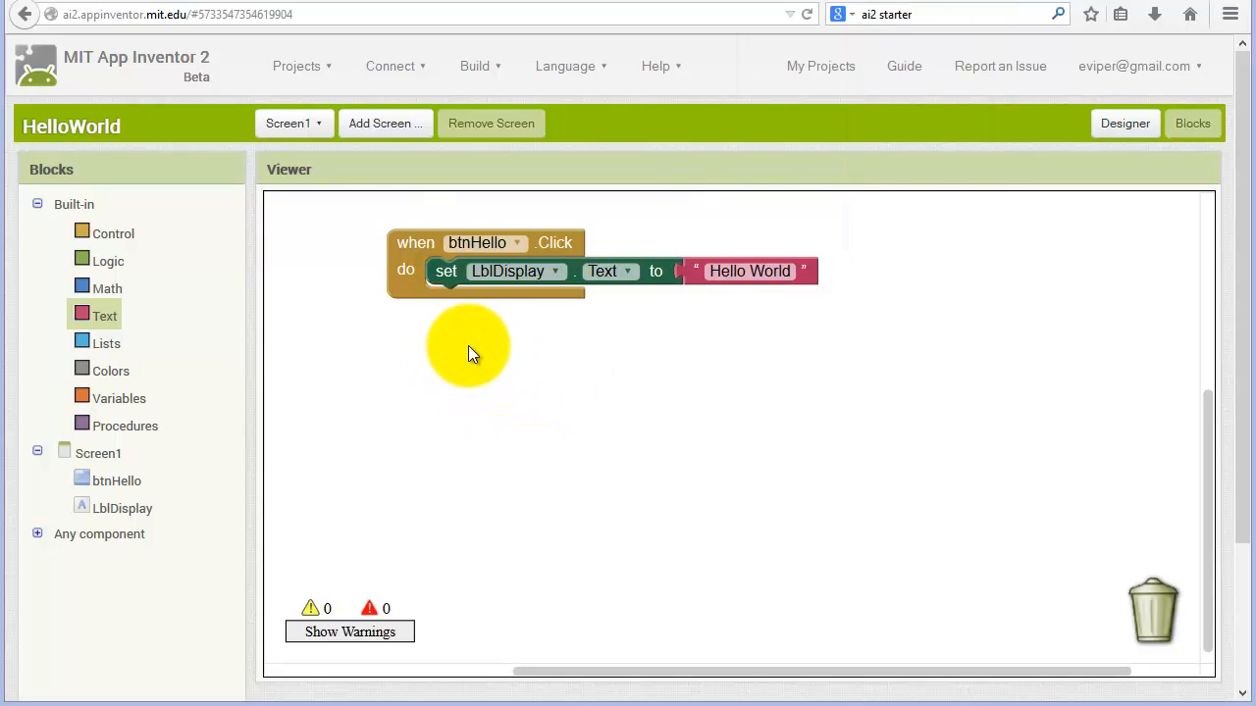
mouse_move(547, 438)
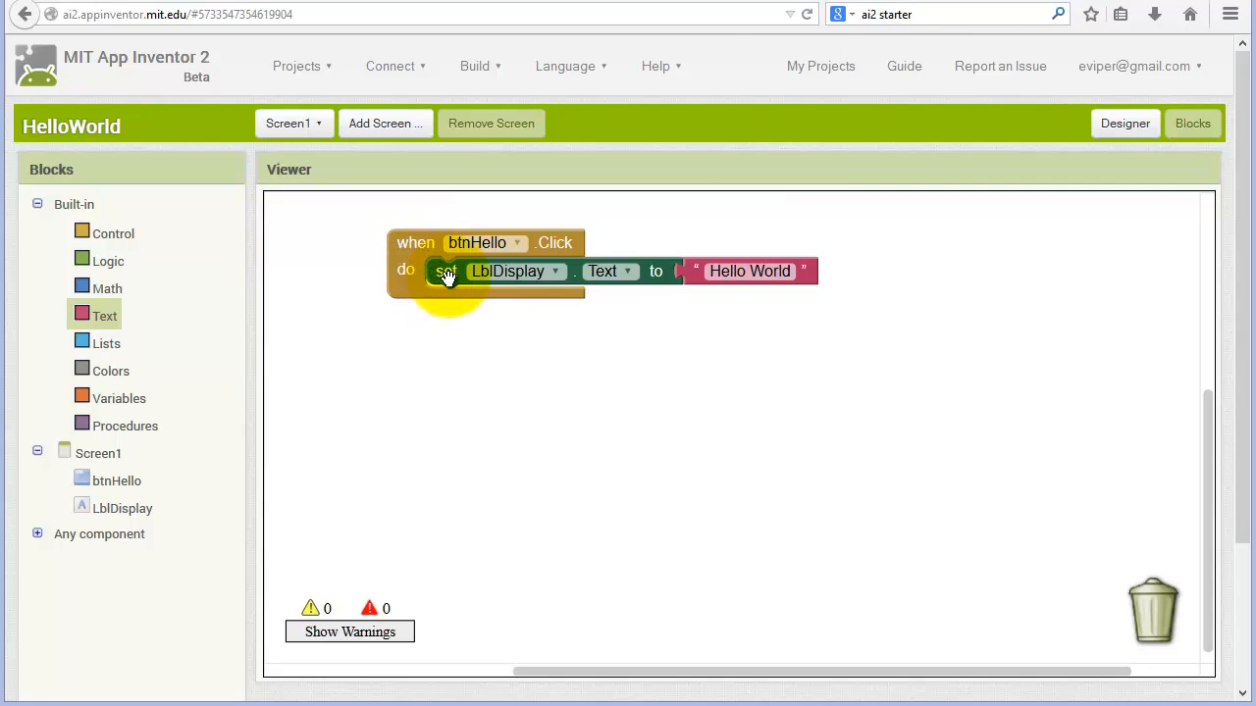
mouse_move(864, 285)
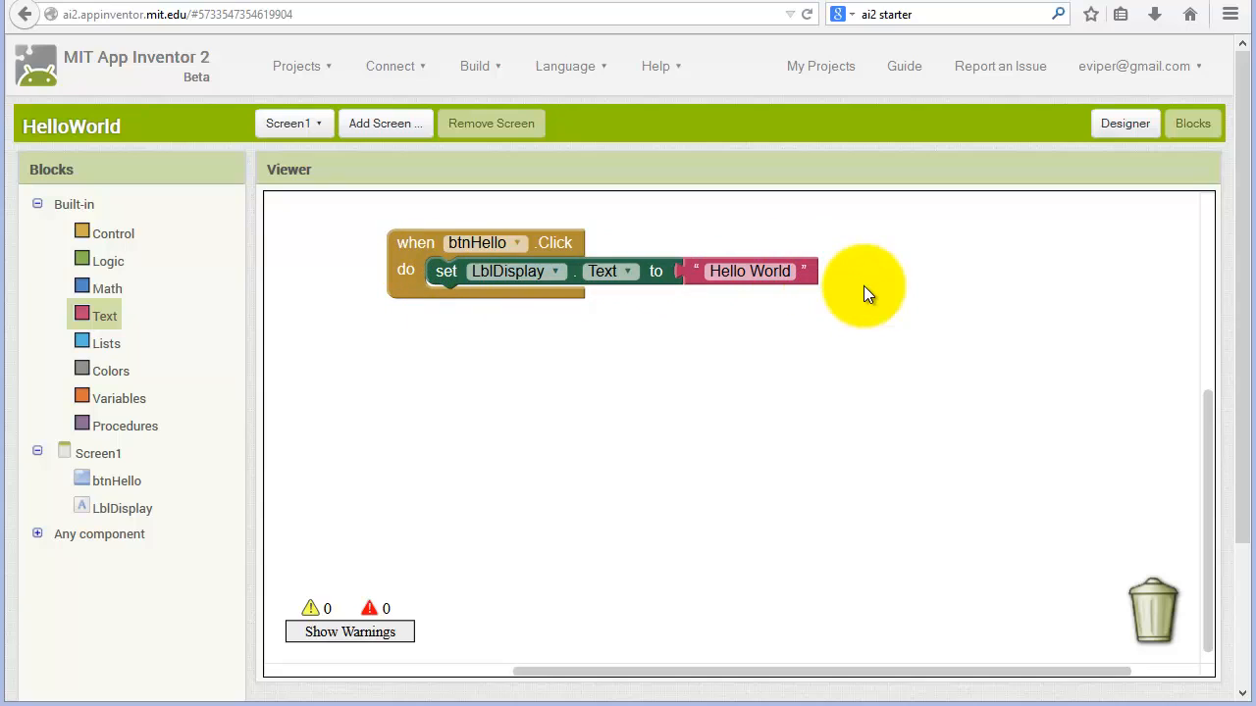
mouse_move(566, 459)
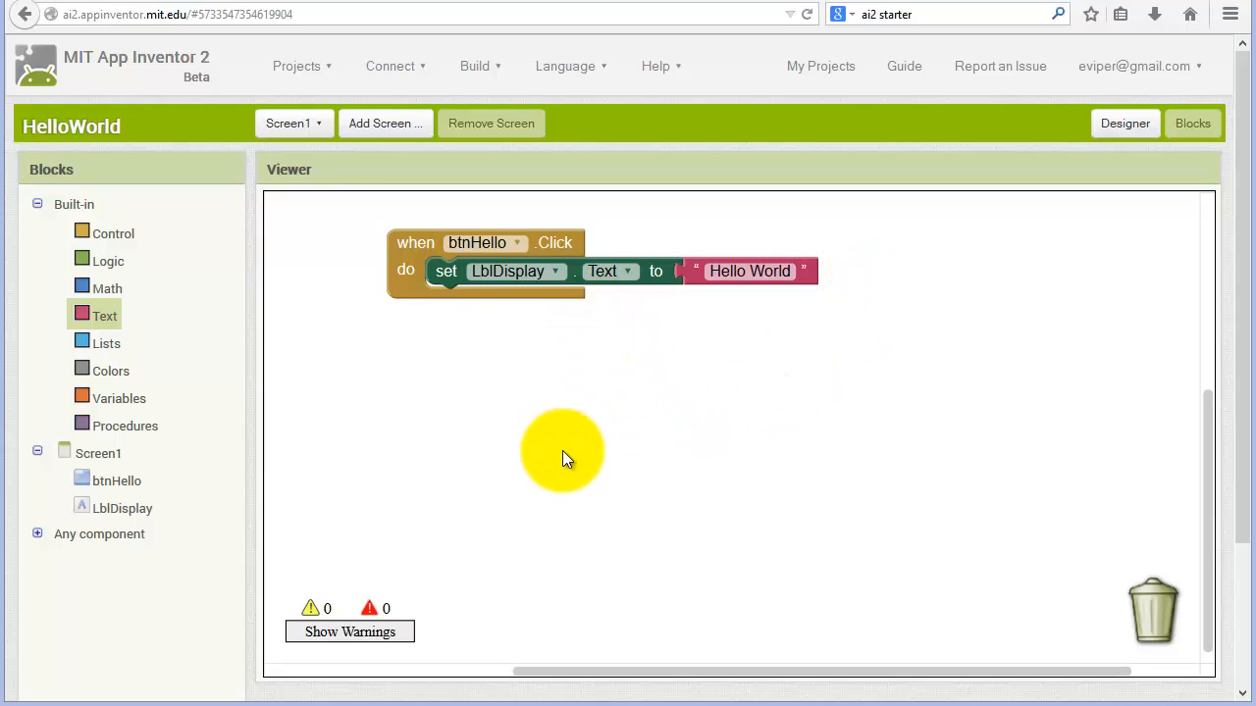
mouse_move(564, 468)
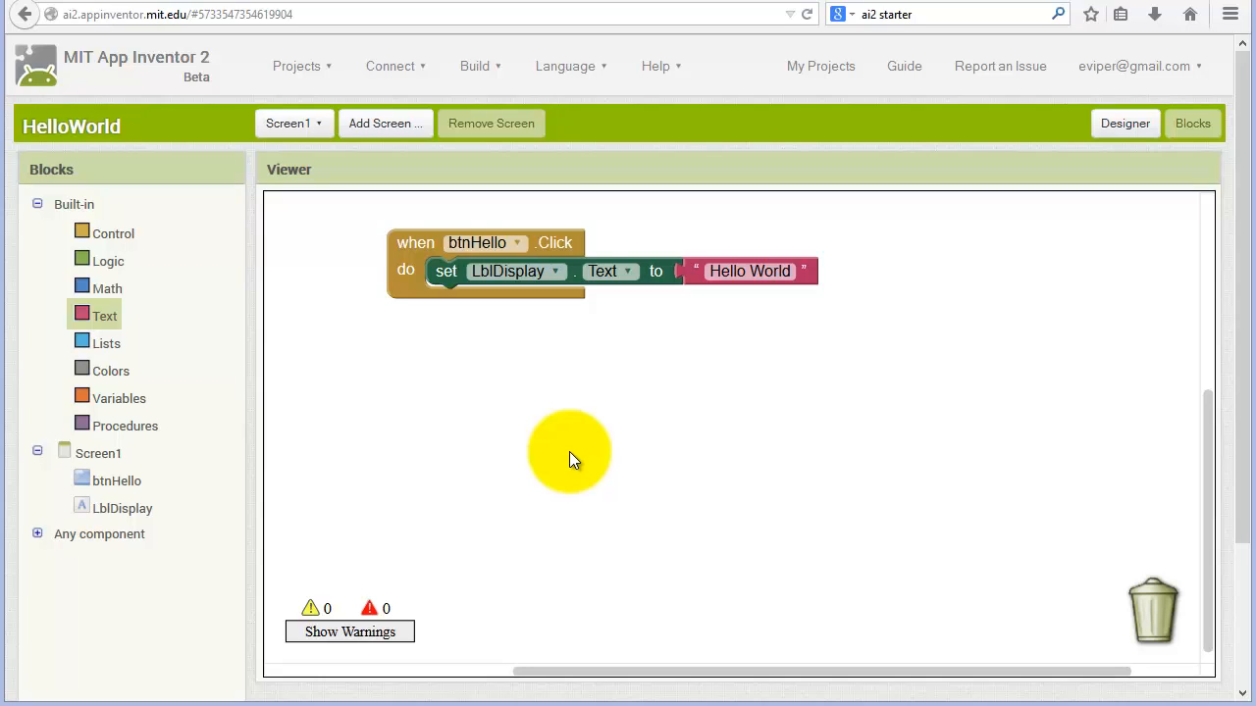
mouse_move(344, 444)
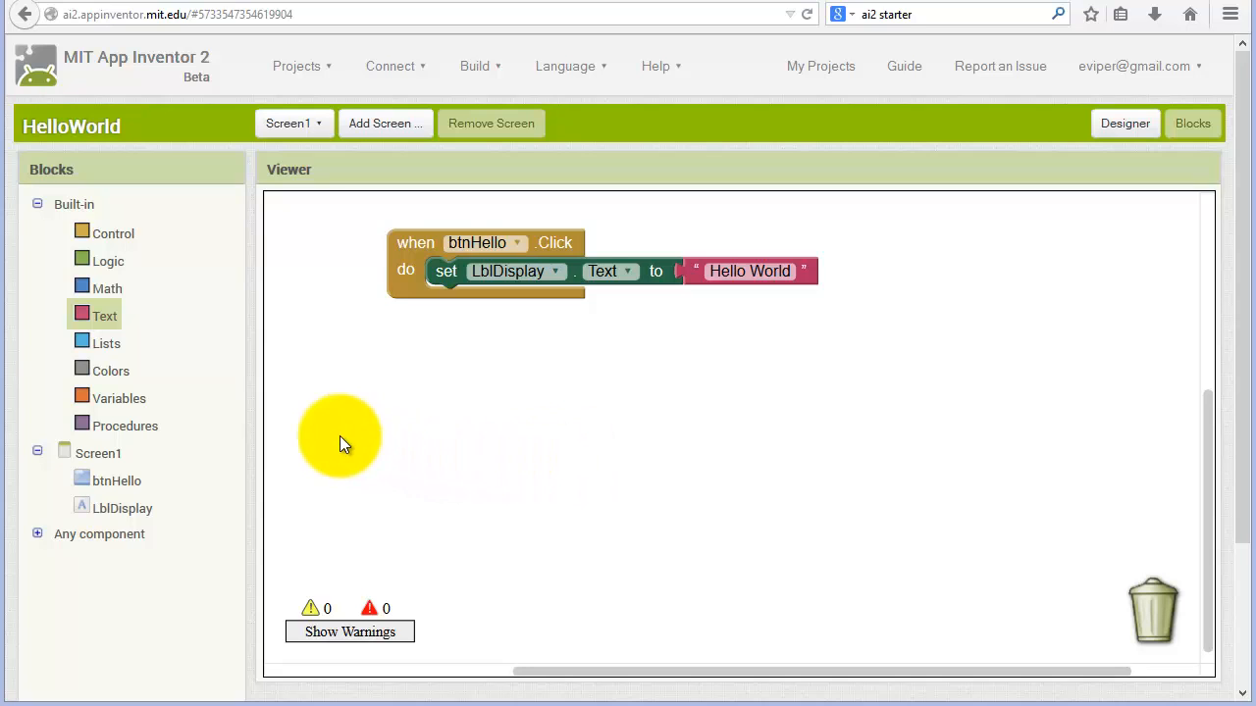
mouse_move(123, 508)
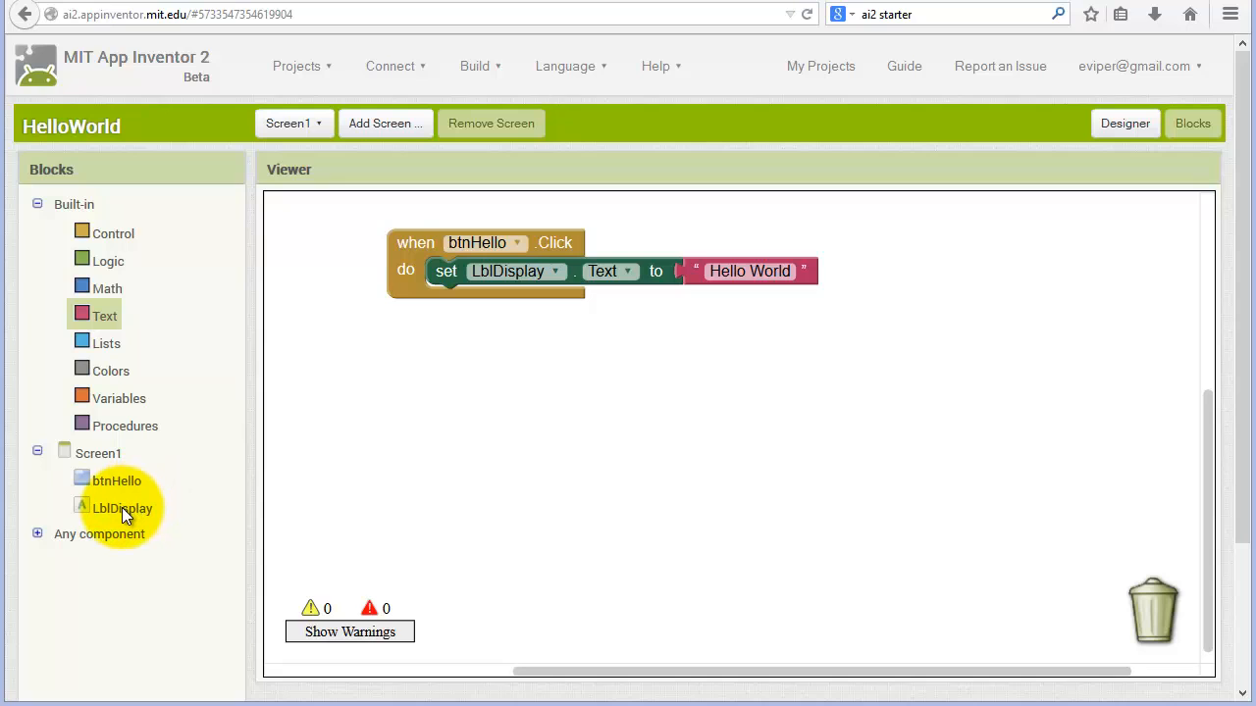
- Drag a 'set LblDisplay.TextColor to' block from LblDisplay's drawer onto the workspace
click(121, 508)
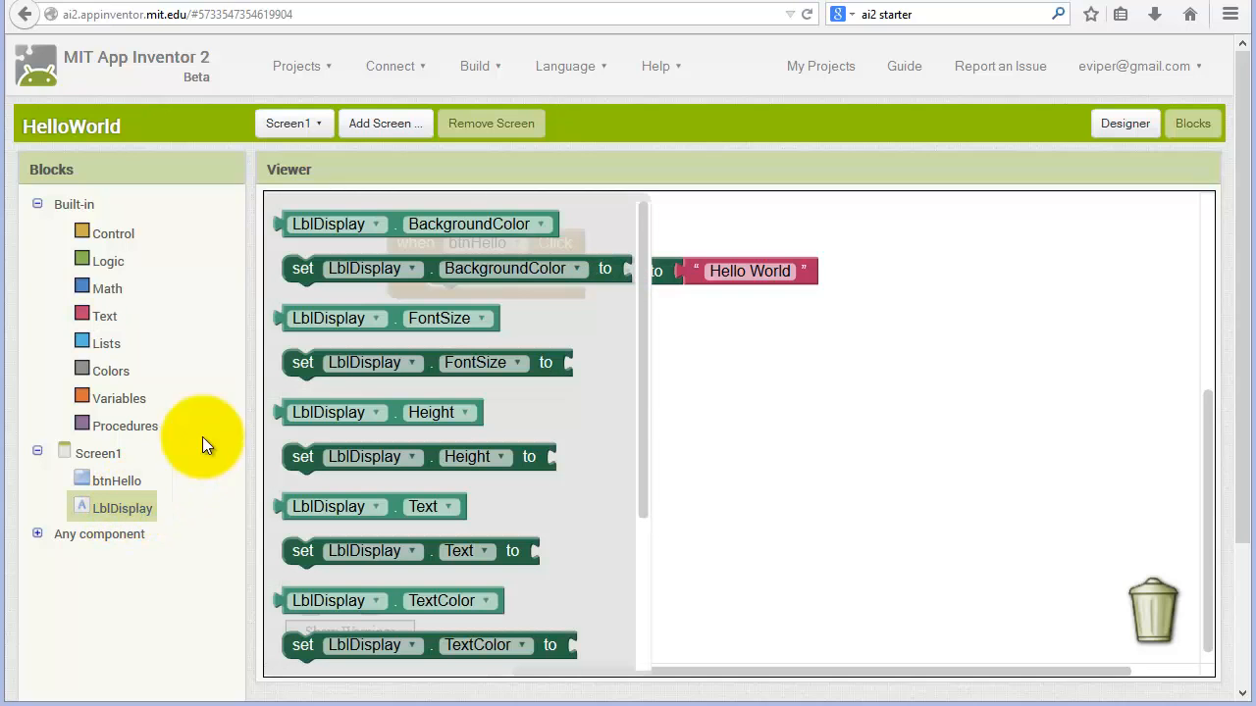
mouse_move(652, 379)
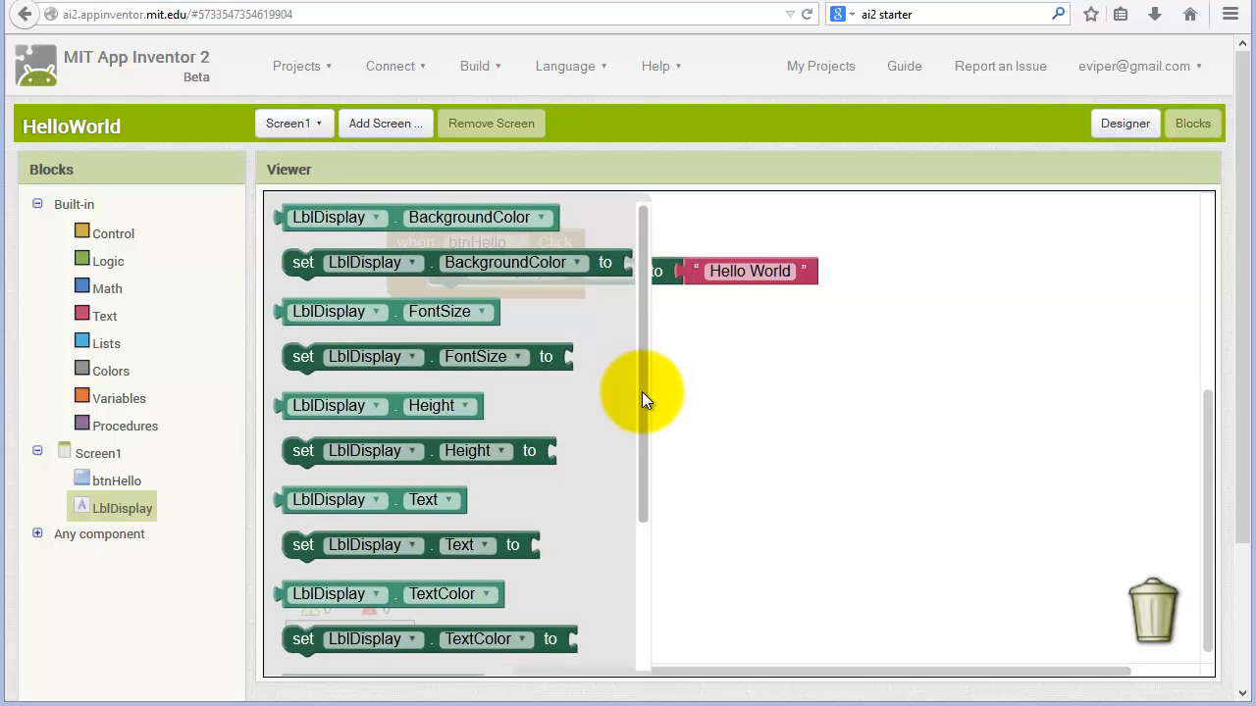
scroll(down, 3)
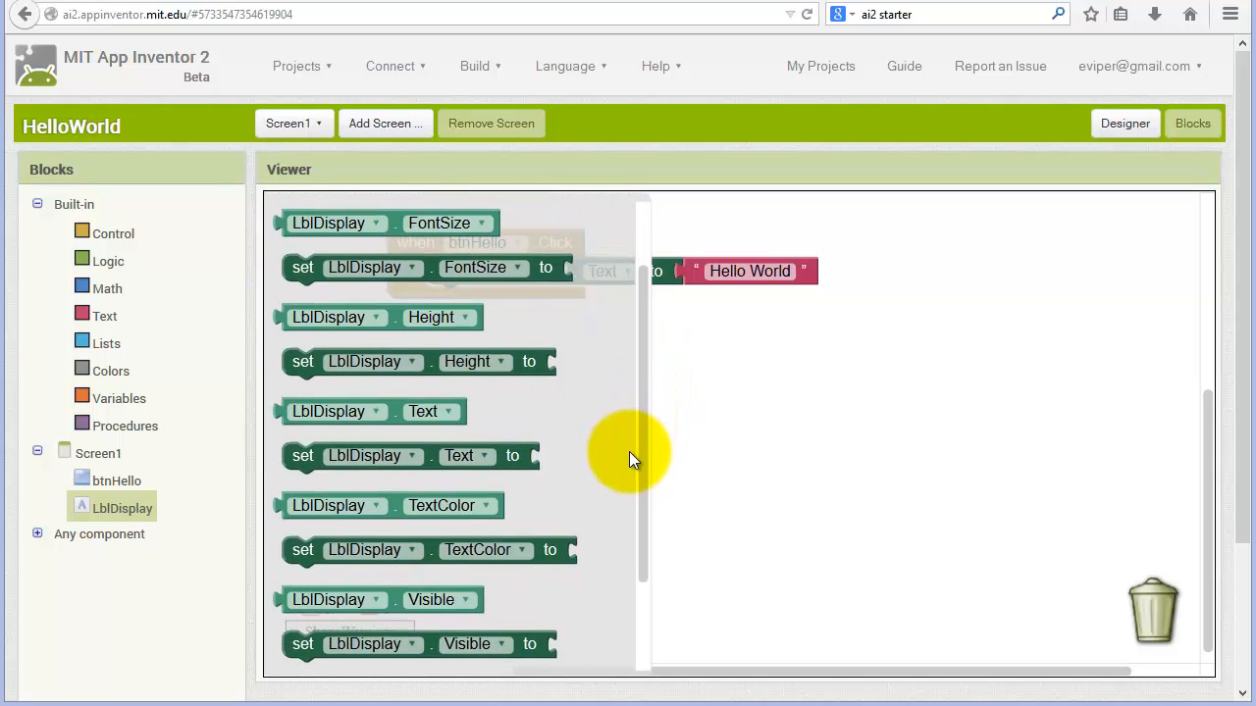
scroll(down, 3)
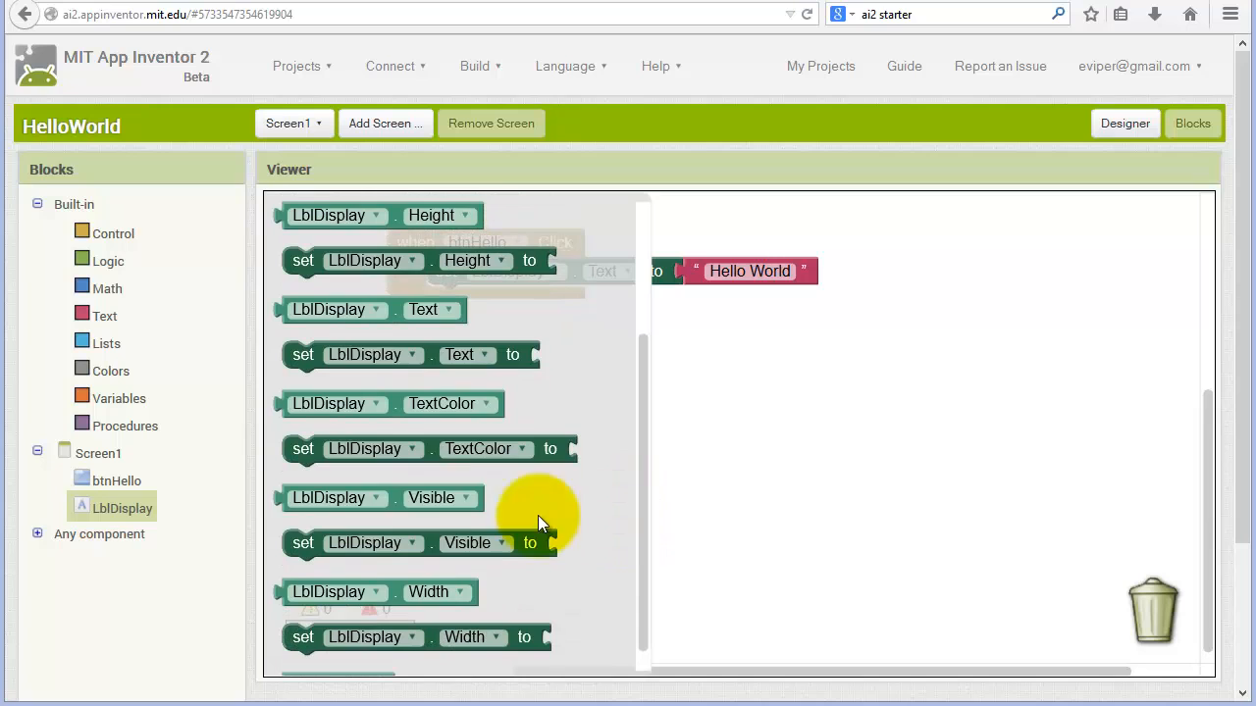
mouse_move(300, 456)
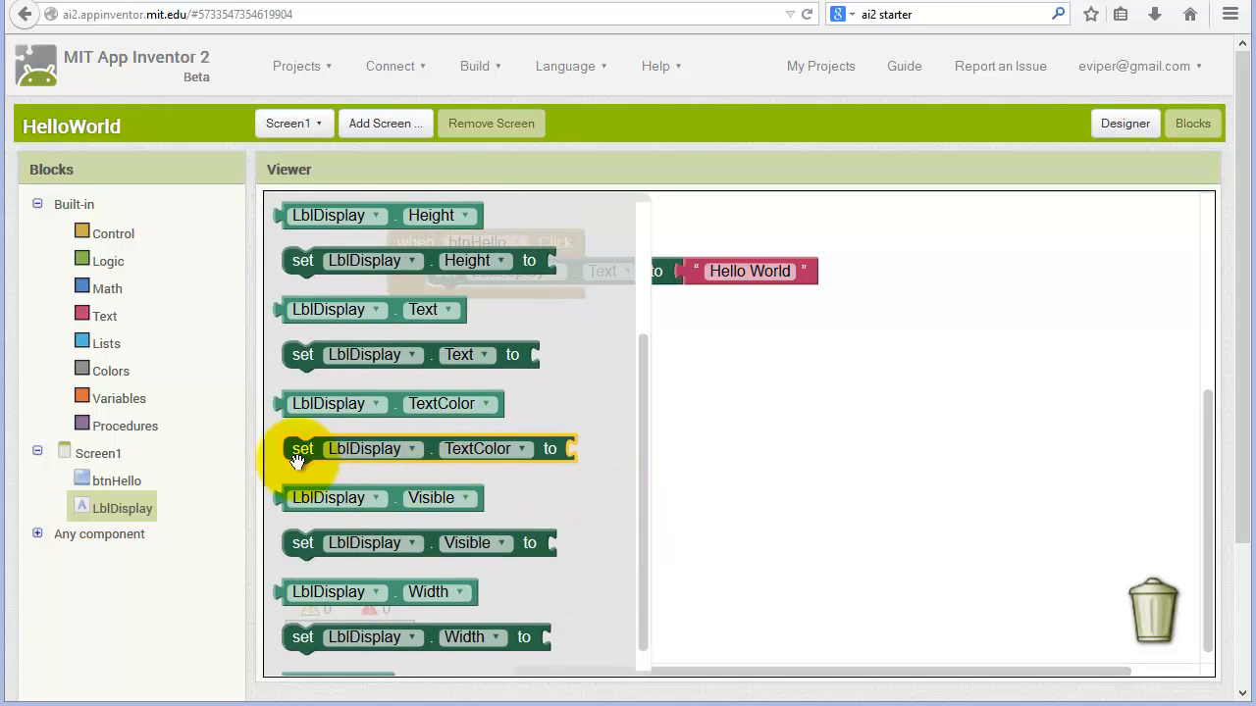
drag(302, 448, 376, 416)
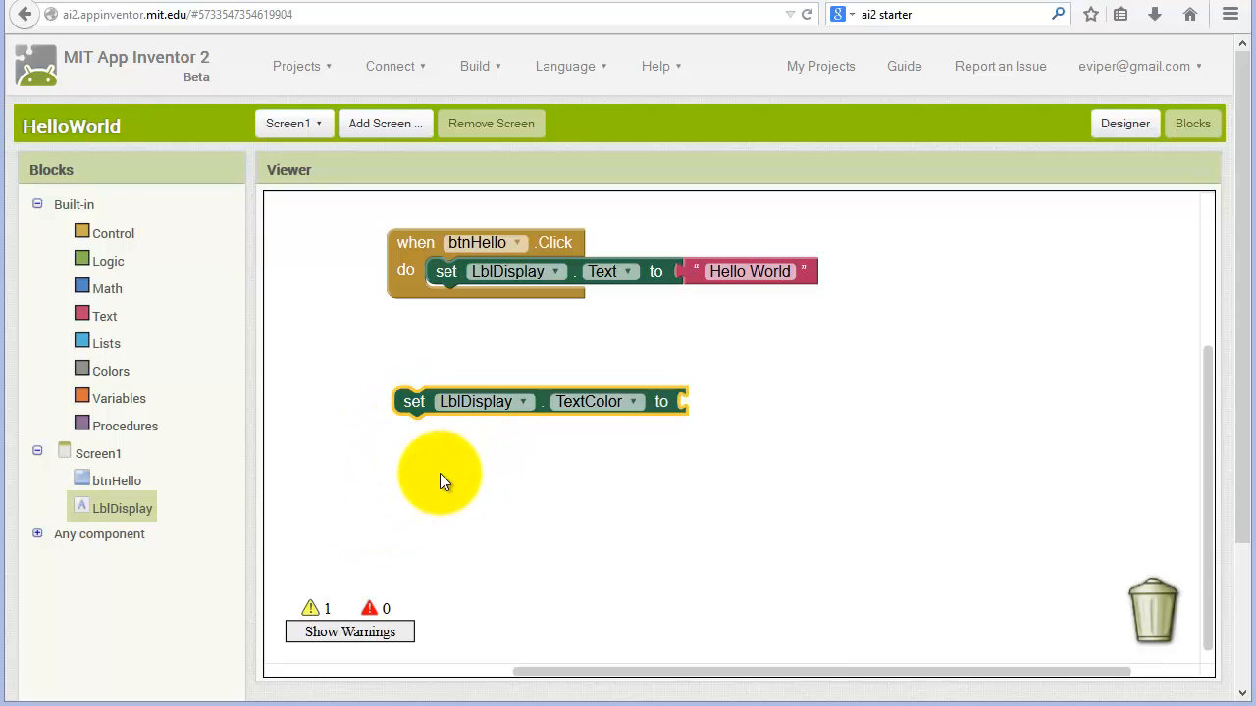
mouse_move(696, 425)
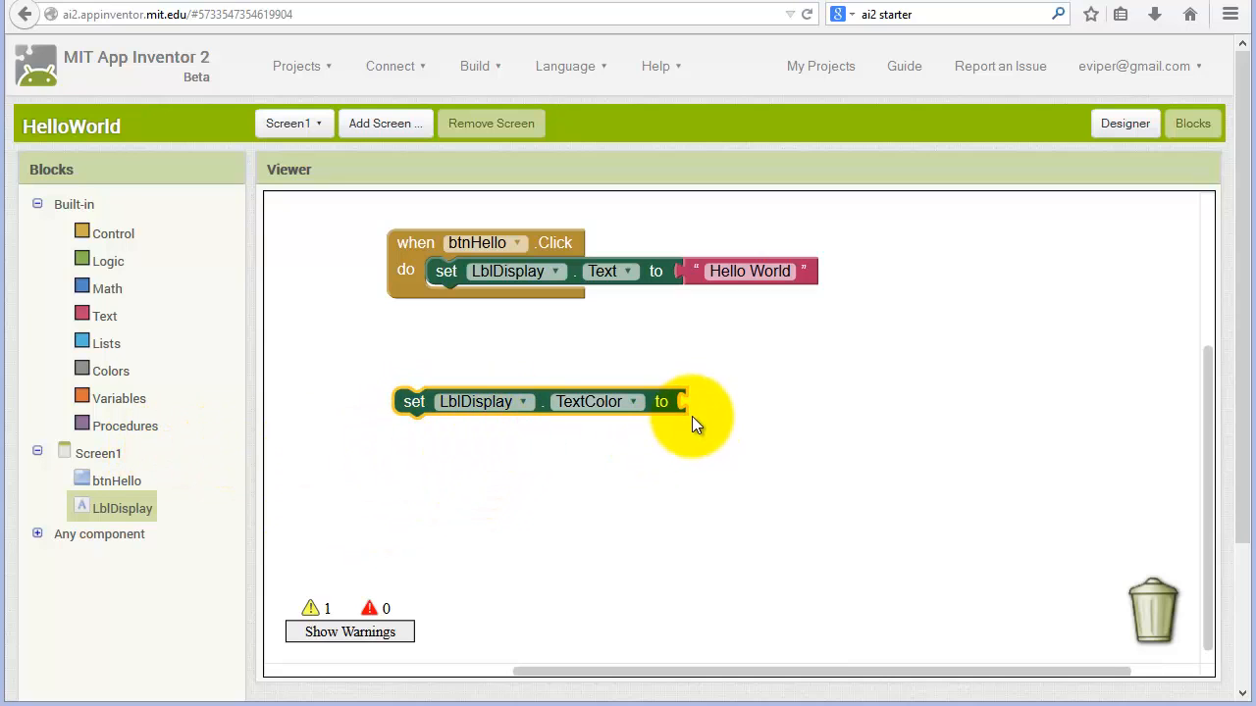
mouse_move(131, 383)
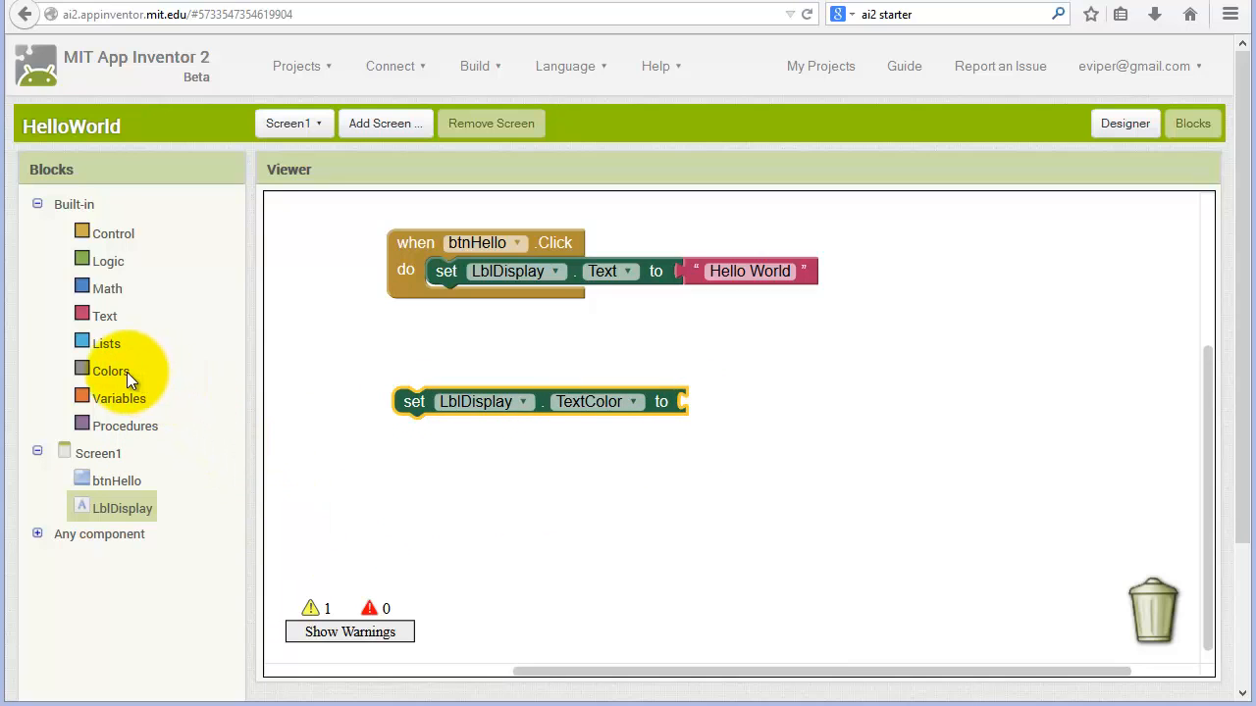
- Plug a green colour block from Colors into the TextColor setter's socket
click(111, 371)
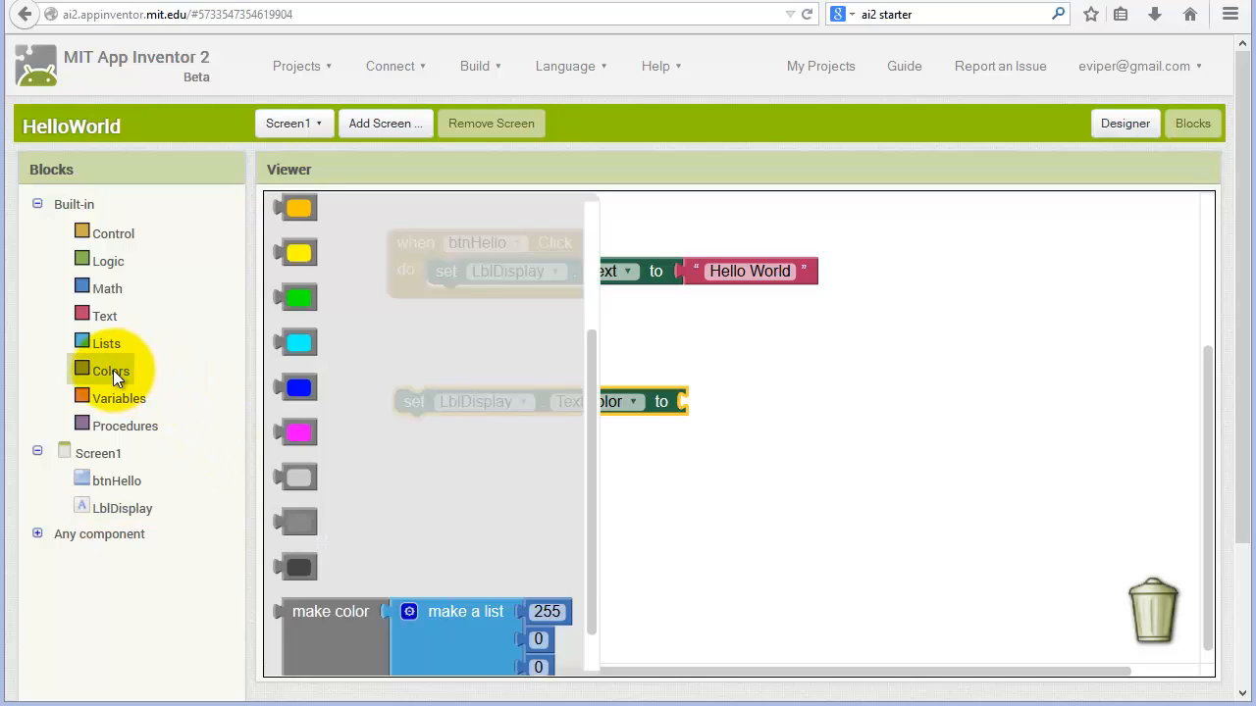
mouse_move(236, 400)
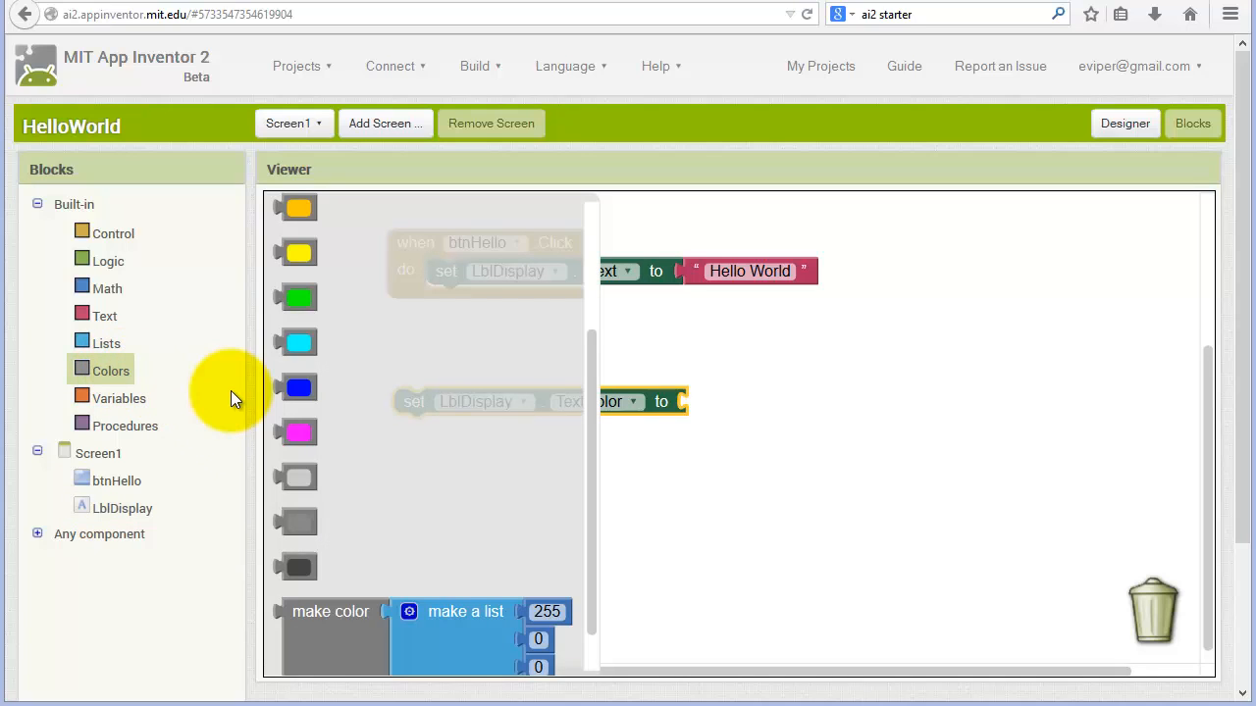
mouse_move(299, 297)
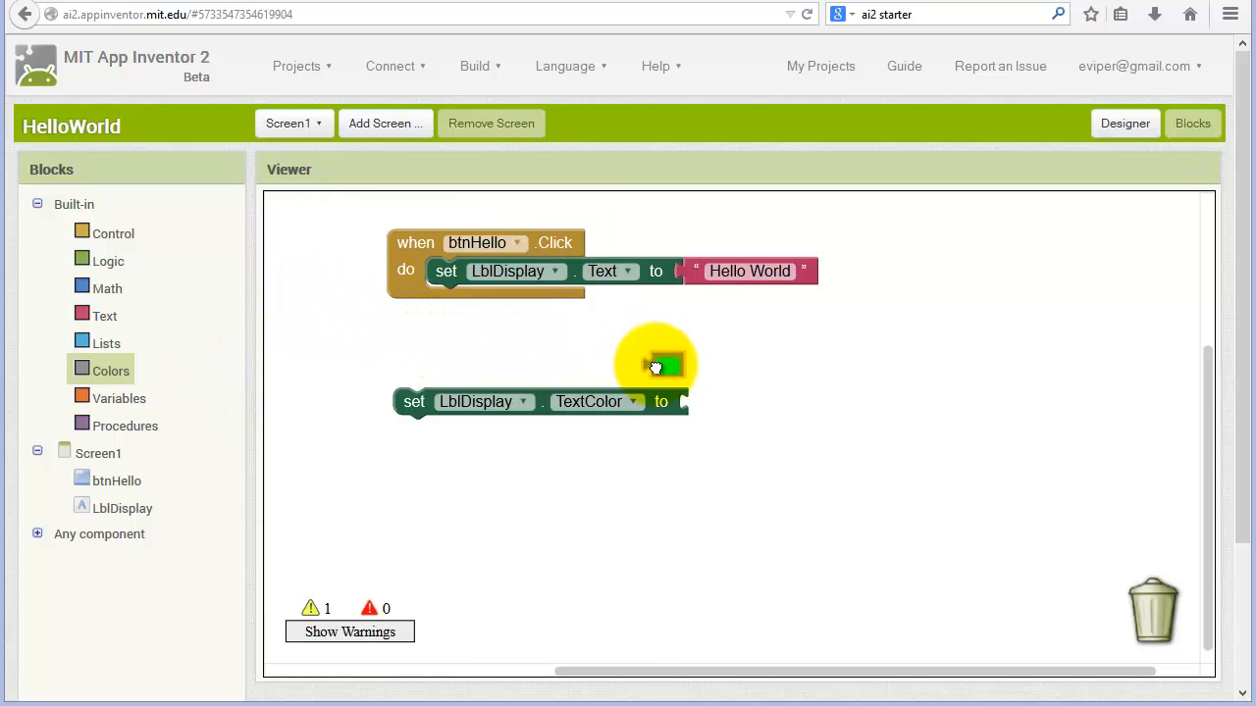
drag(657, 365, 702, 402)
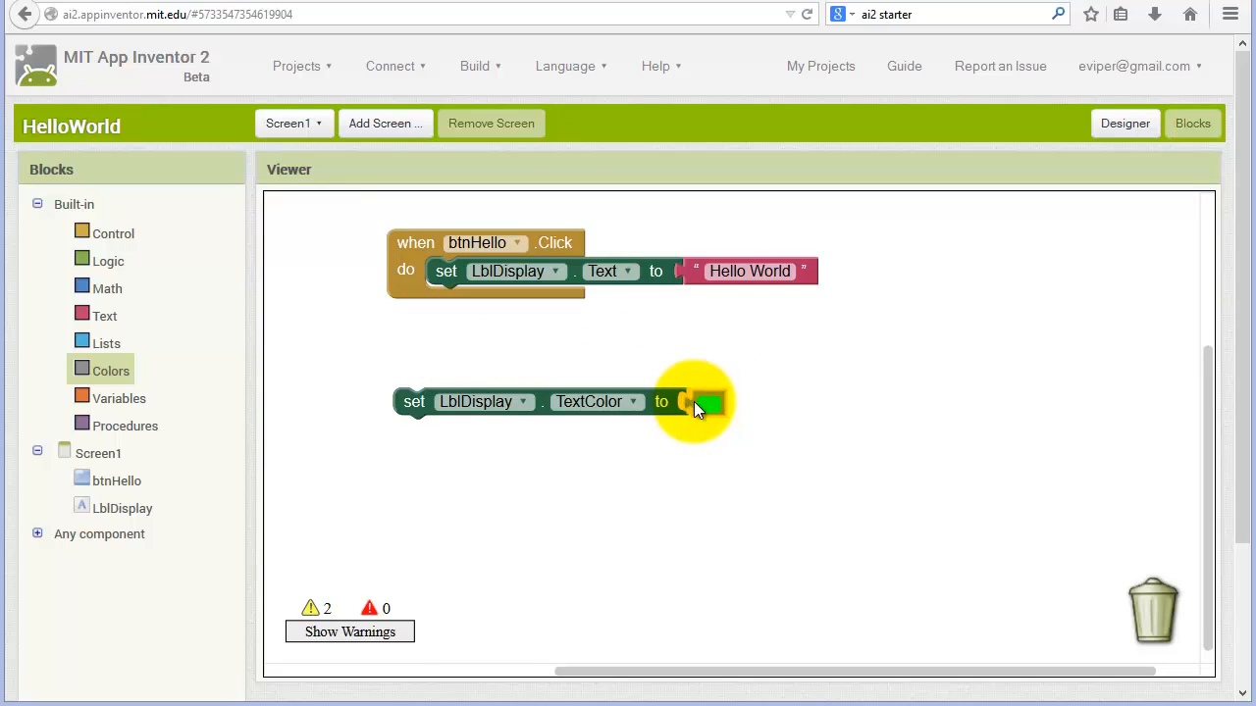
click(699, 402)
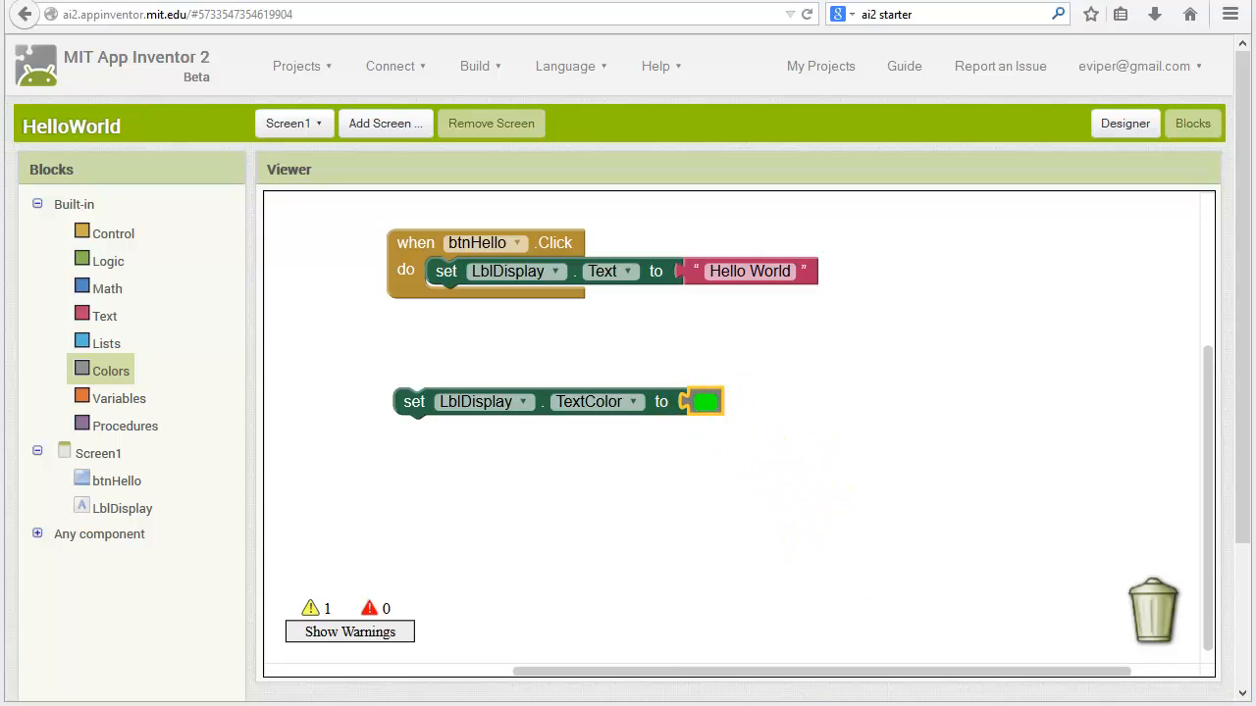
mouse_move(442, 466)
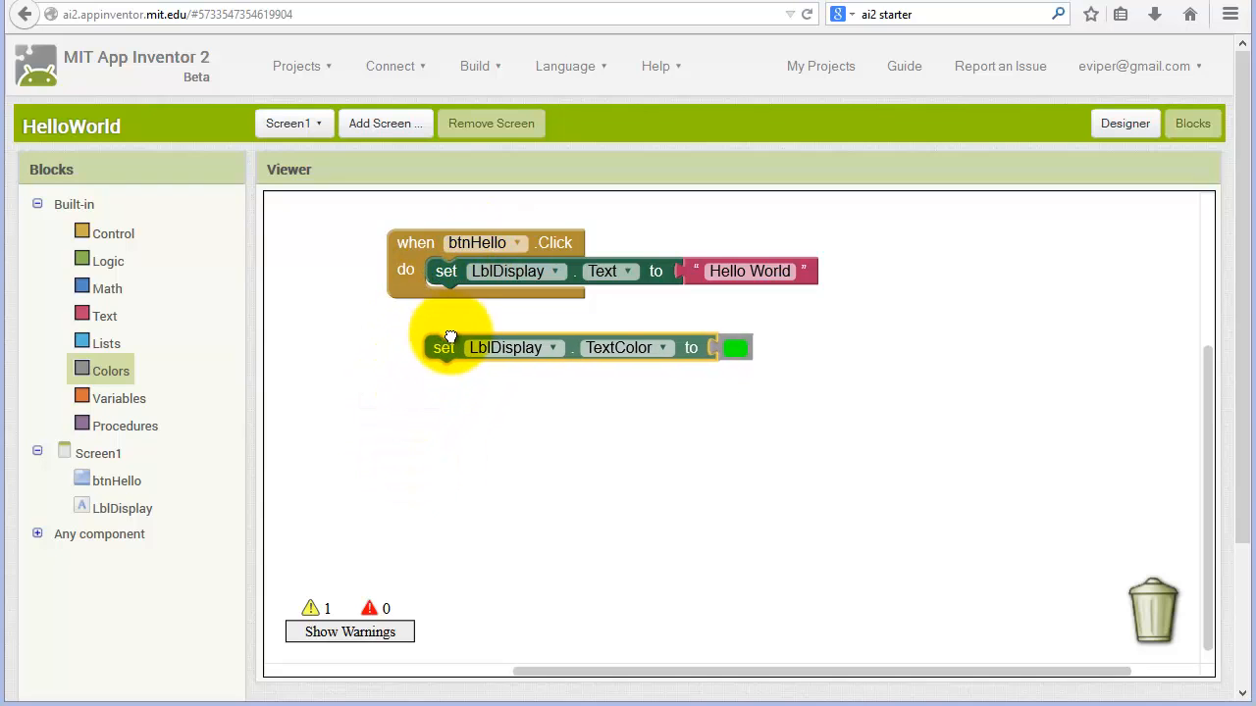
- Move the green TextColor setter into btnHello.Click below the Hello World setter
drag(444, 347, 447, 299)
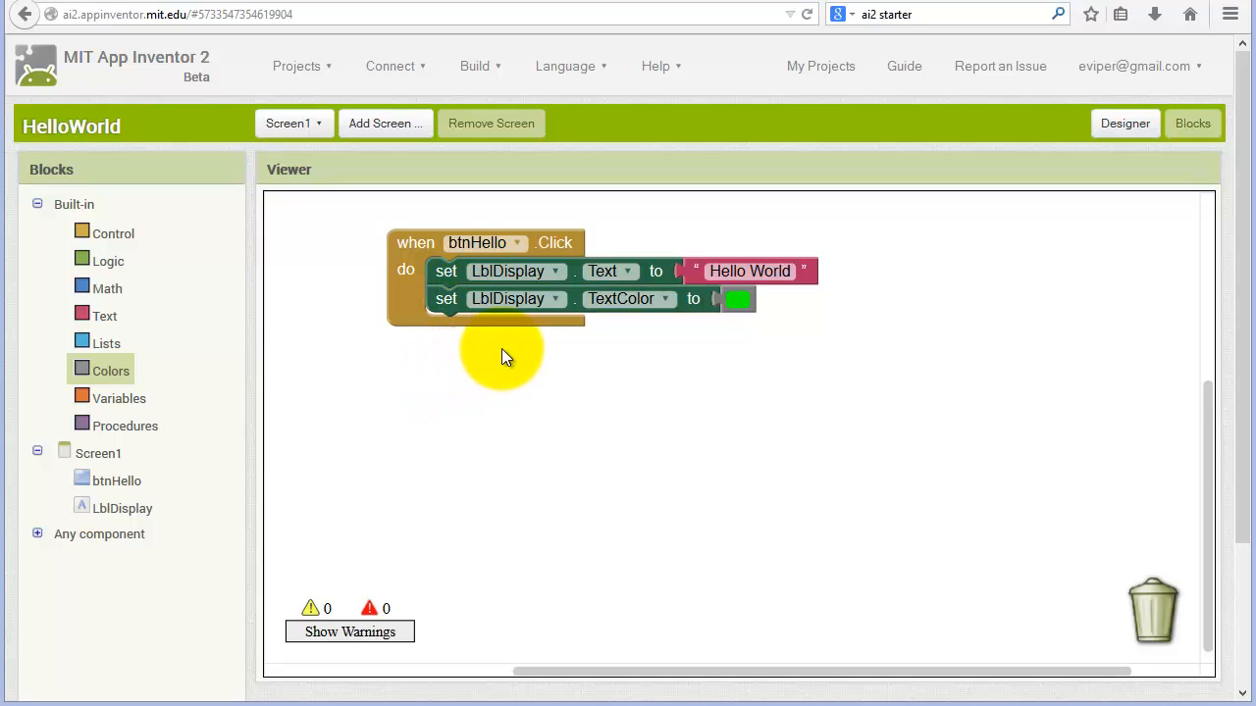
mouse_move(422, 243)
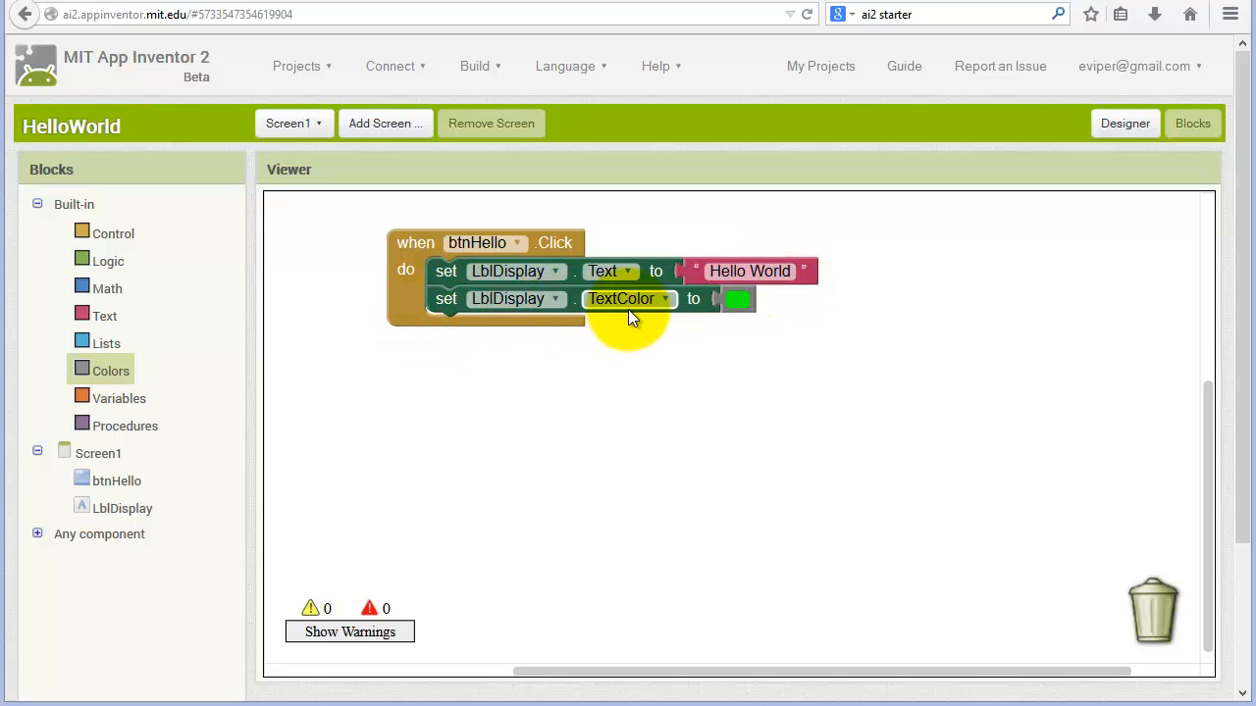
mouse_move(709, 312)
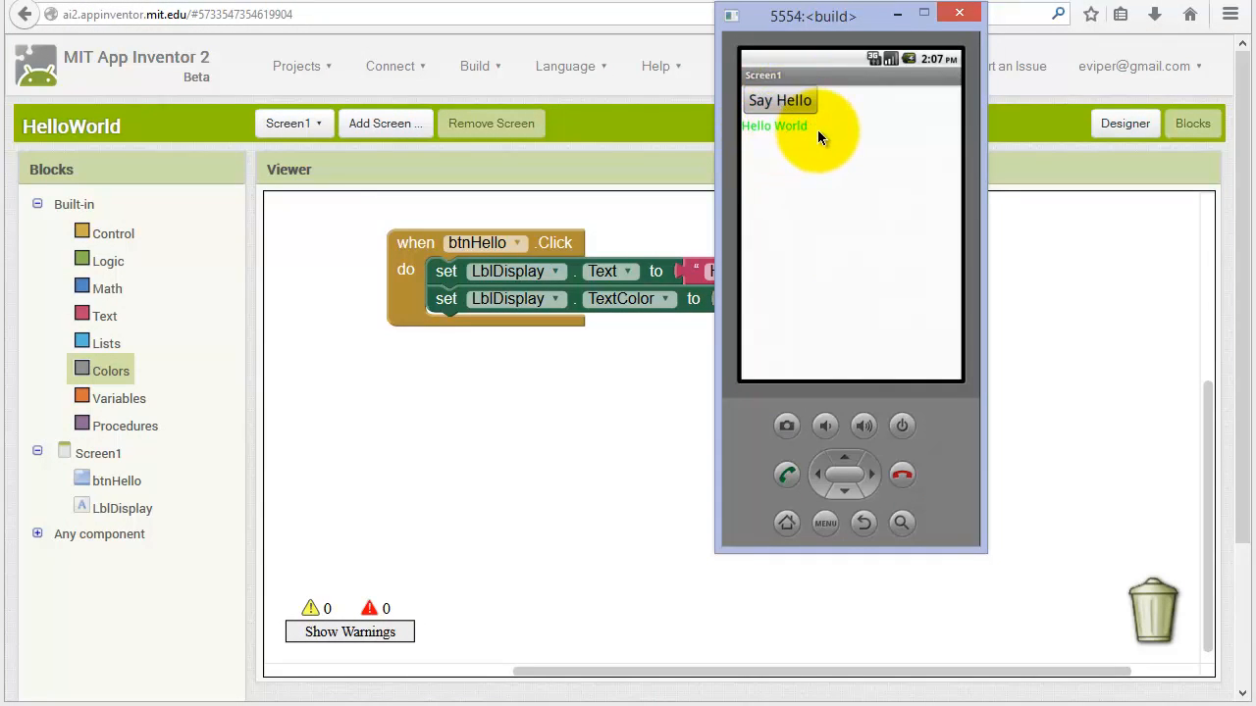
mouse_move(793, 137)
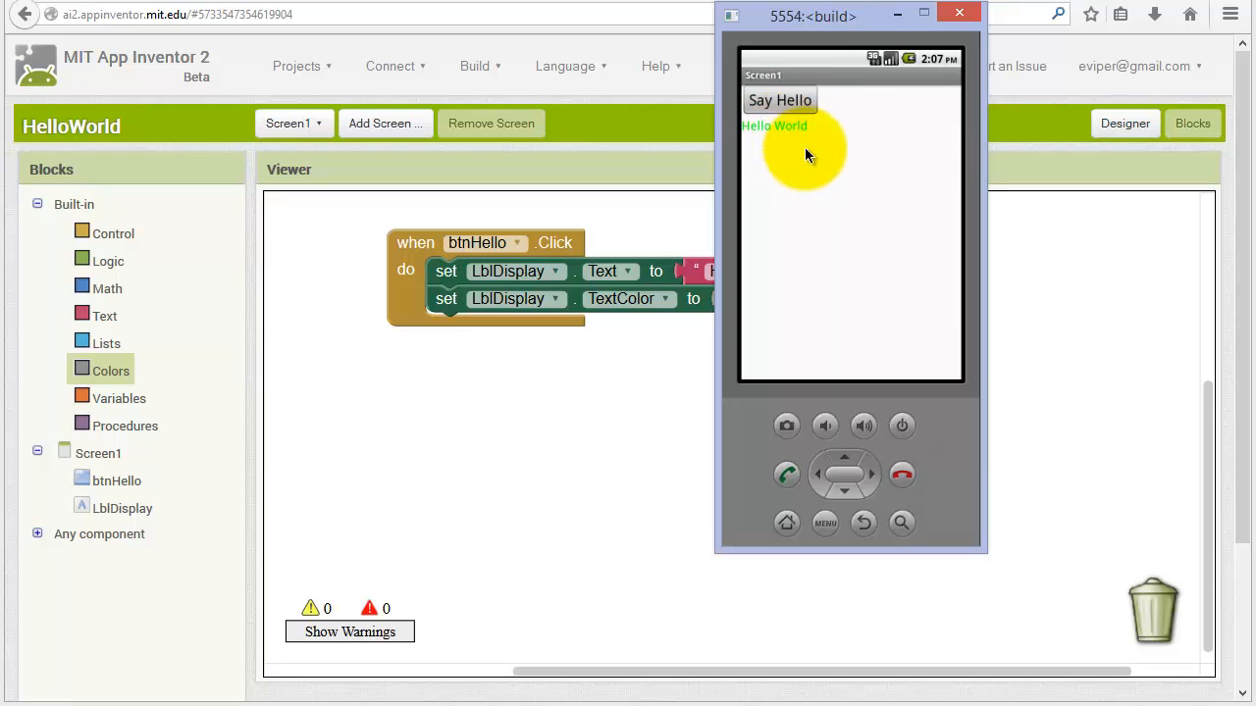
mouse_move(756, 164)
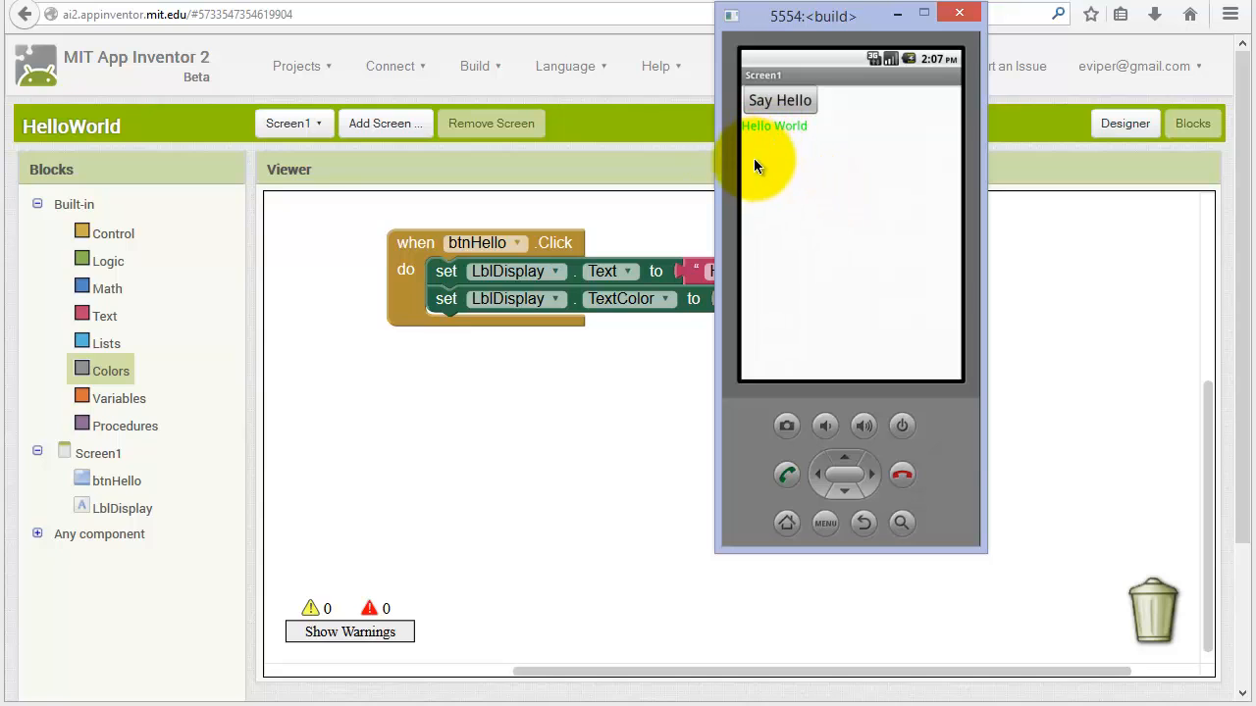
mouse_move(549, 454)
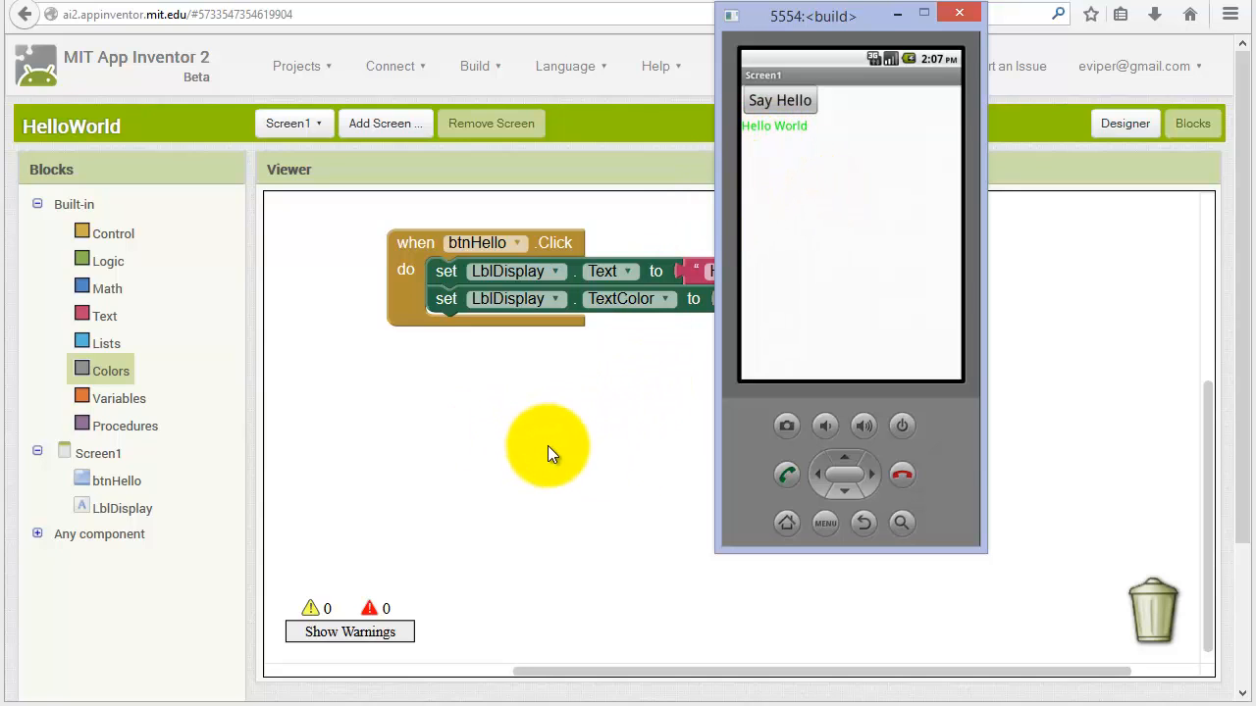
mouse_move(496, 508)
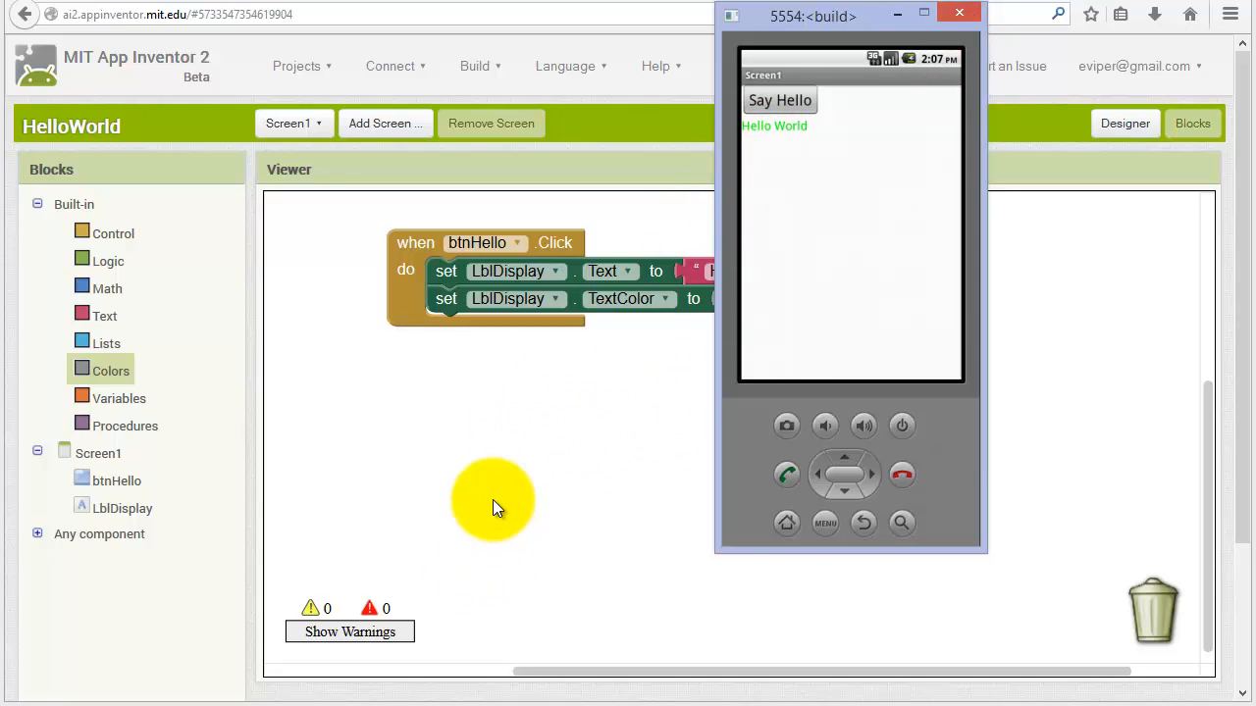
- Change the handler's message text to 'Hello World test test'
click(959, 12)
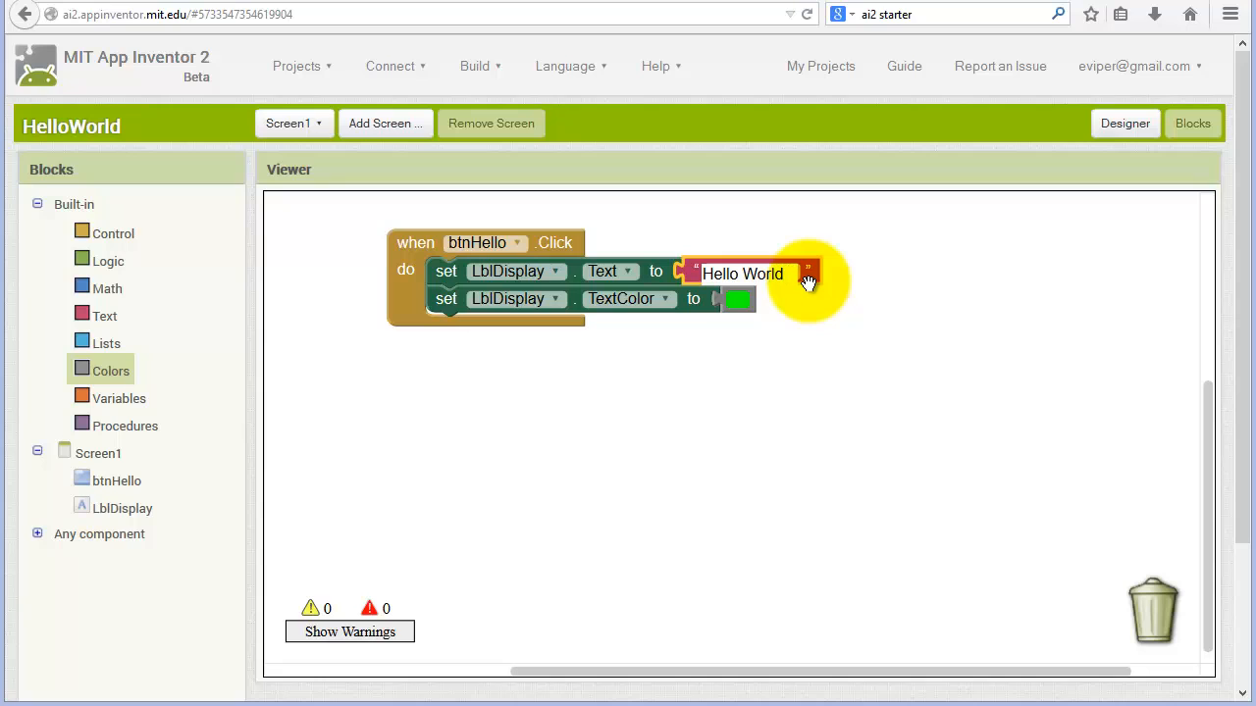
text(test test)
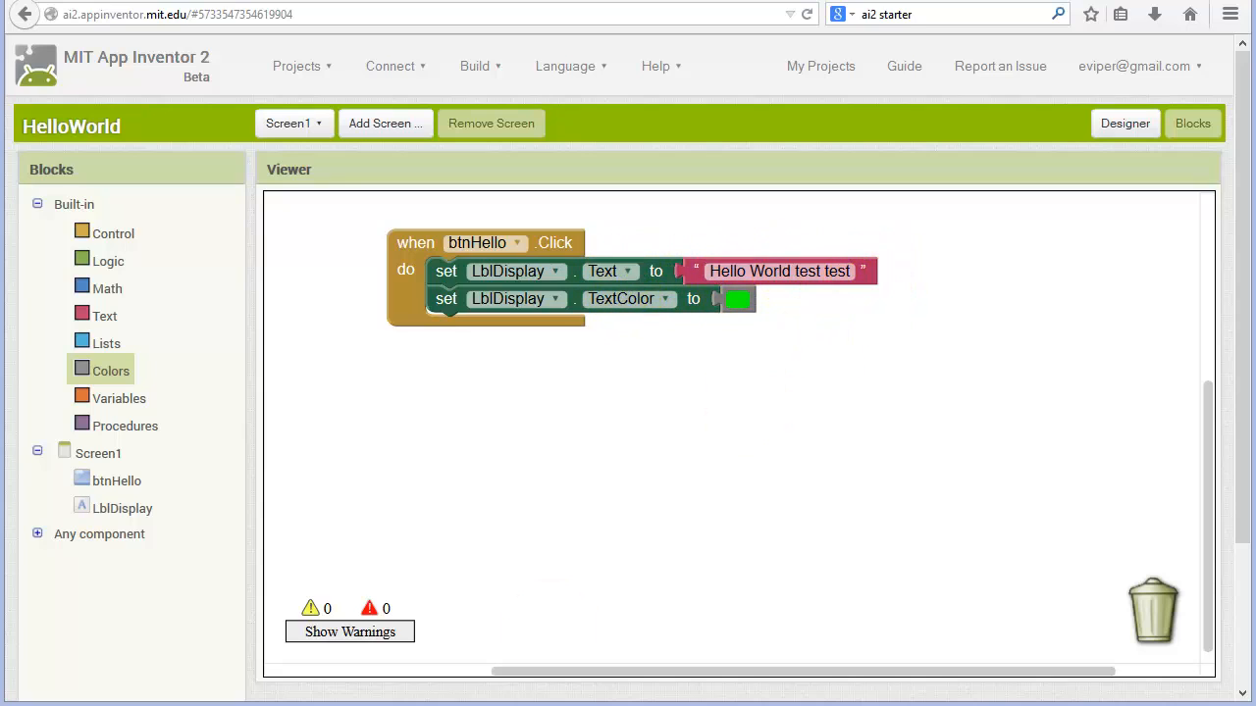
mouse_move(216, 488)
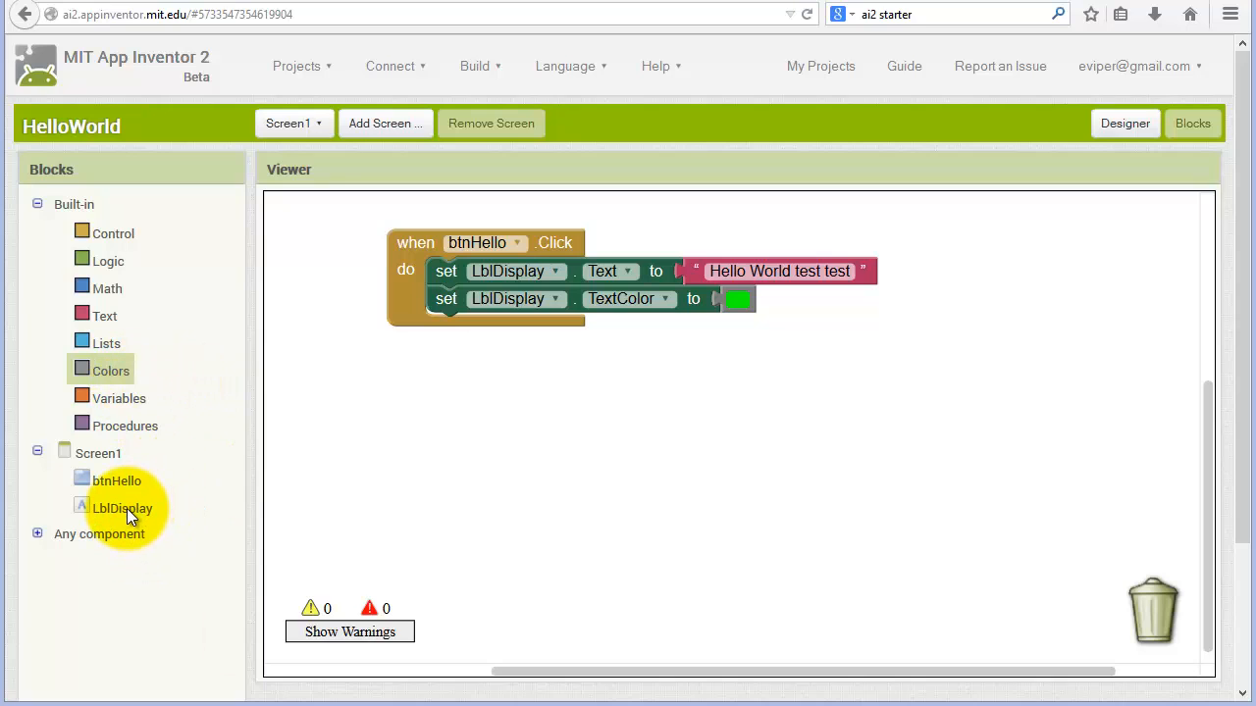
- Place a loose 'set LblDisplay.BackgroundColor to' block below the click handler
click(123, 509)
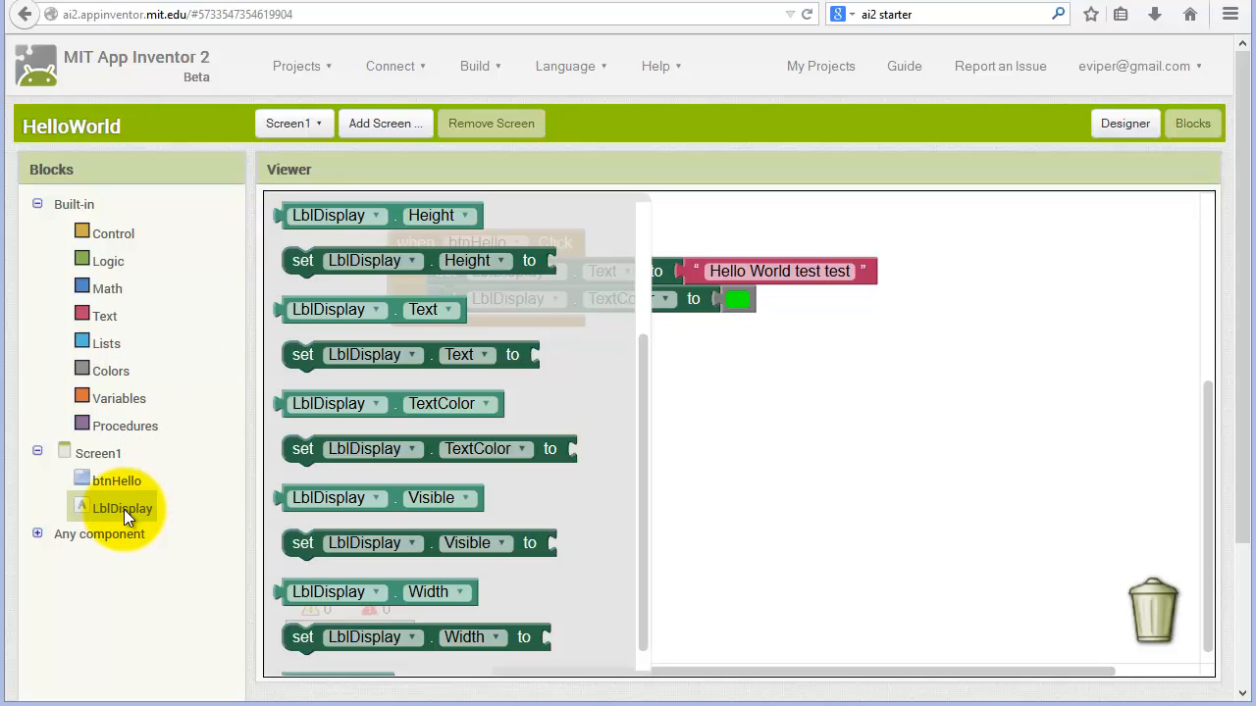
mouse_move(203, 491)
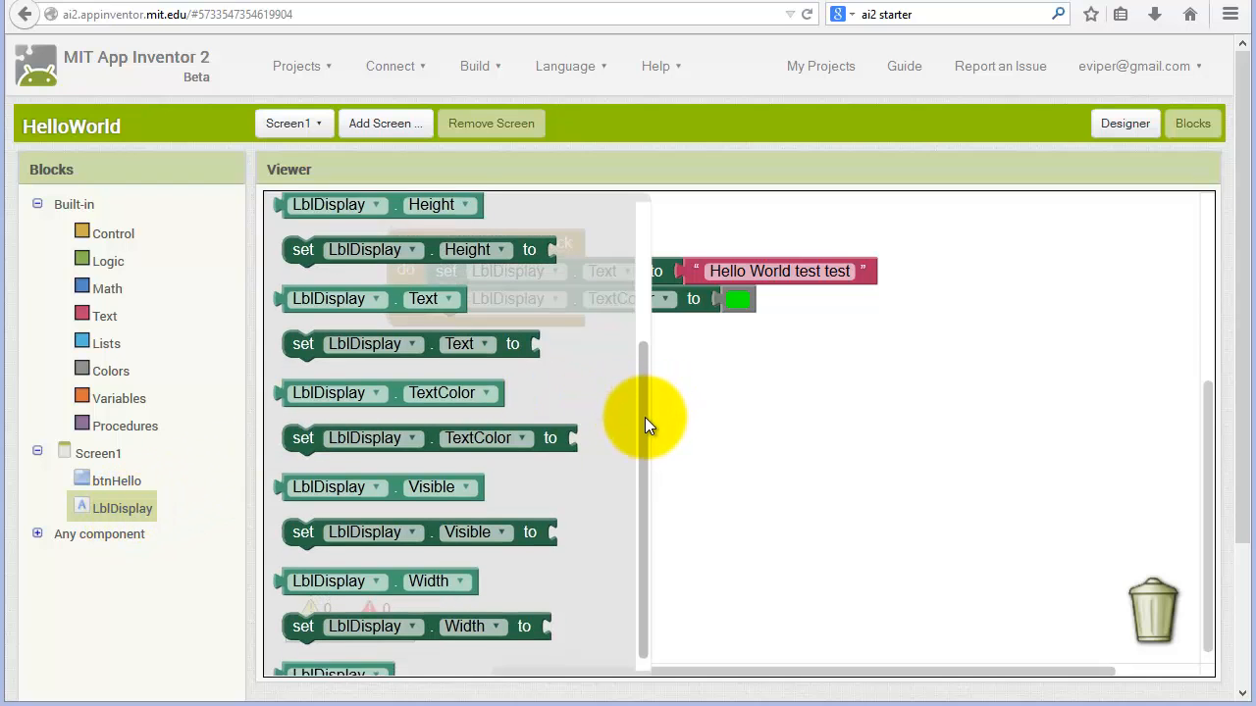
scroll(up, 3)
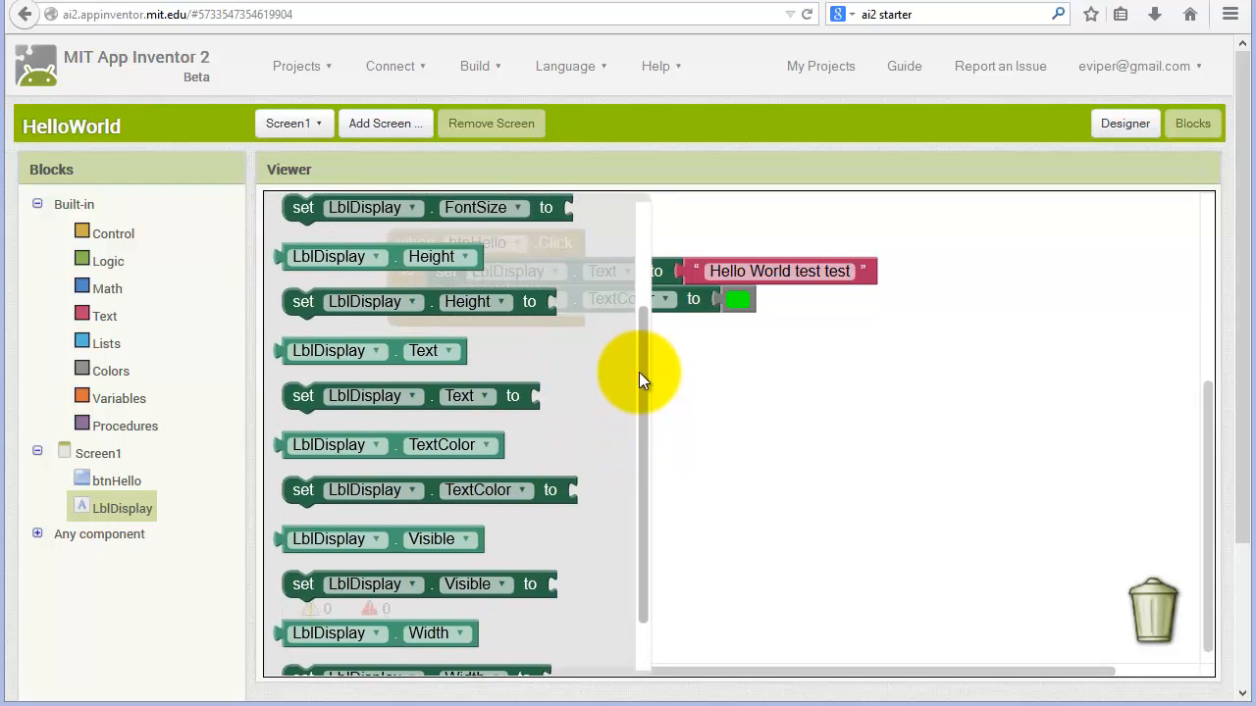
scroll(up, 3)
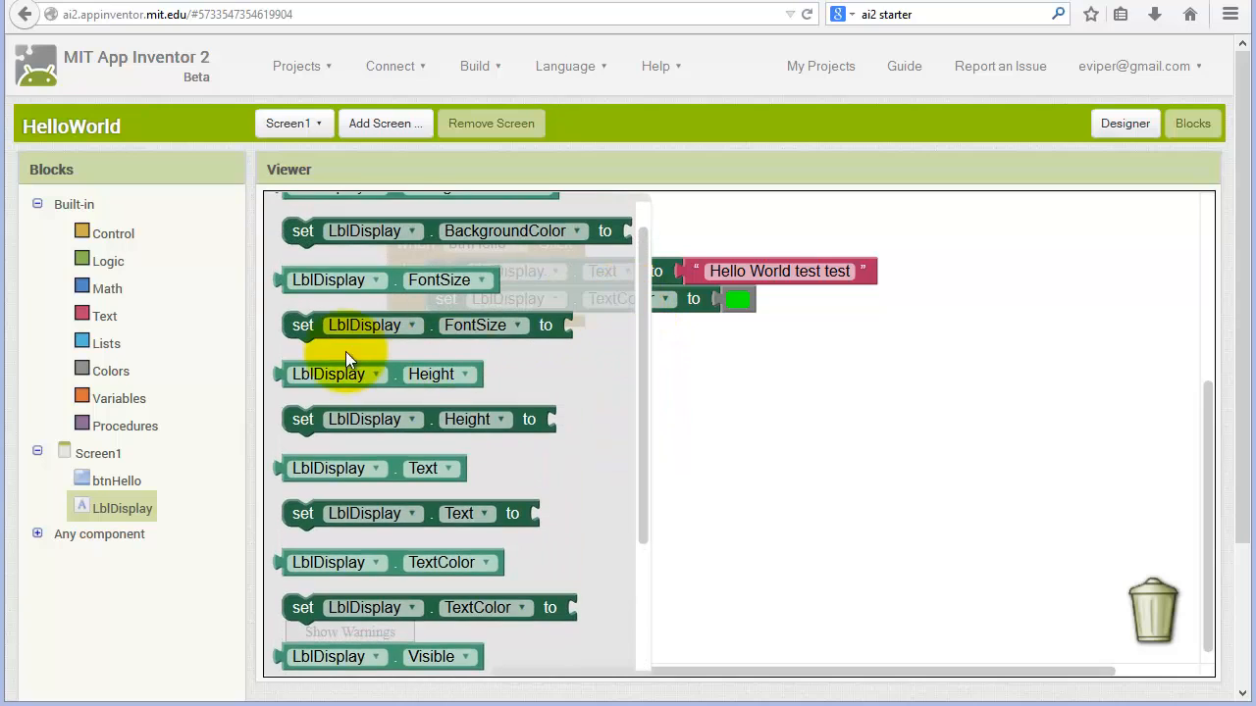
mouse_move(309, 332)
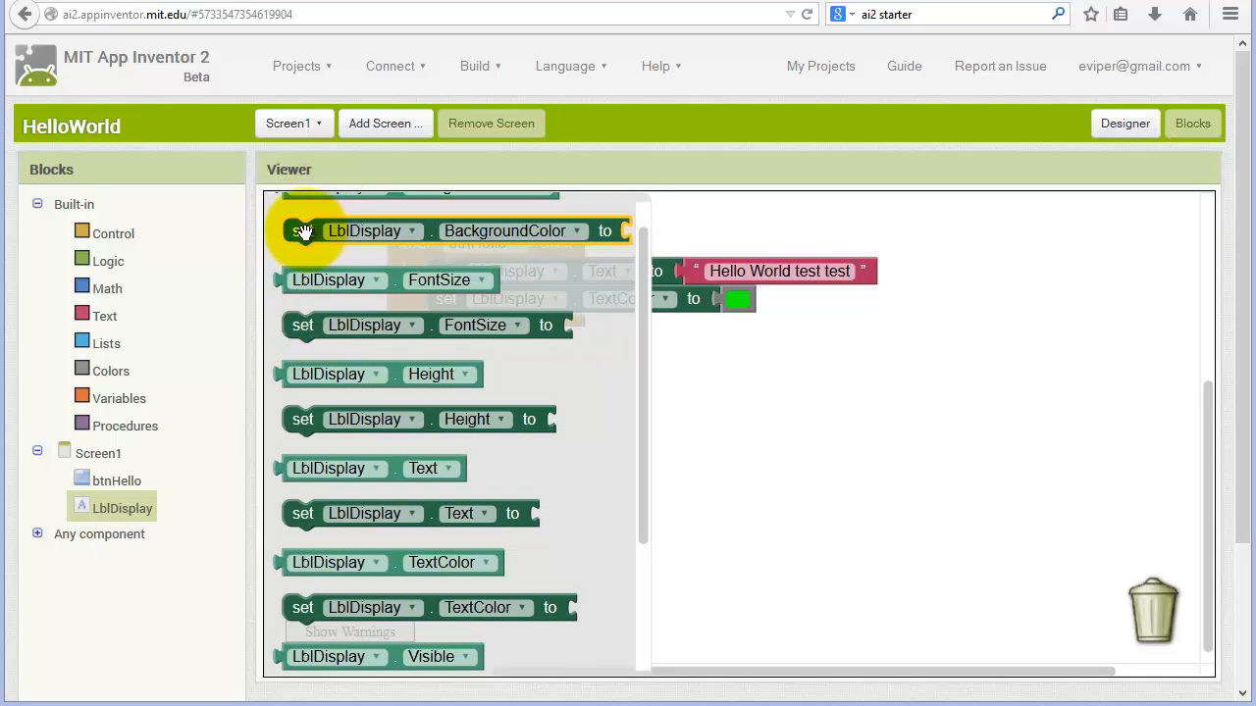
drag(304, 230, 403, 328)
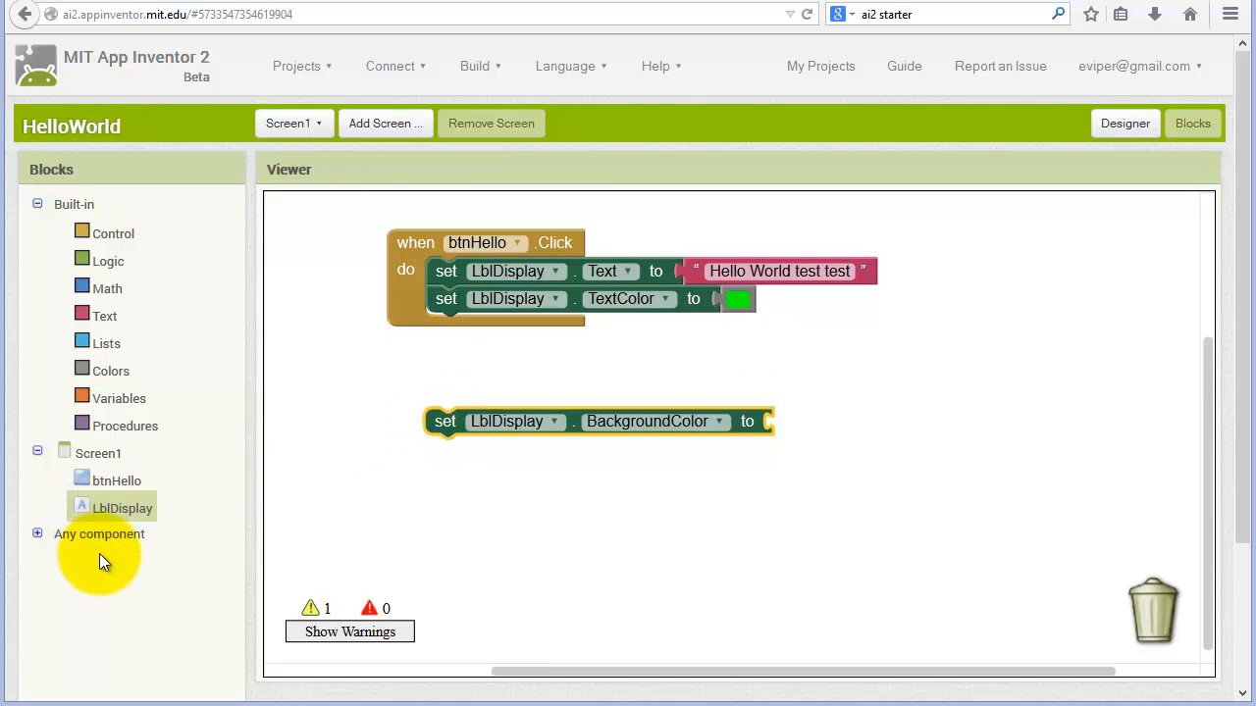
mouse_move(450, 463)
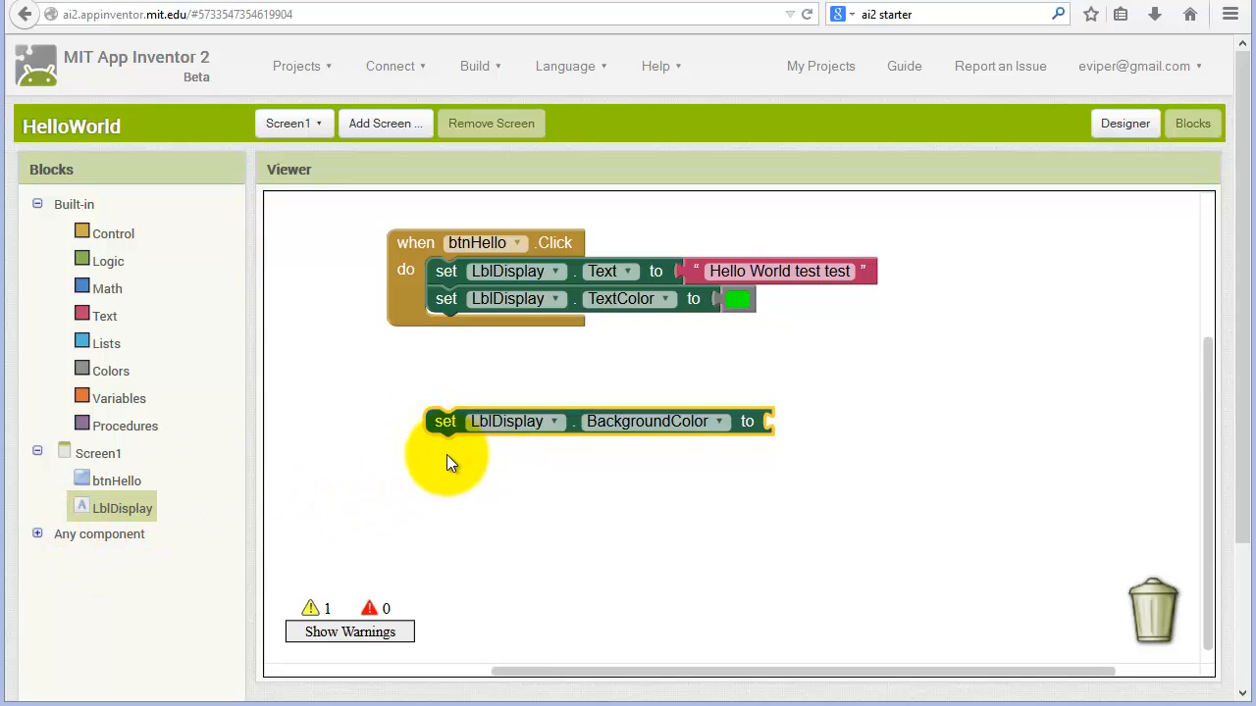
mouse_move(130, 484)
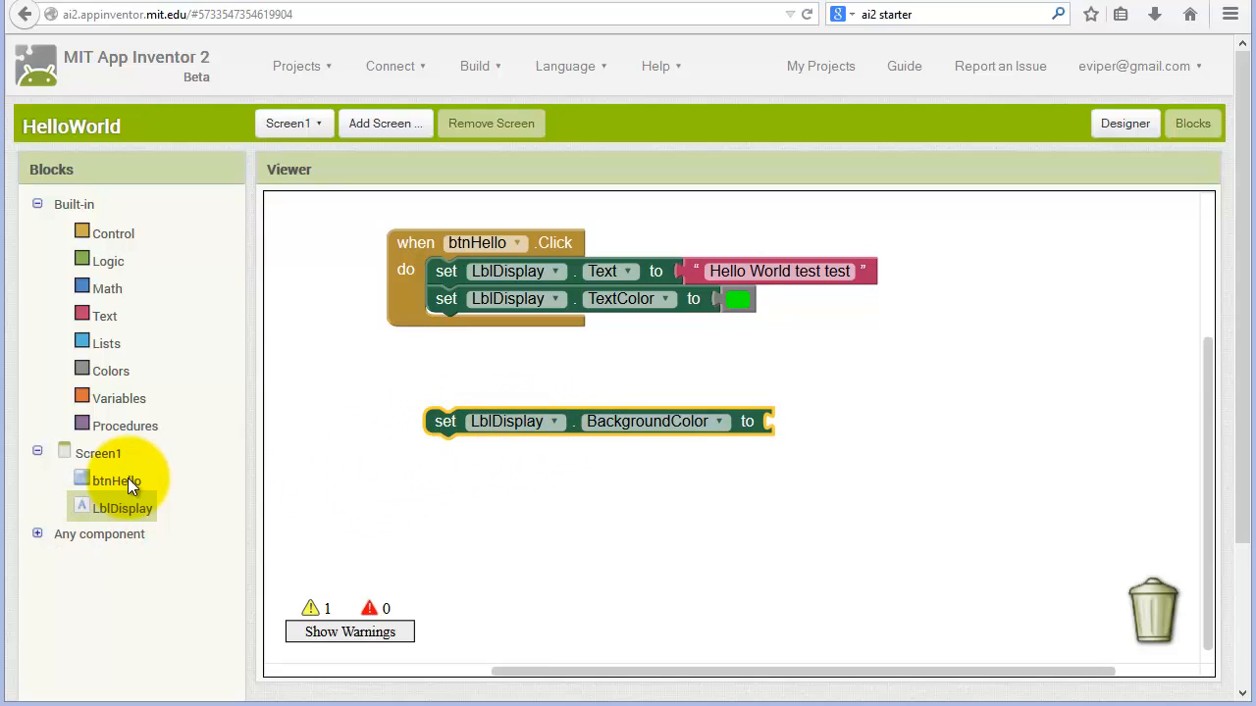
- Show the Colors drawer's colour blocks
click(111, 370)
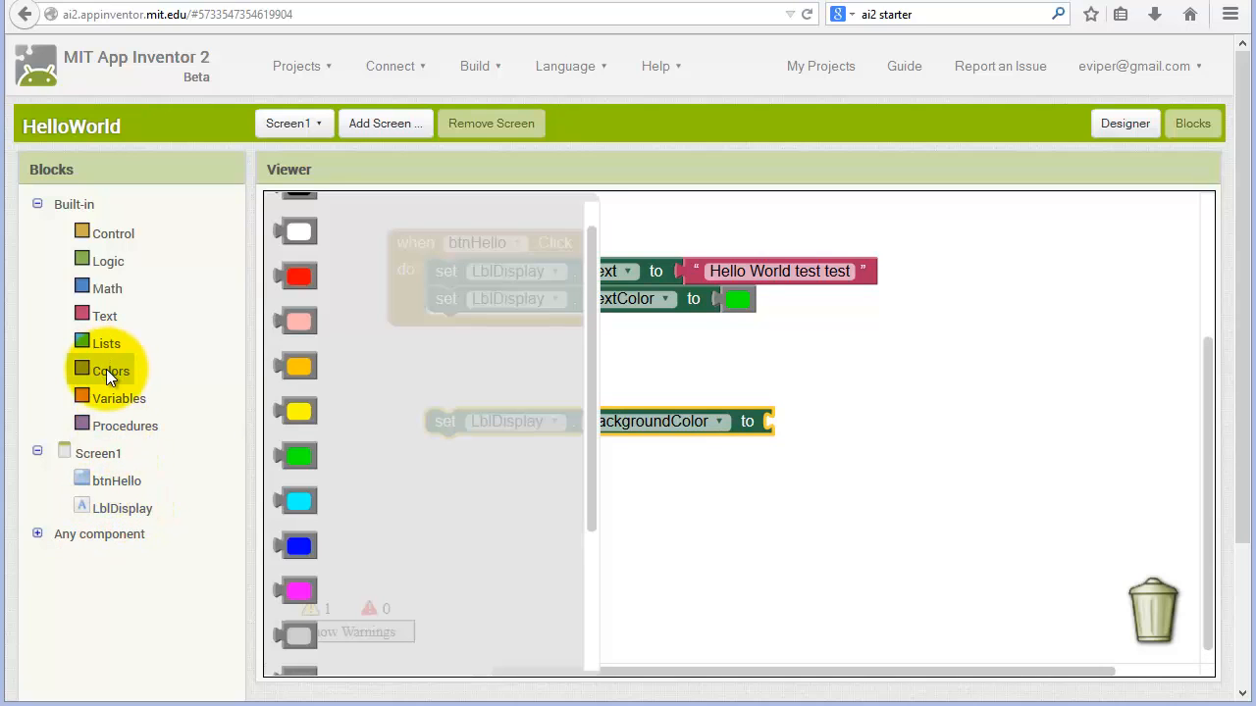
mouse_move(281, 412)
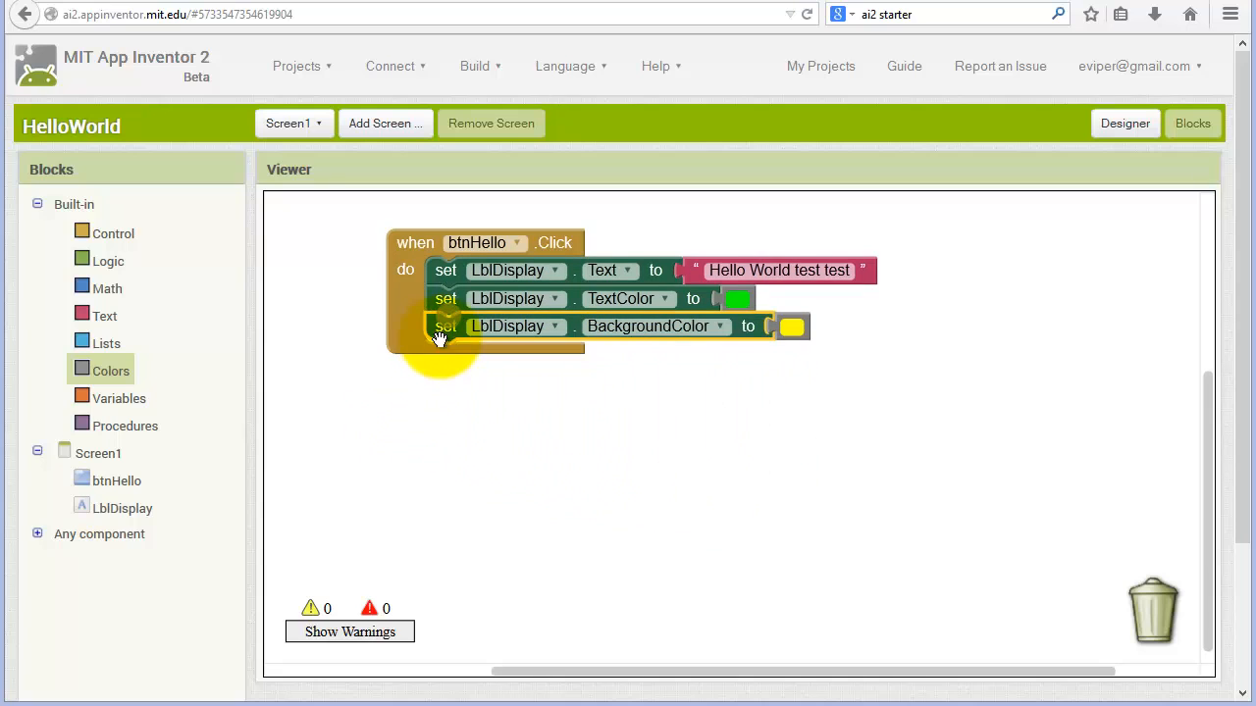
mouse_move(474, 415)
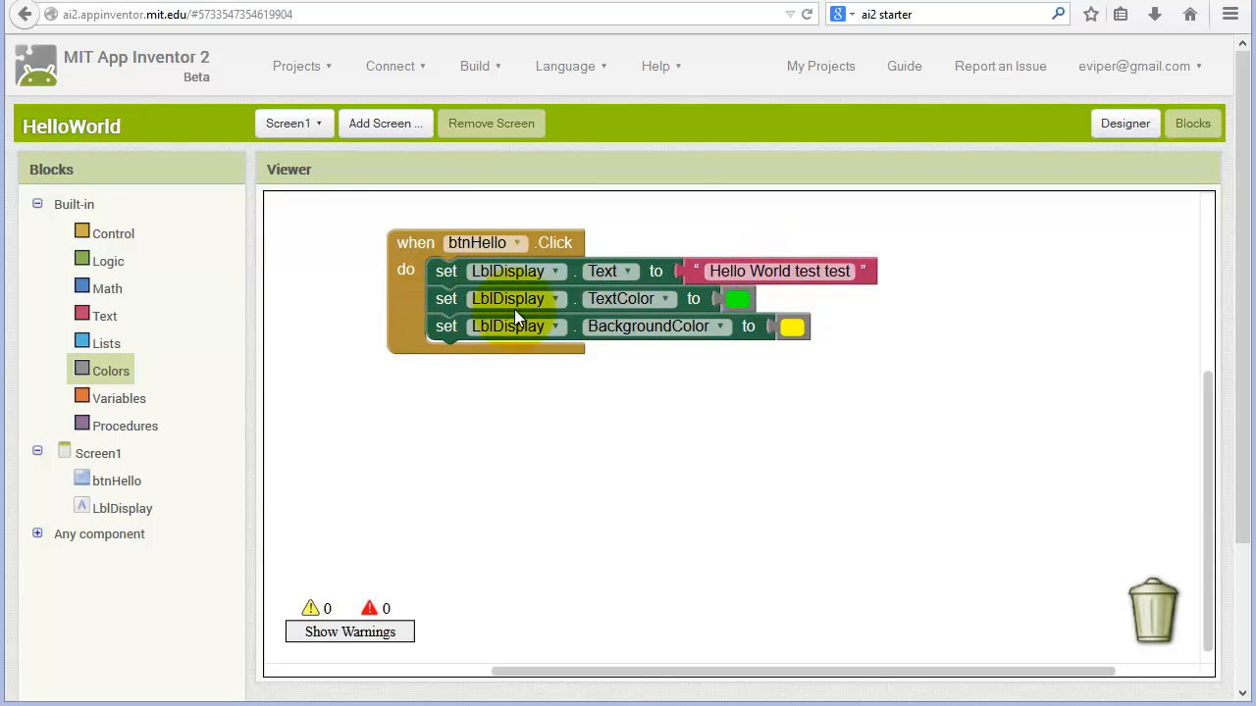
mouse_move(655, 338)
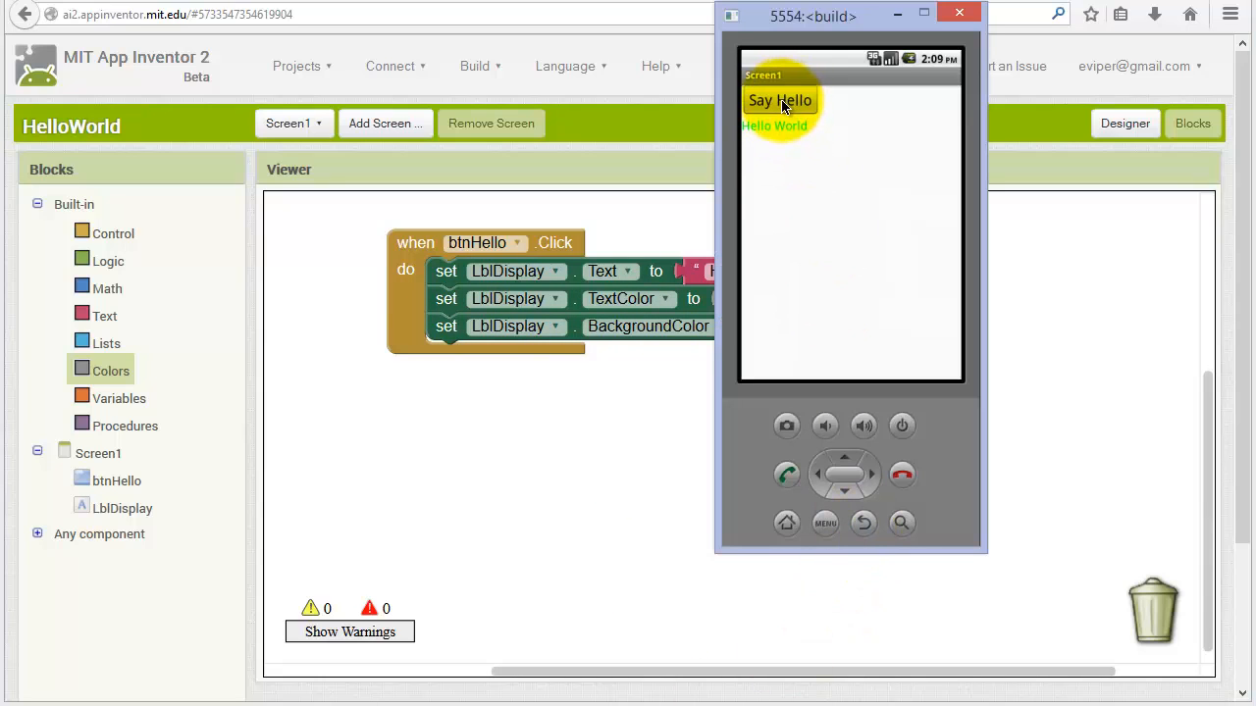
- Tap Say Hello in the emulator to show green 'Hello World test test' on yellow
click(779, 99)
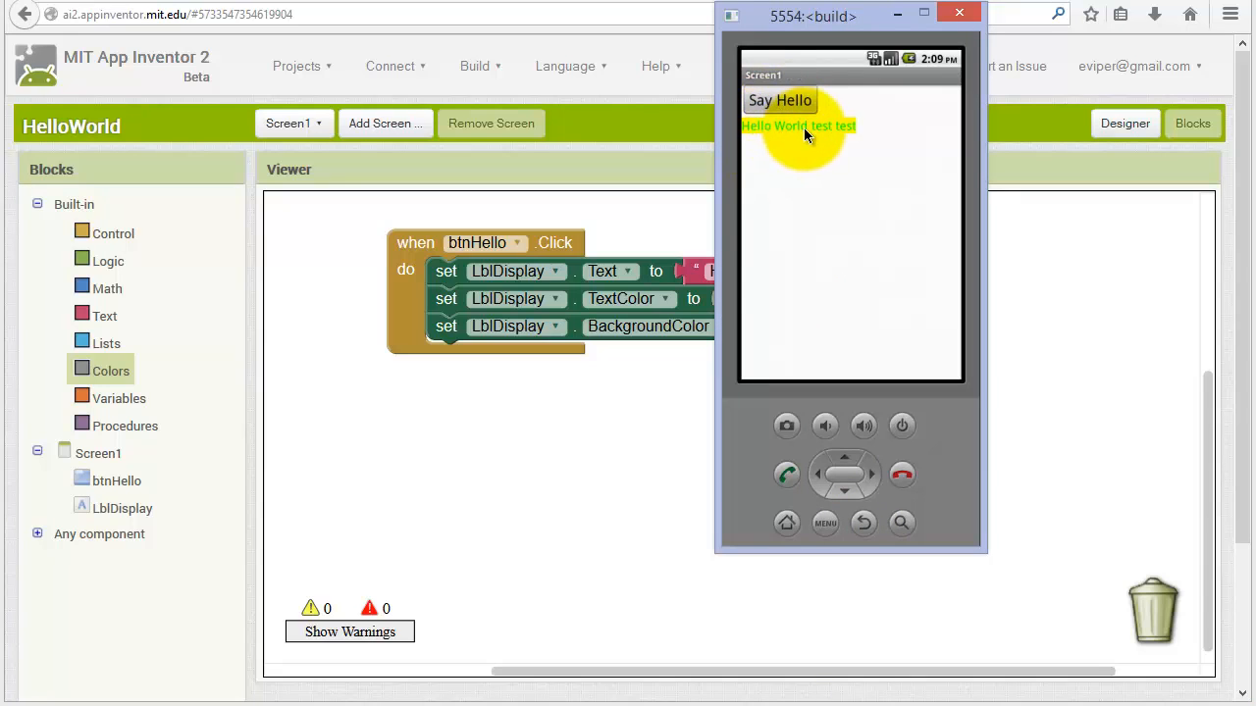
mouse_move(844, 138)
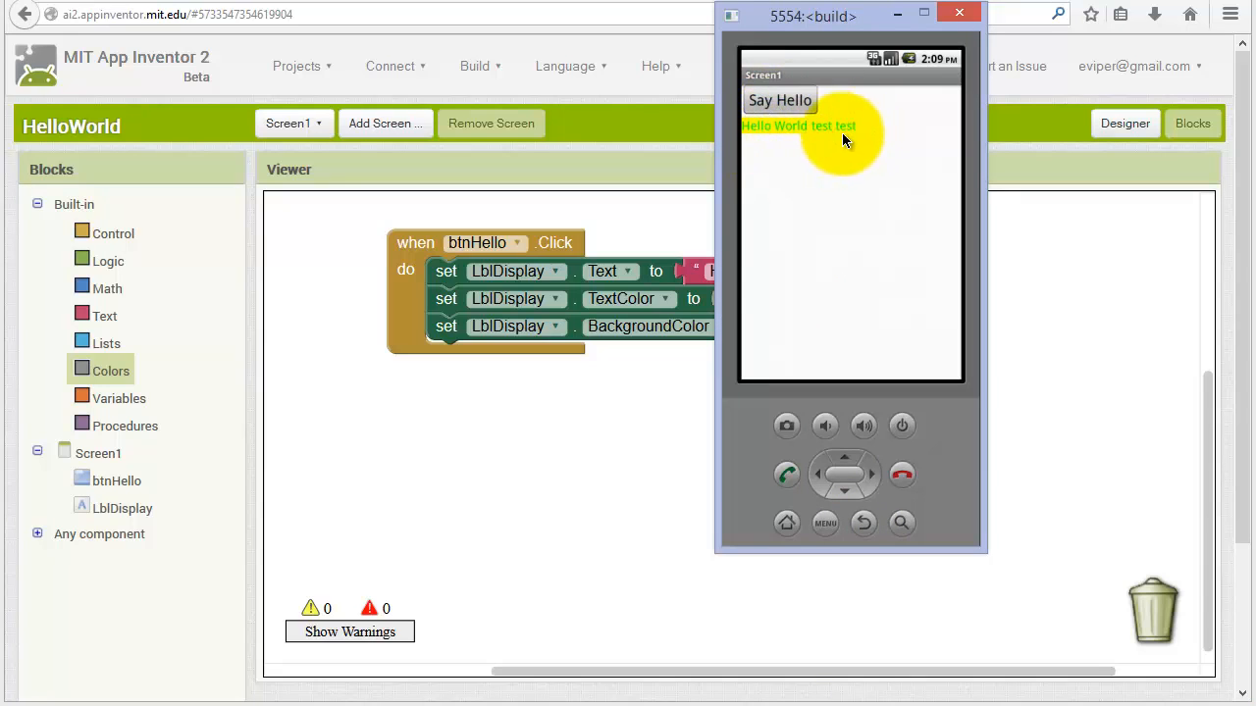
mouse_move(797, 135)
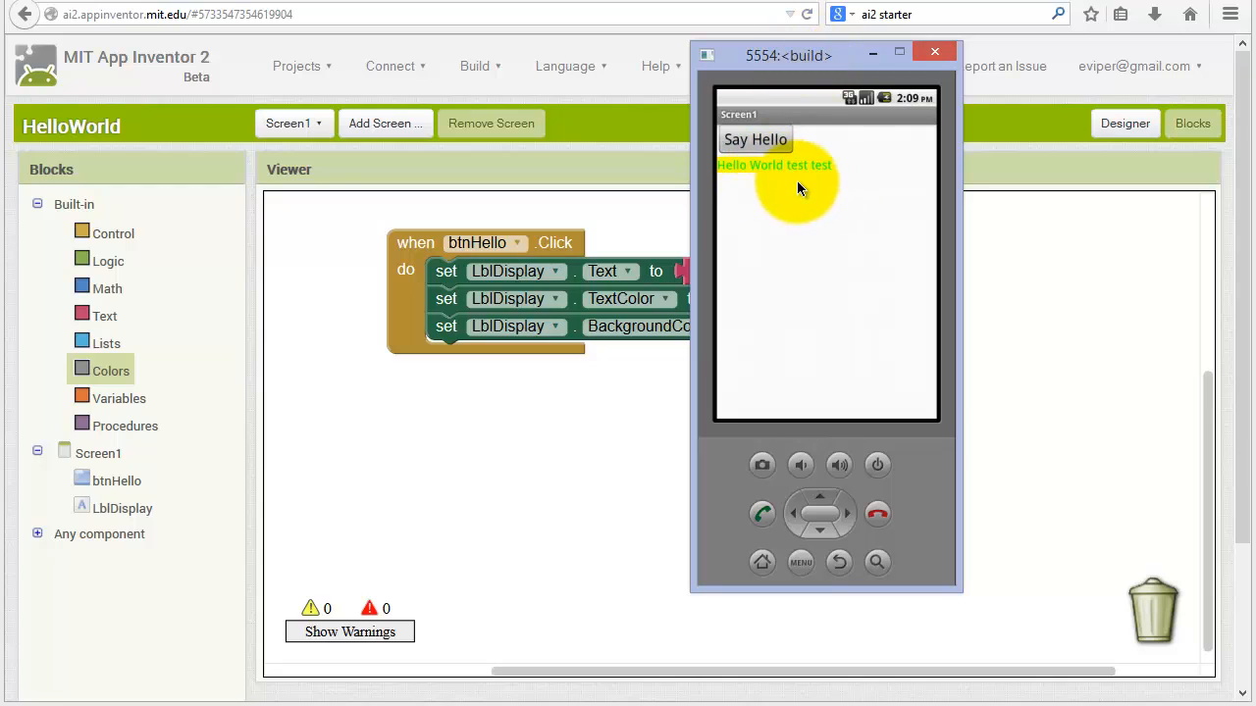
mouse_move(600, 434)
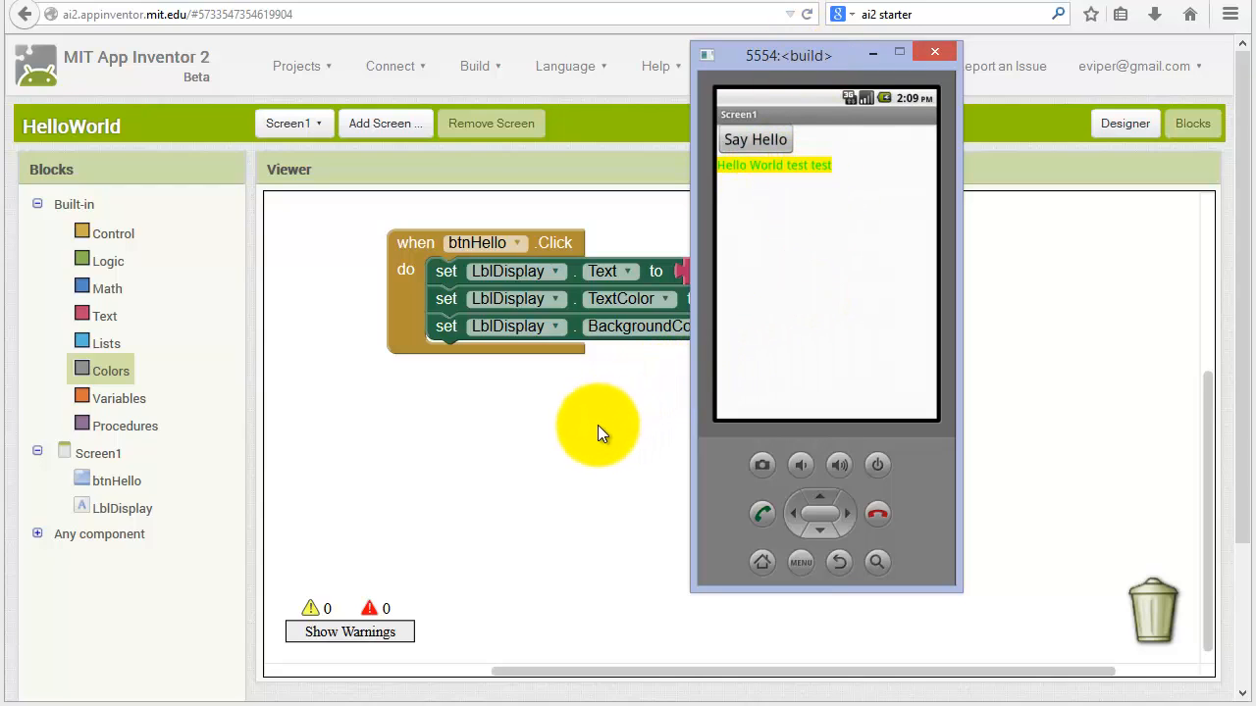
mouse_move(599, 437)
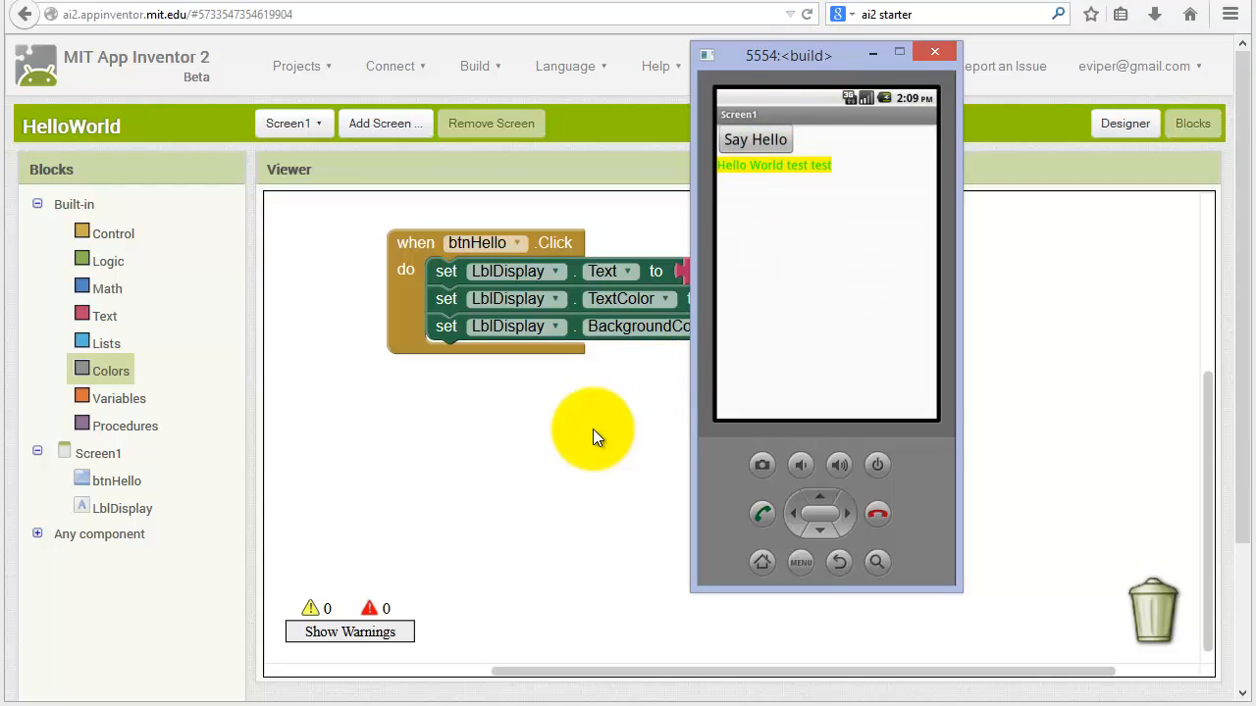
mouse_move(547, 463)
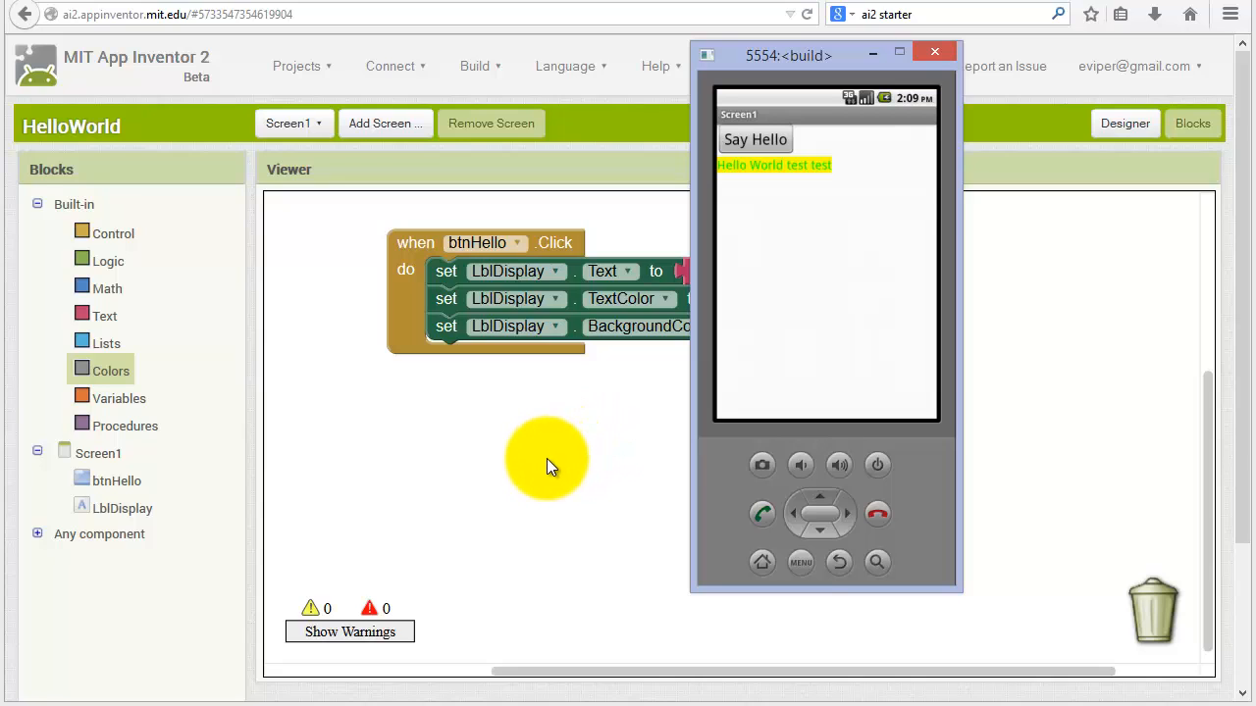
mouse_move(525, 461)
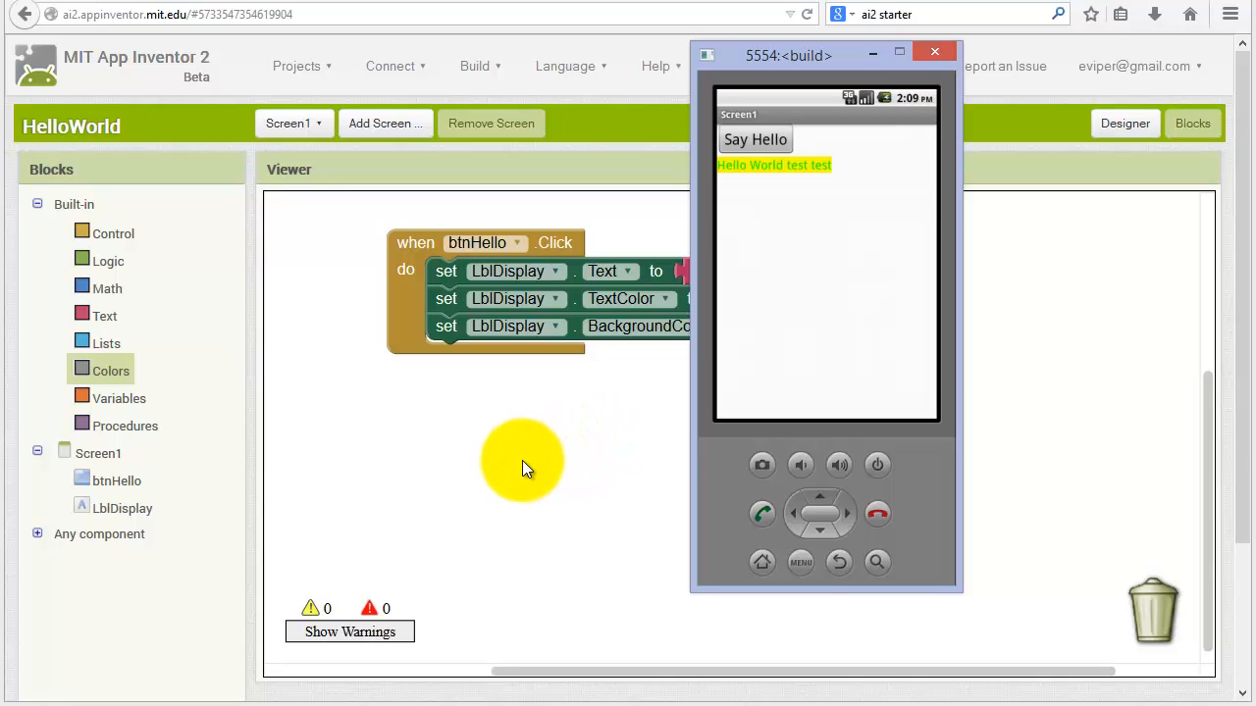
mouse_move(390, 518)
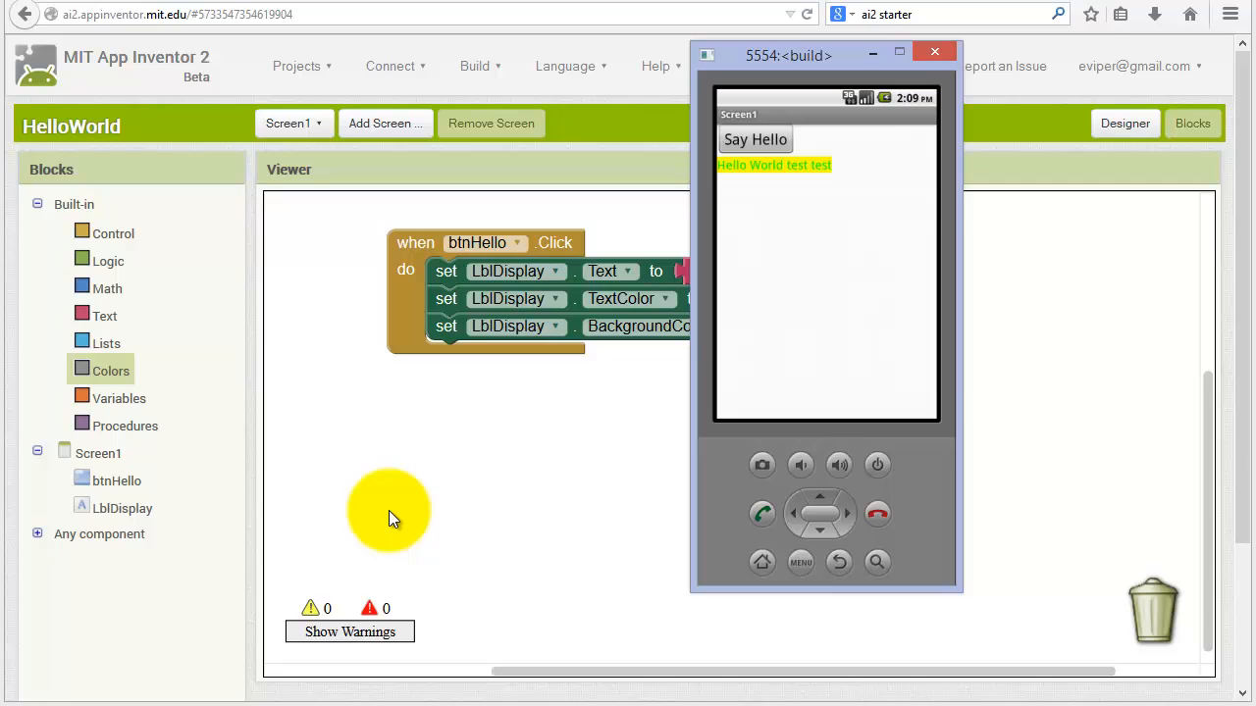
mouse_move(442, 476)
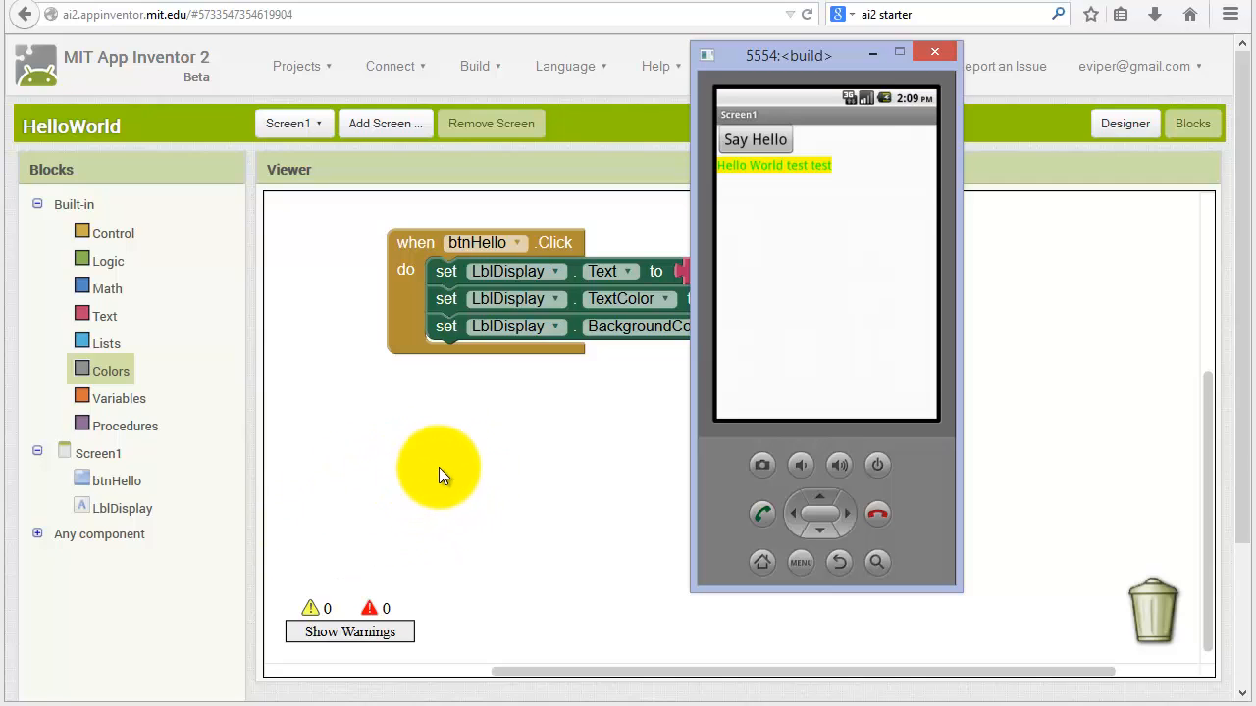
mouse_move(427, 479)
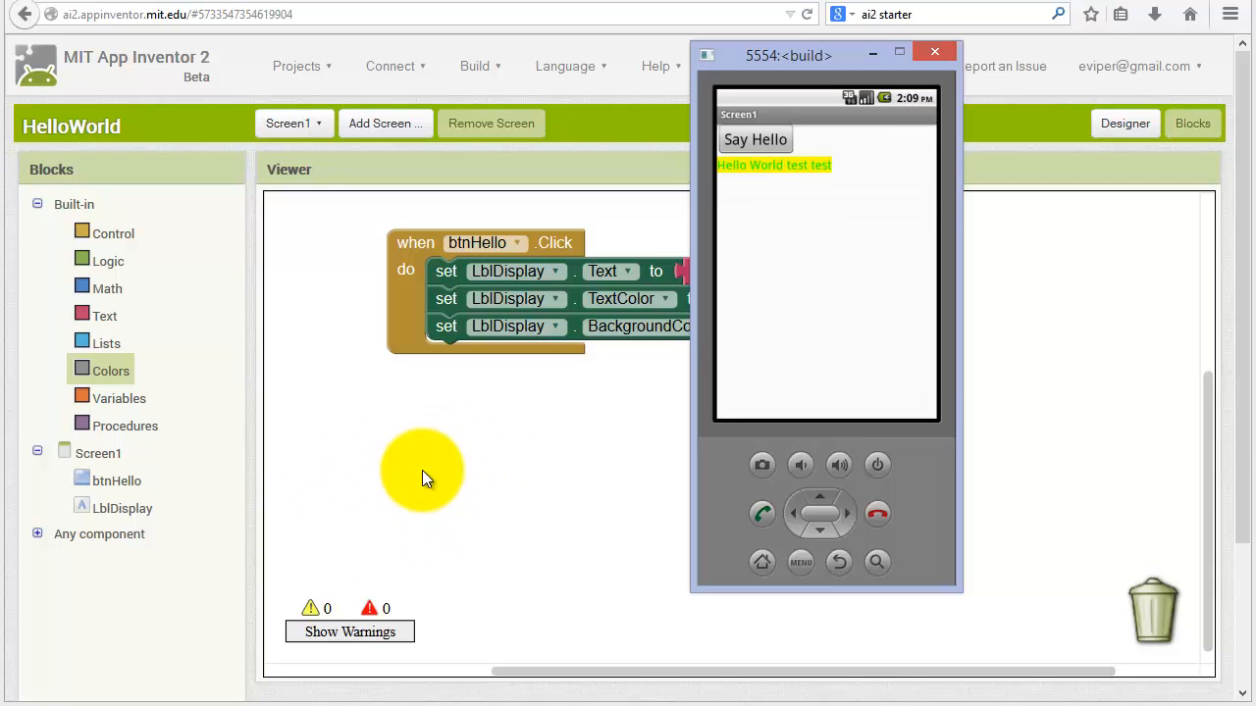